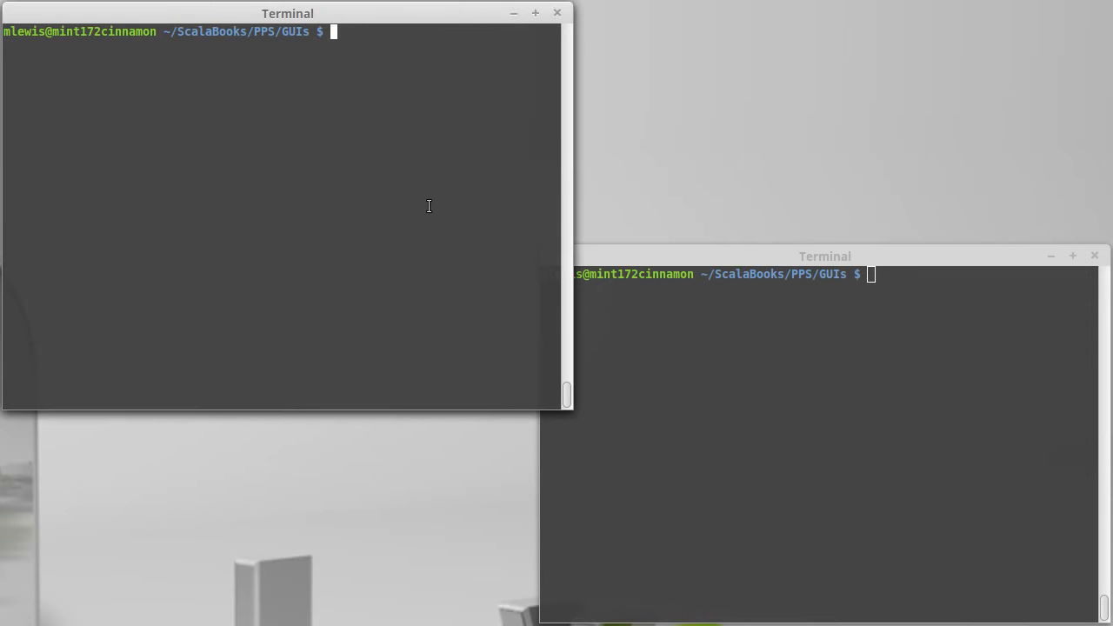
Edit TableView.scala so the window title reads "Table View" and begin a new line above the app
type("vi T")
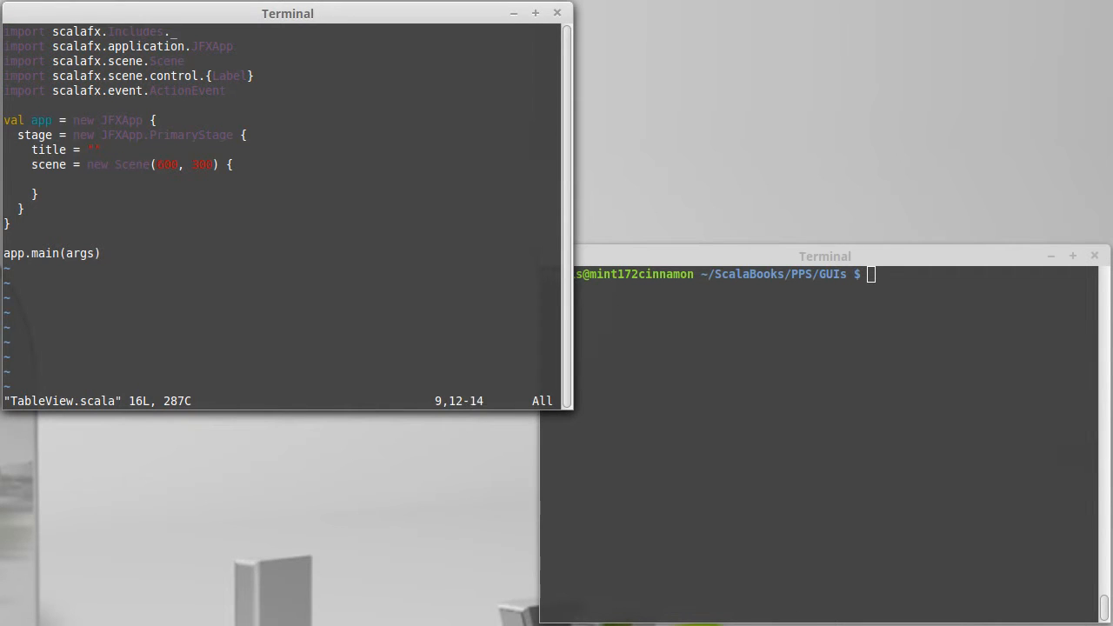
type("Table View")
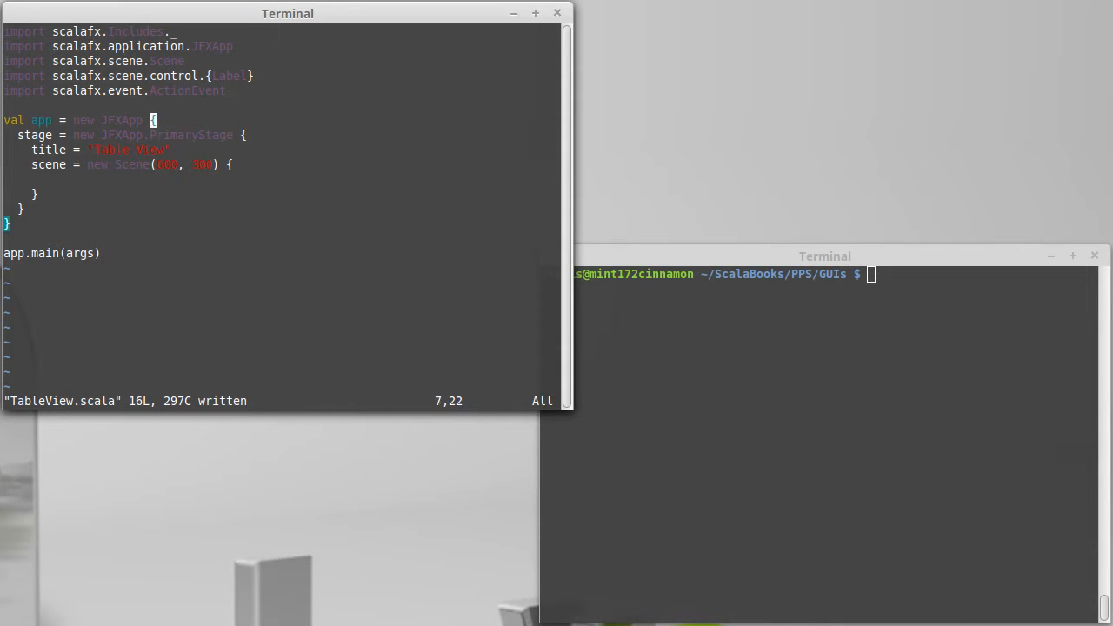
key("i")
type("case ")
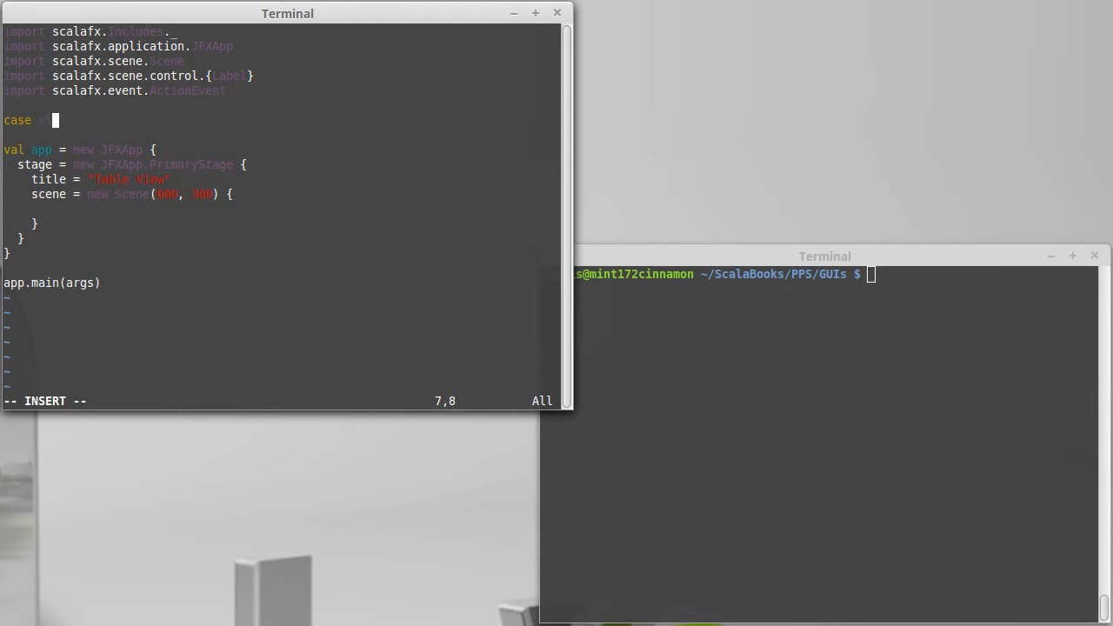
Write case class Student(name:String, test1:Int, test2:Int) above the app definition
type("class Student")
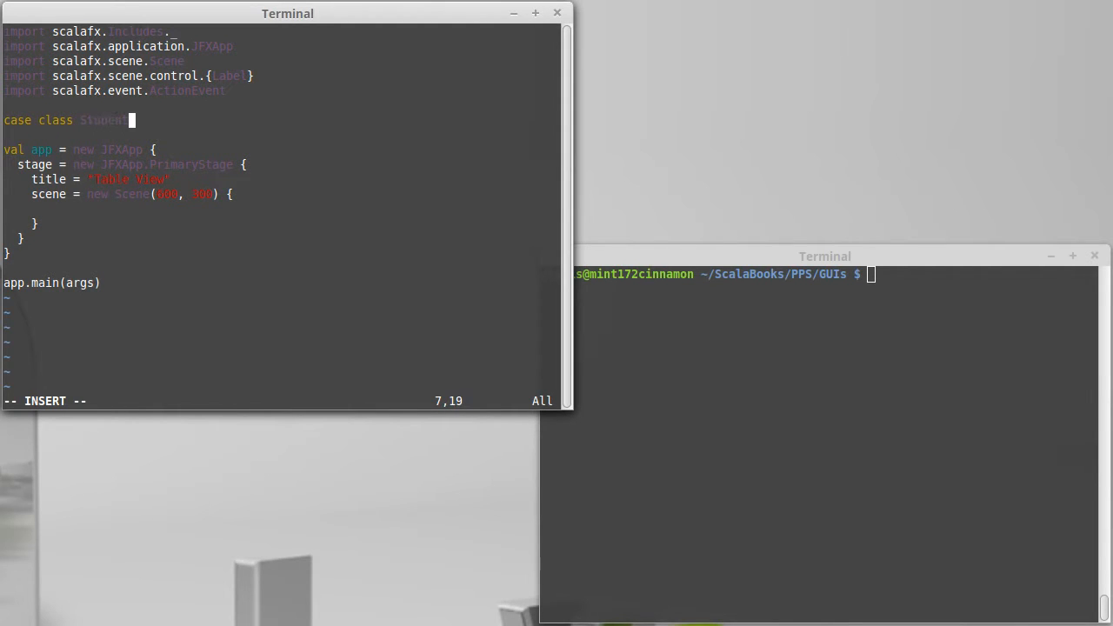
type("(name:")
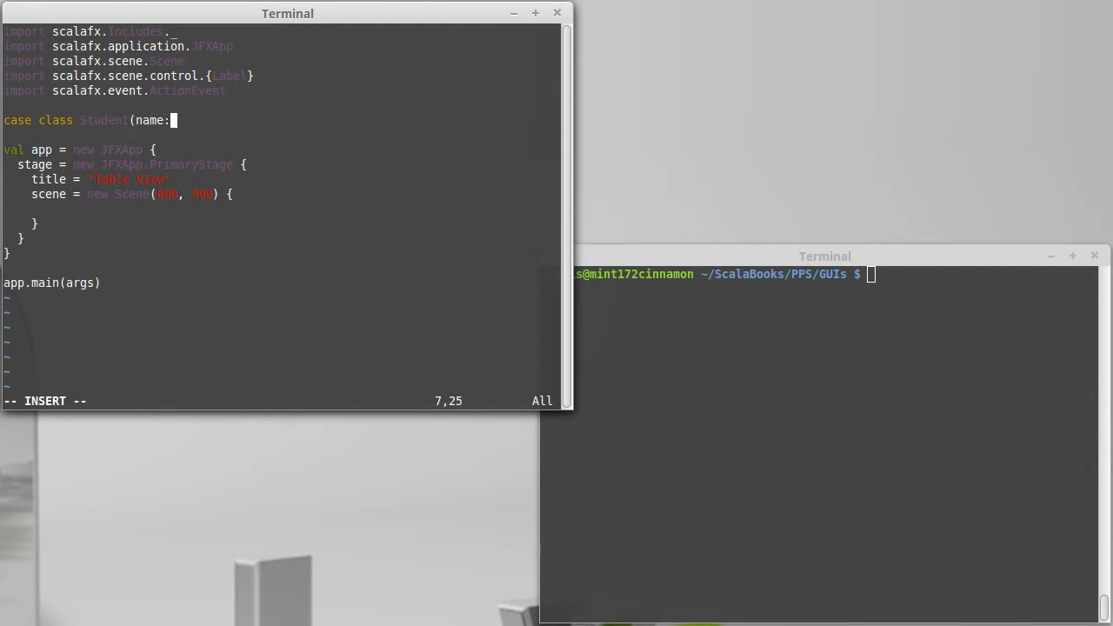
type("String,")
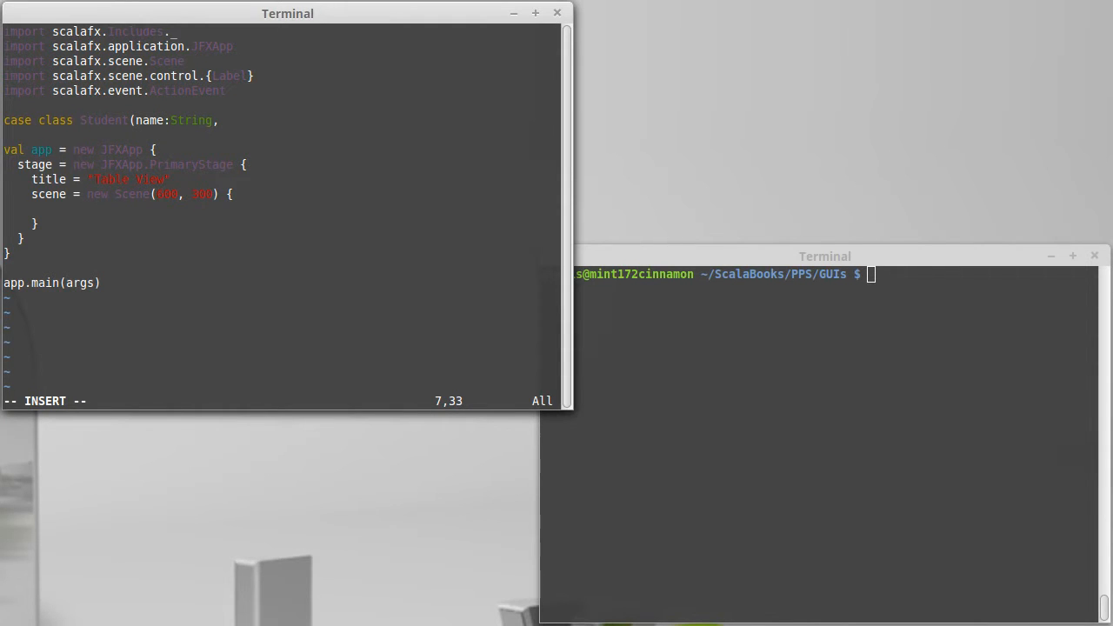
type("test1:")
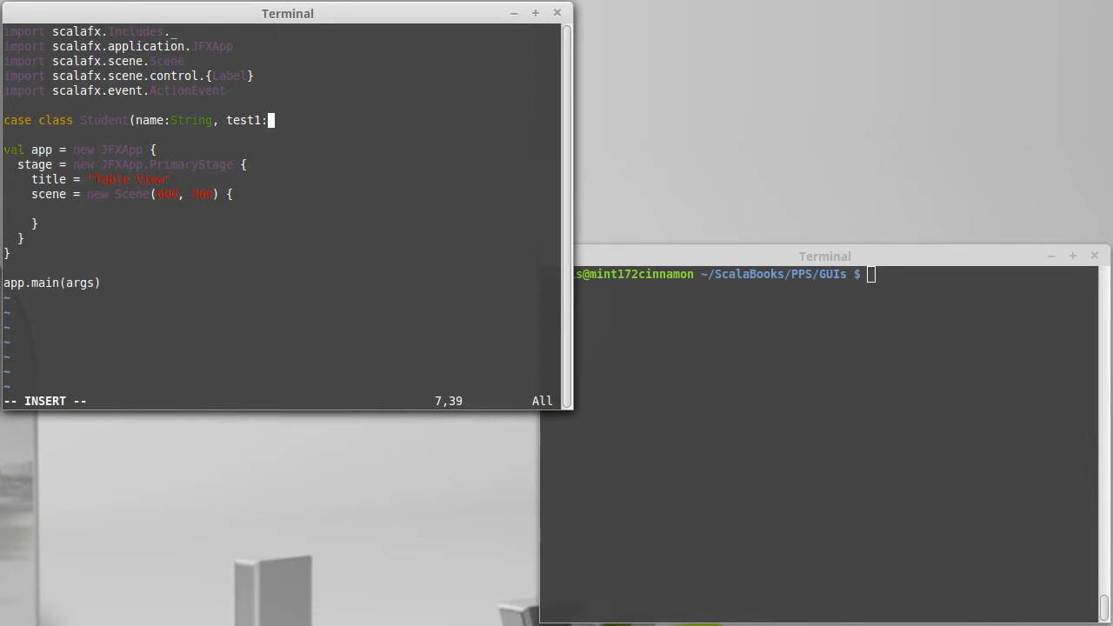
type("Int, tes")
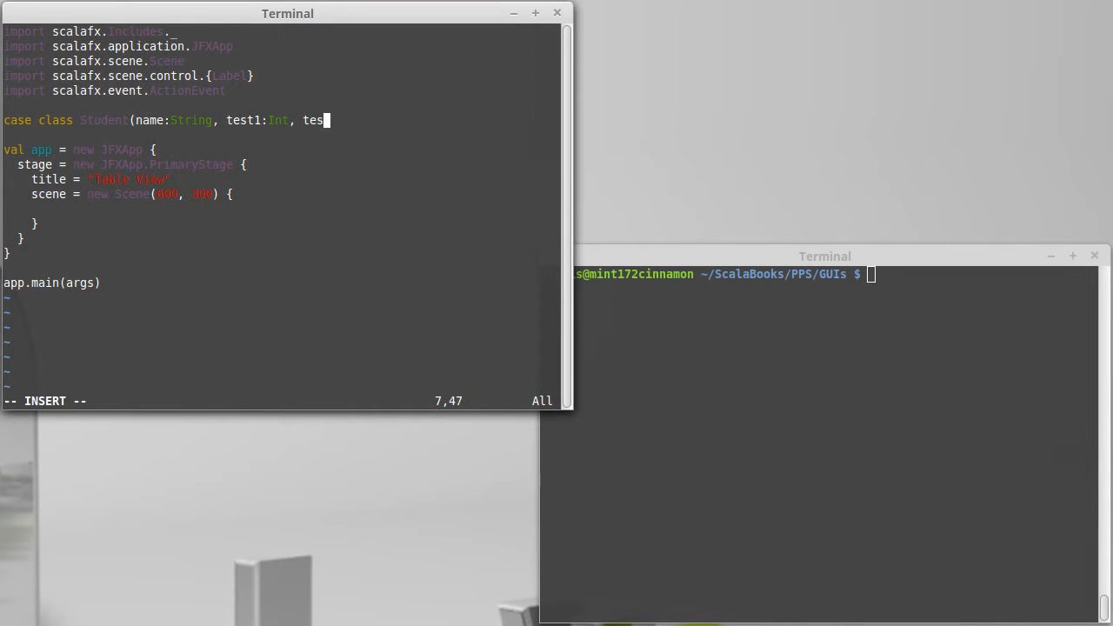
type("t2:Int")
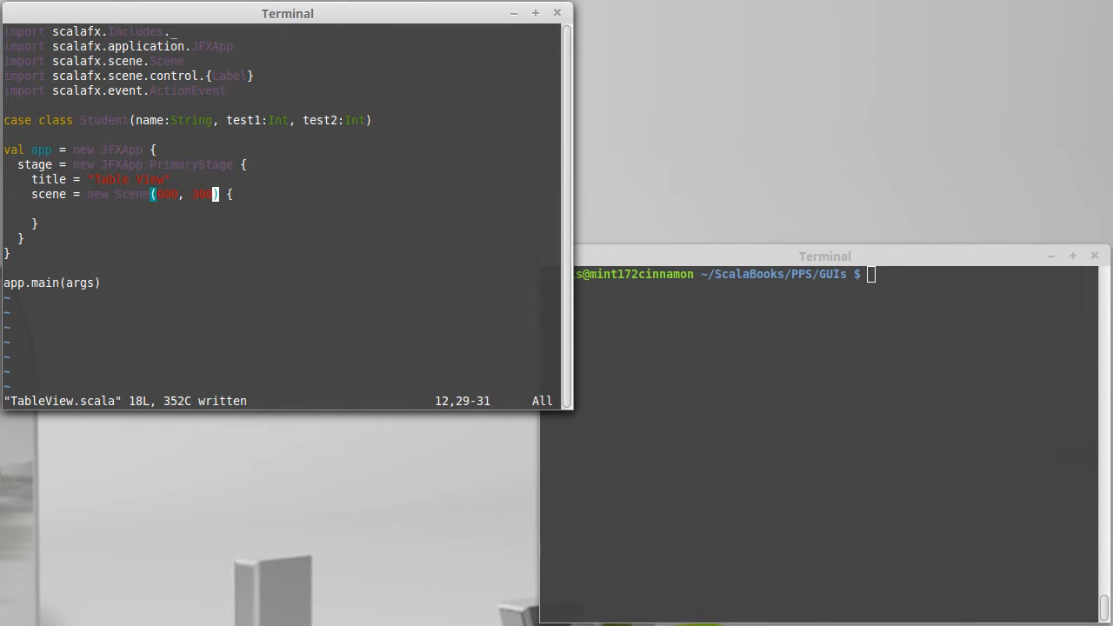
key("o")
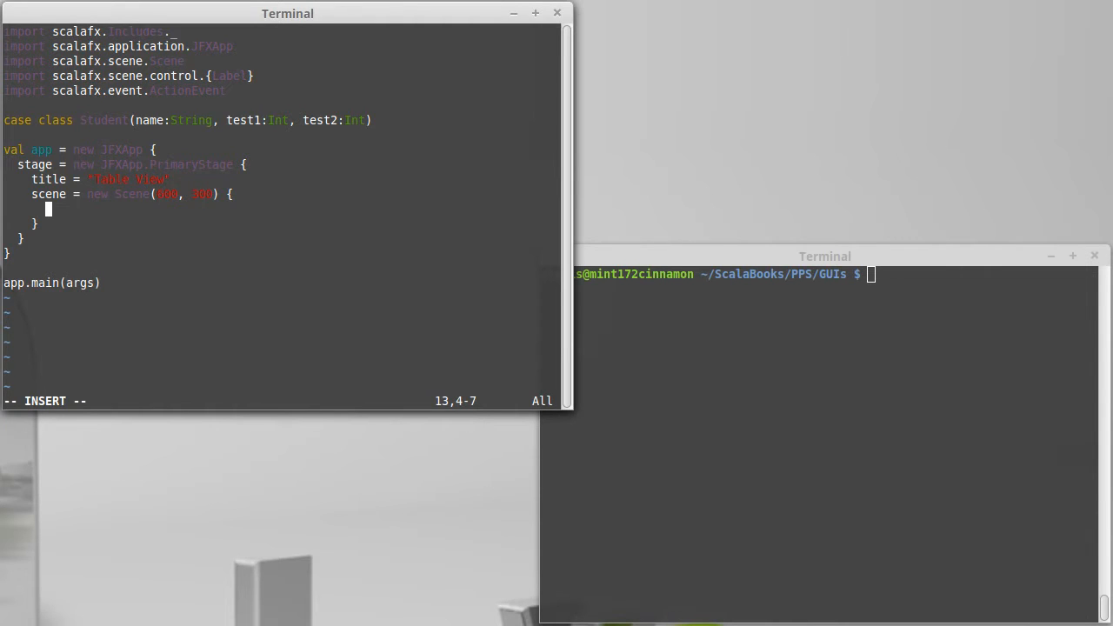
Add val table = new TableView(data) inside the scene block
type("val table = new Tabl")
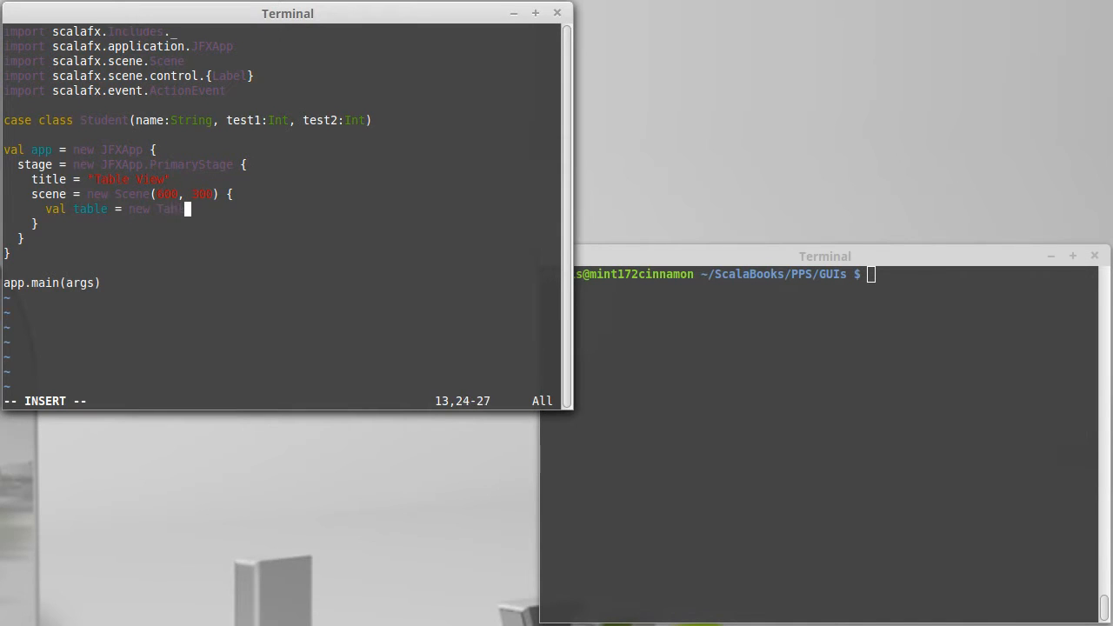
type("View")
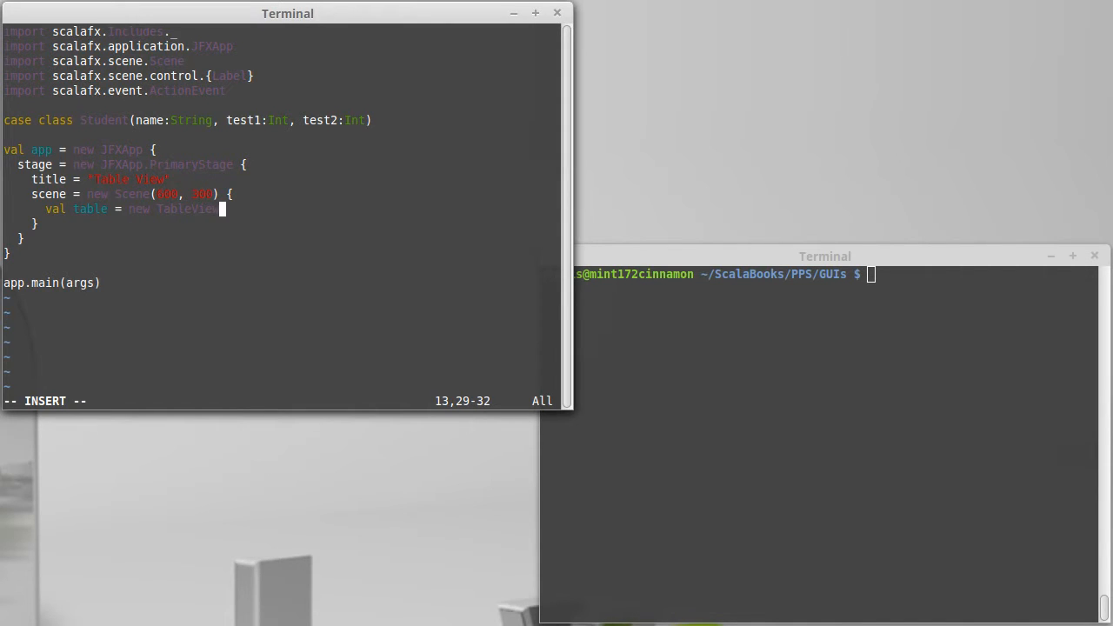
type("(")
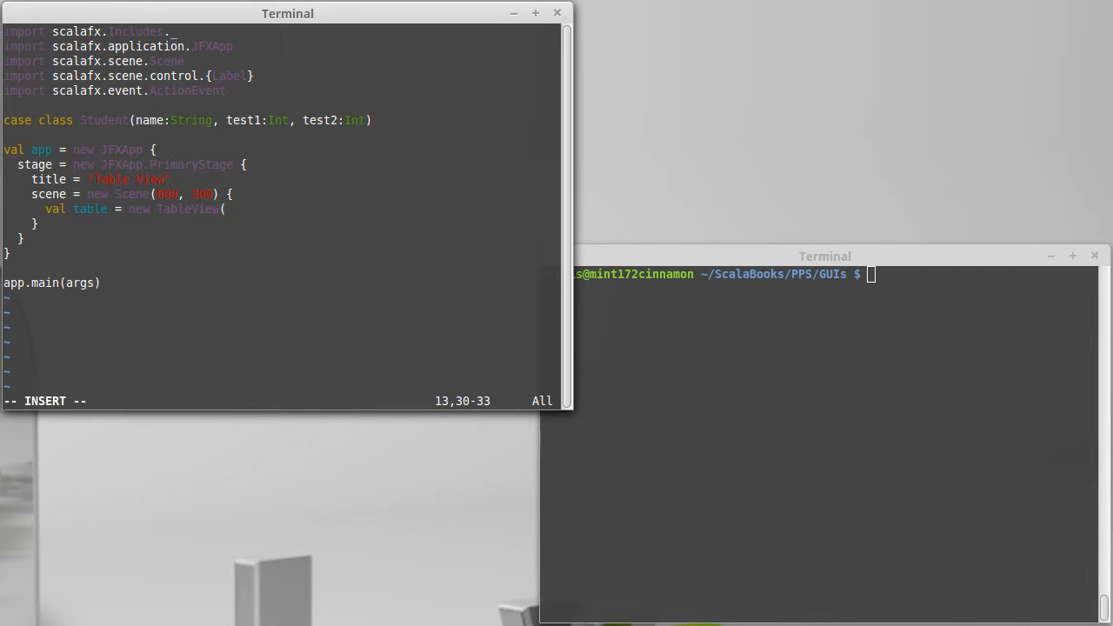
type("data")
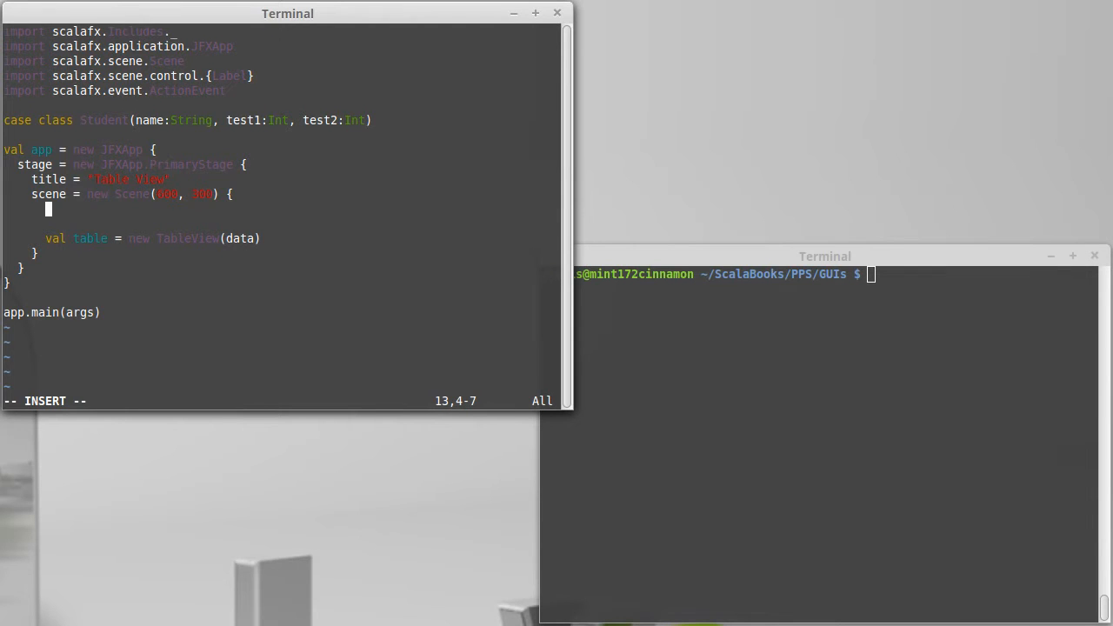
Add val data = ObservableBuffer( ... ) above the table definition
type("val data =")
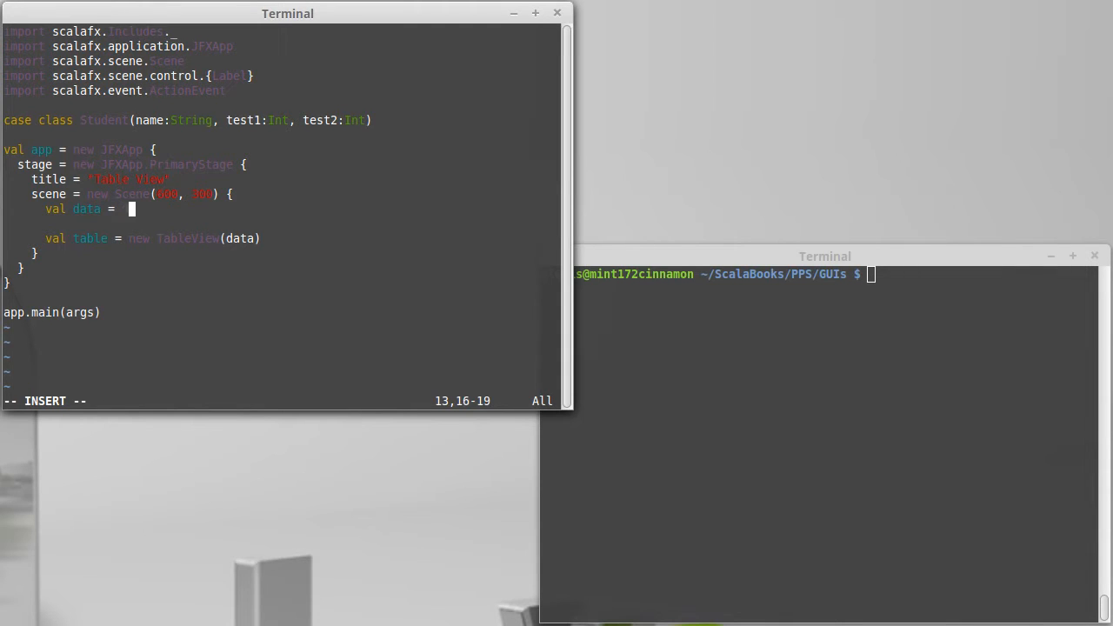
type("ObservableV")
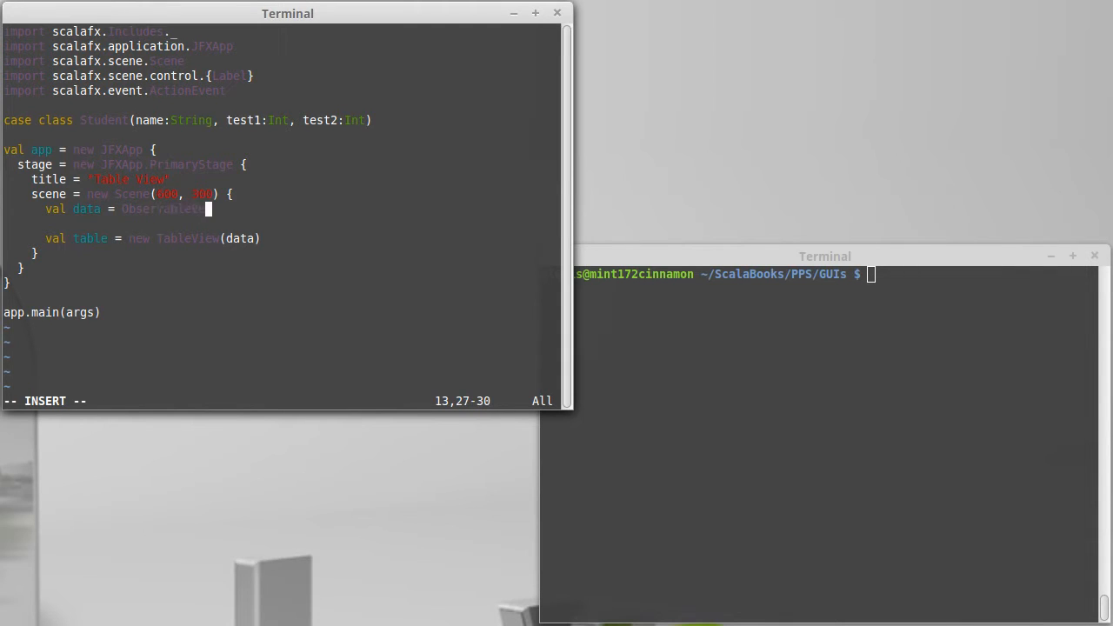
type("Buffer(")
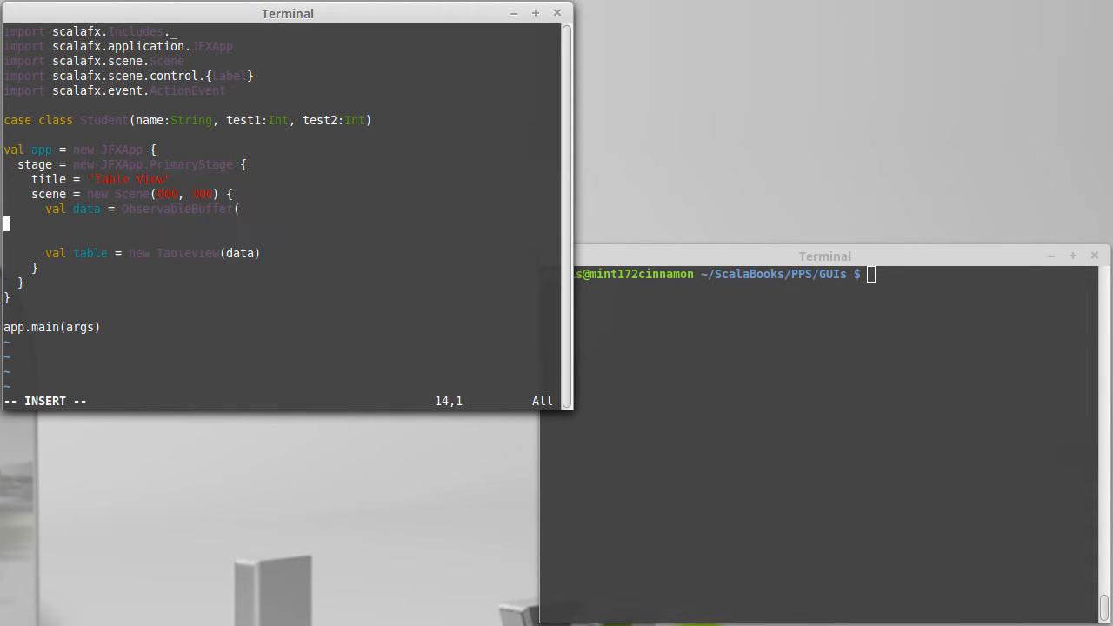
type(")")
type("import")
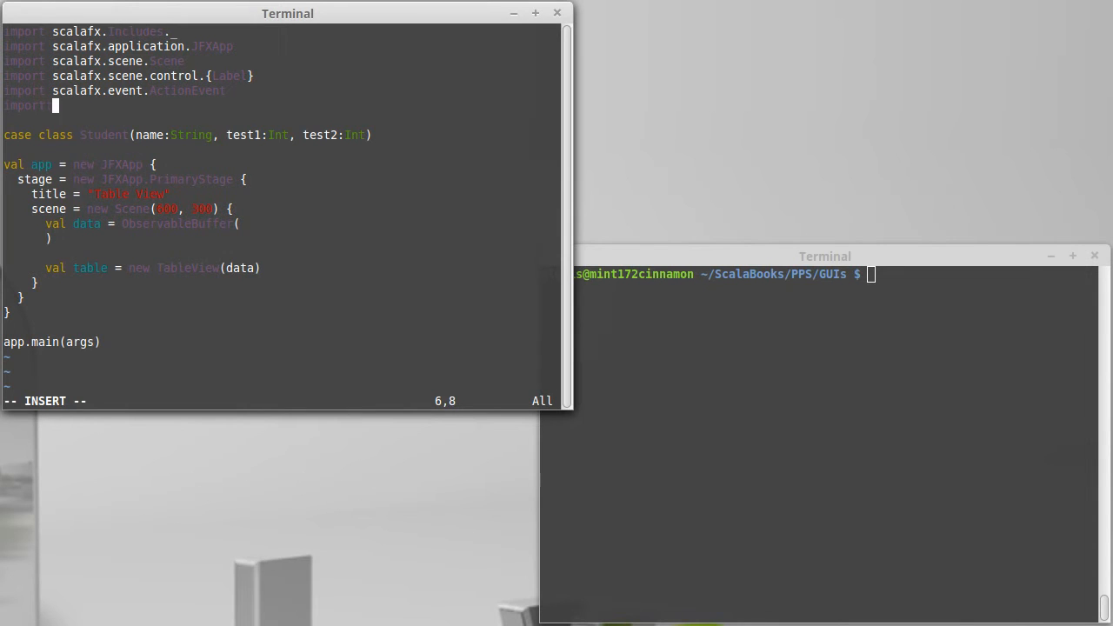
Write import scalafx.collections.ObservableBuffer under the imports and save with :w
type("scalaf")
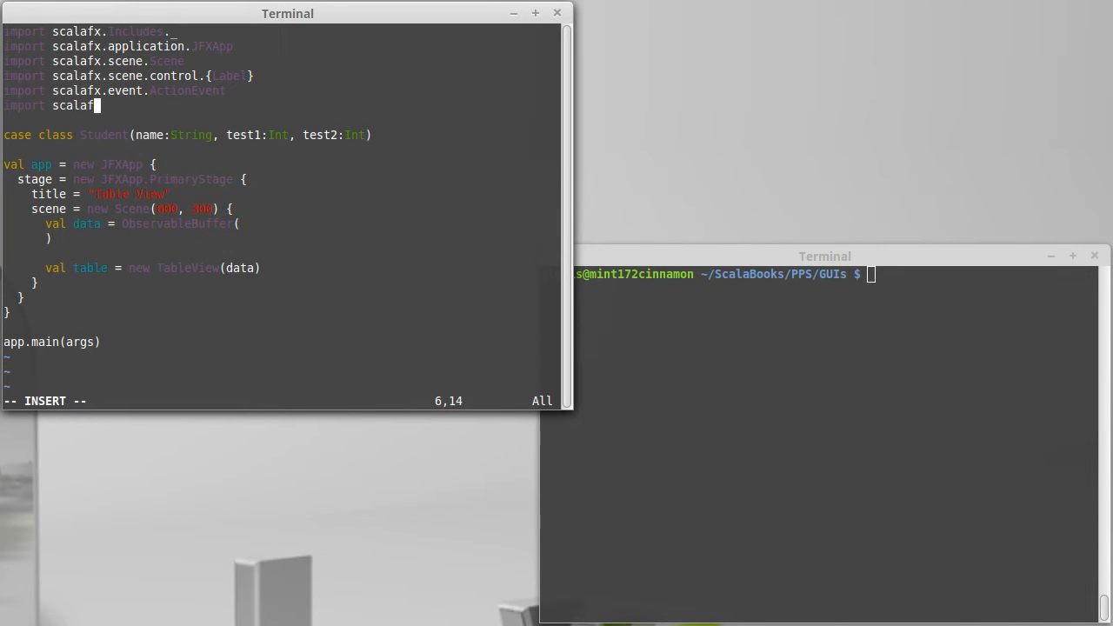
type(".c")
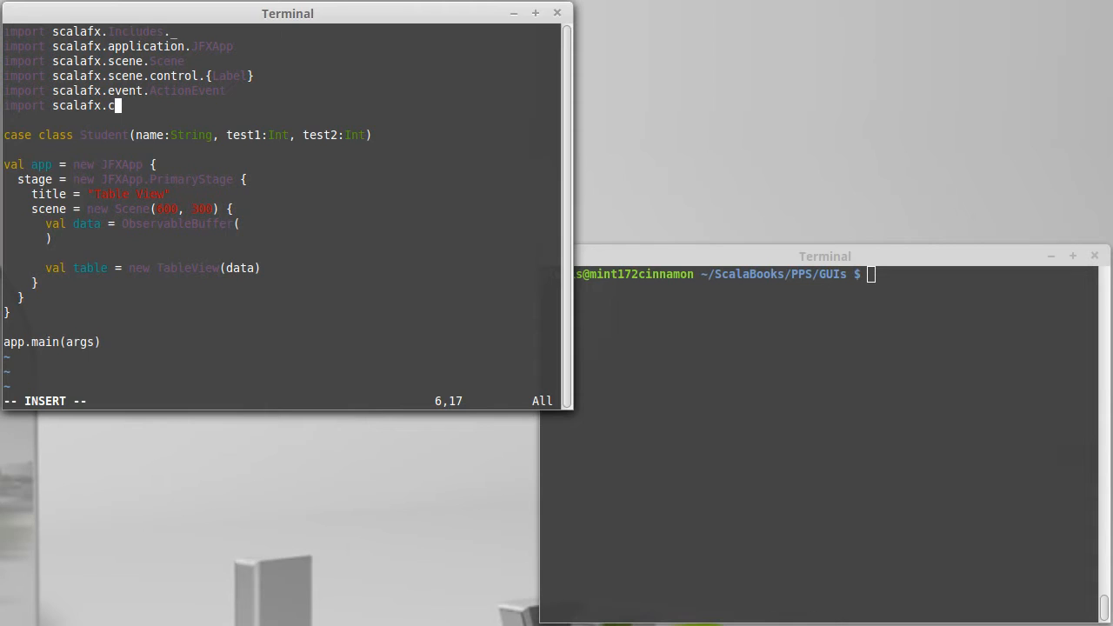
type("ole")
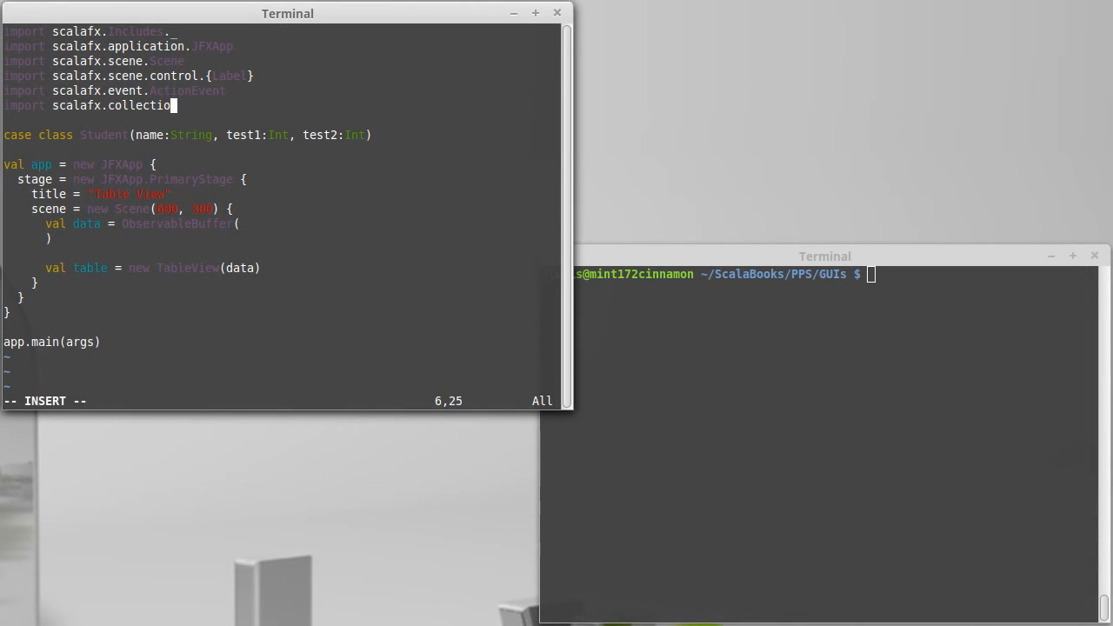
type("ObservableBuffer")
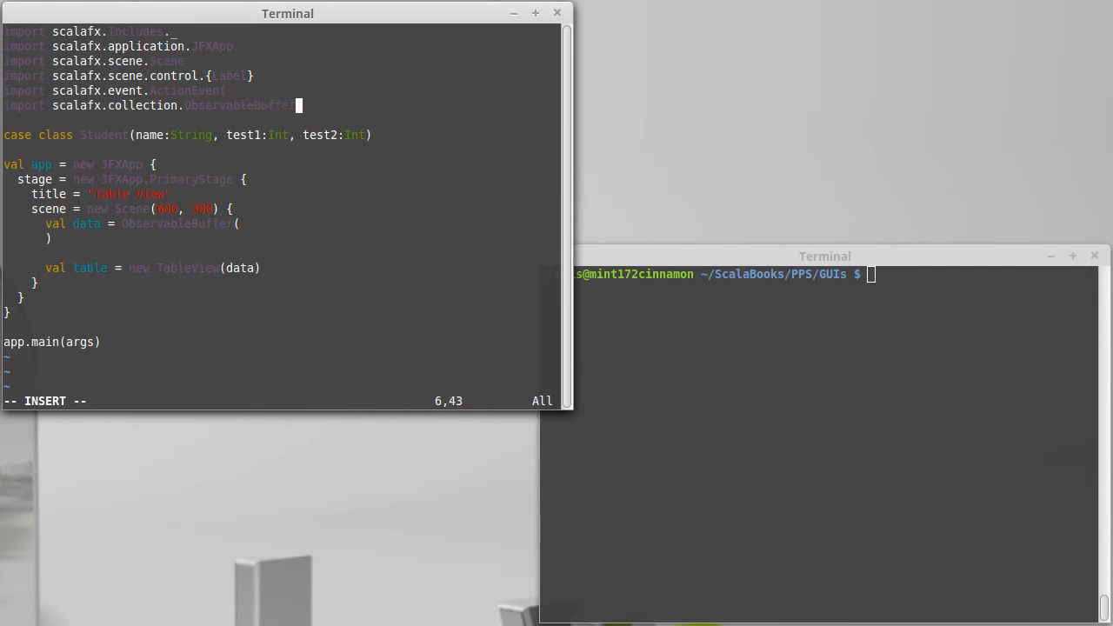
key("Escape")
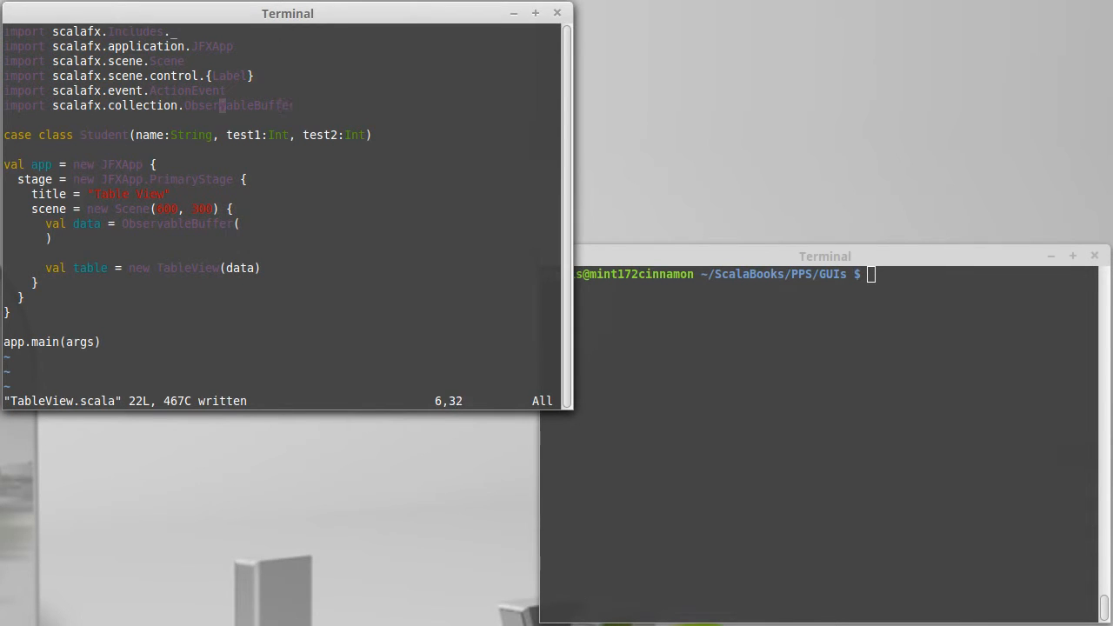
type(":w")
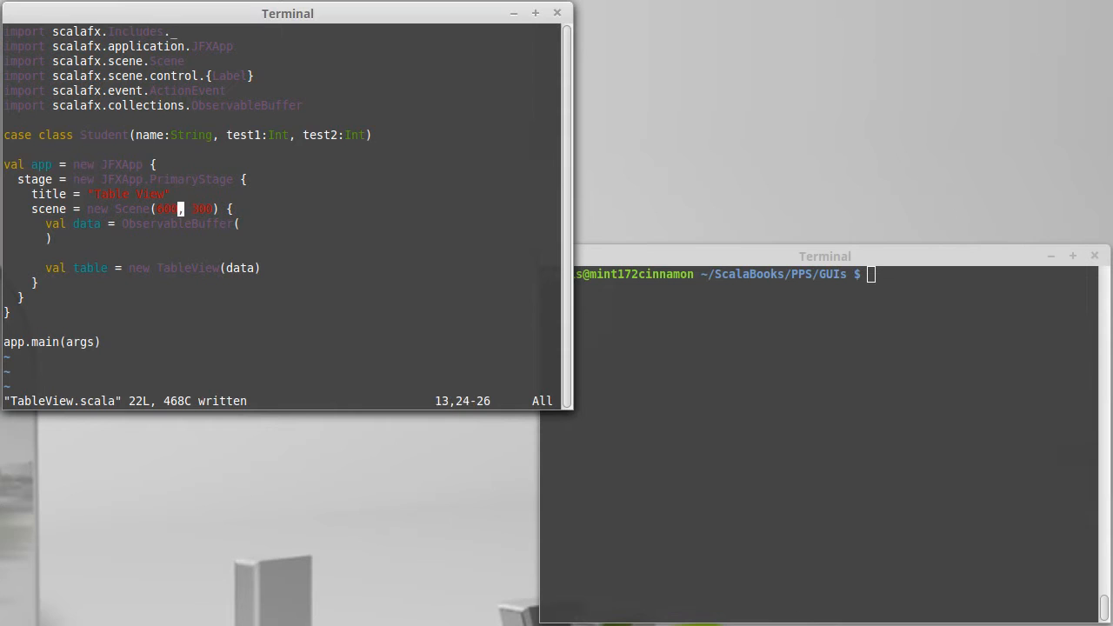
key("o")
type("Studne")
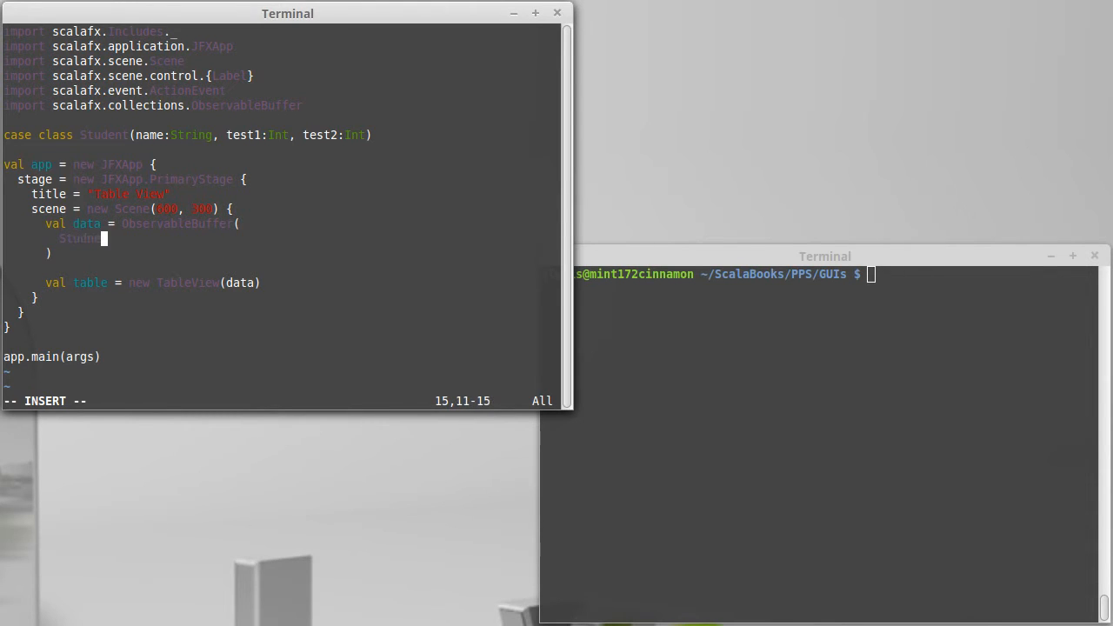
Enter the first two Student entries with Doe surnames and scores 98/93 and 73/88
type("(\"Jam")
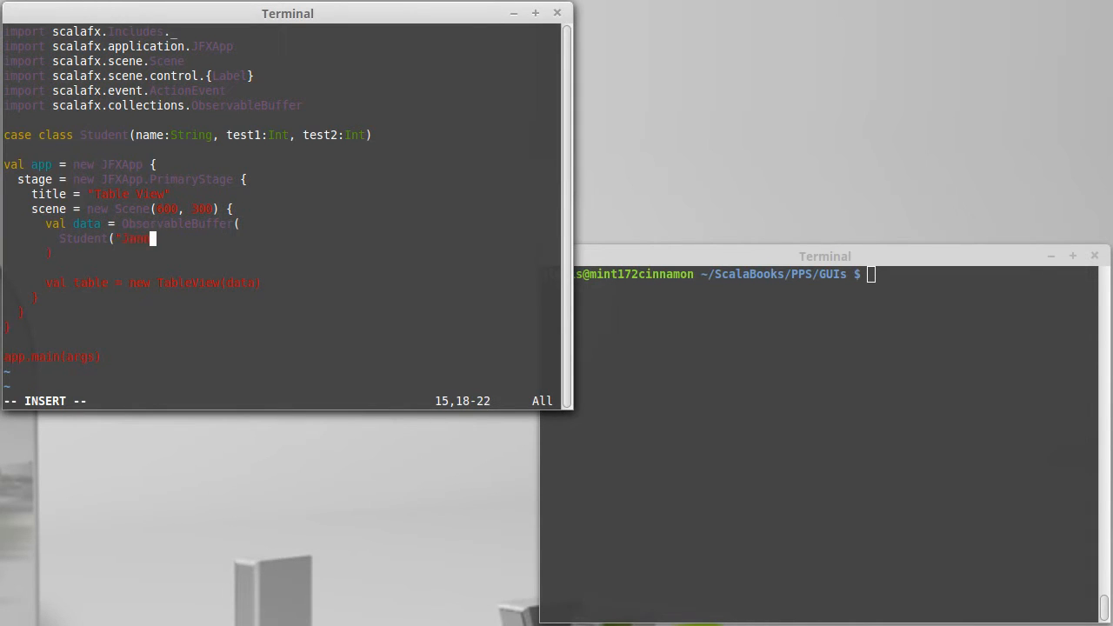
type("Doe\",")
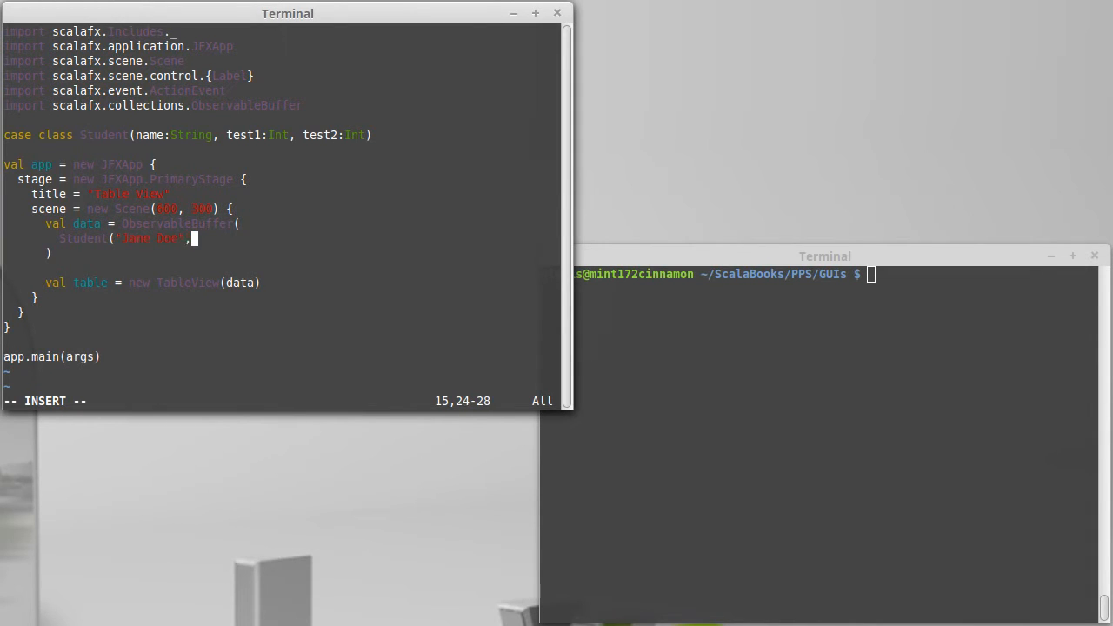
type("98,")
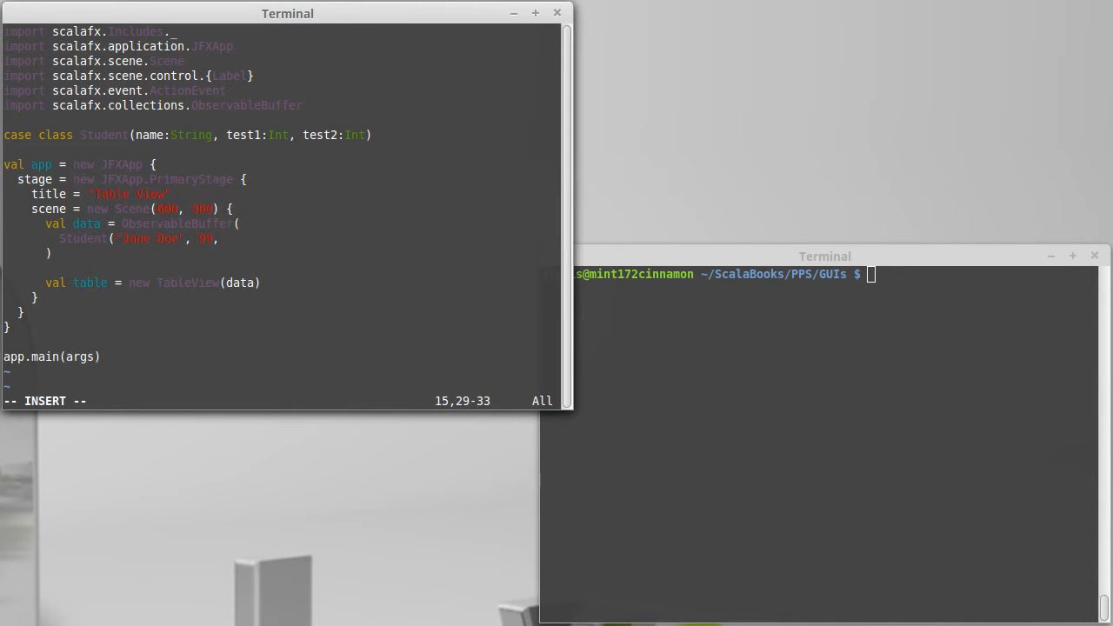
type("93),")
type("Student(\"John")
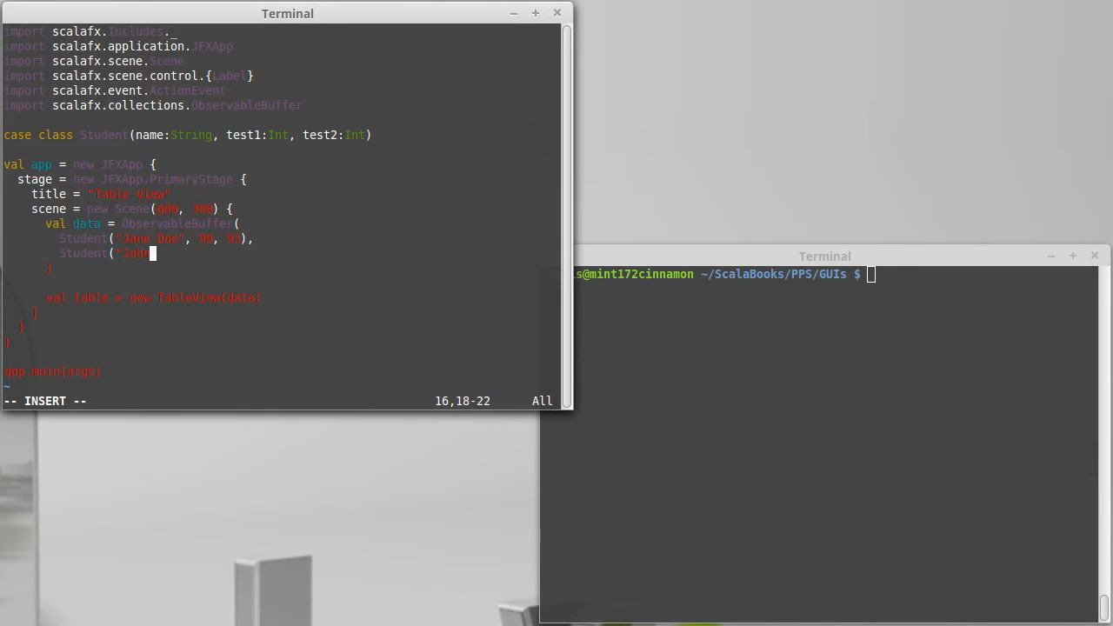
type("Doe\"")
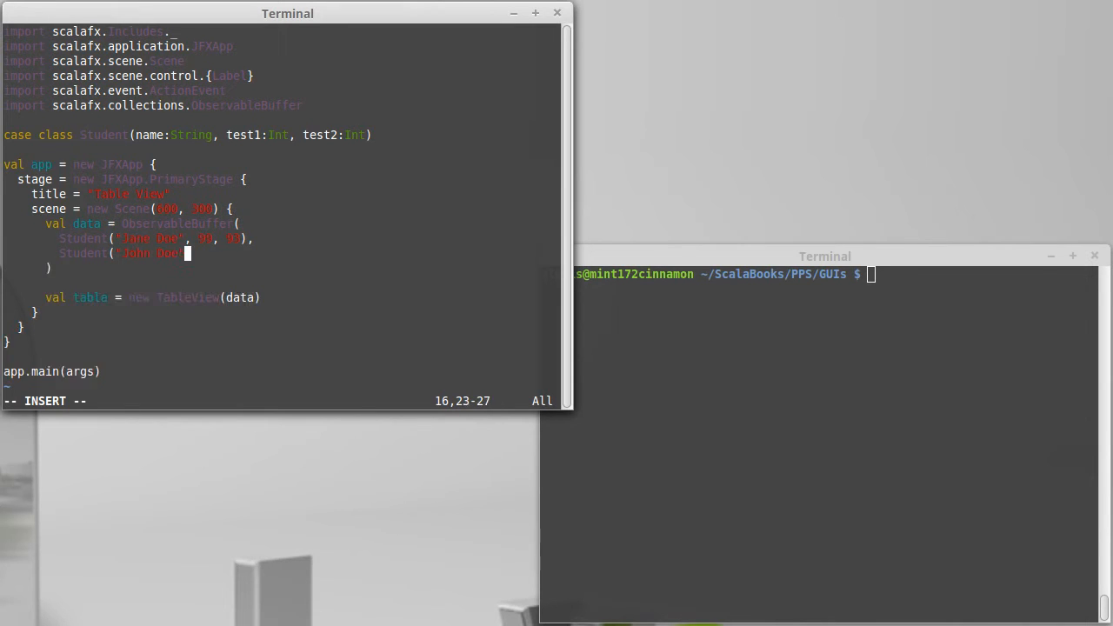
type(",")
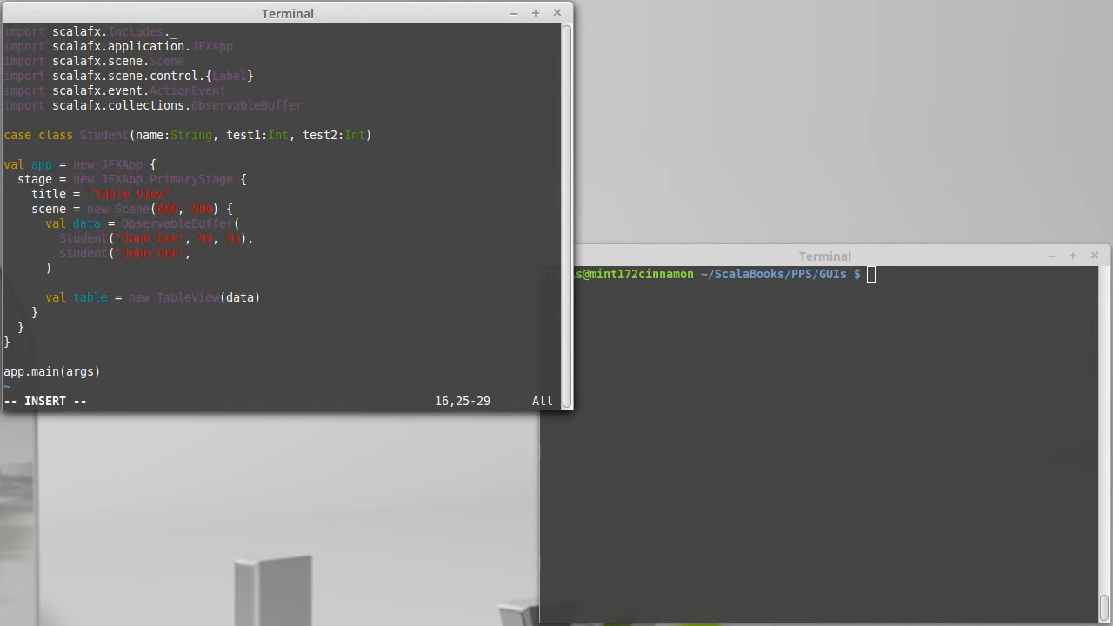
type("73,")
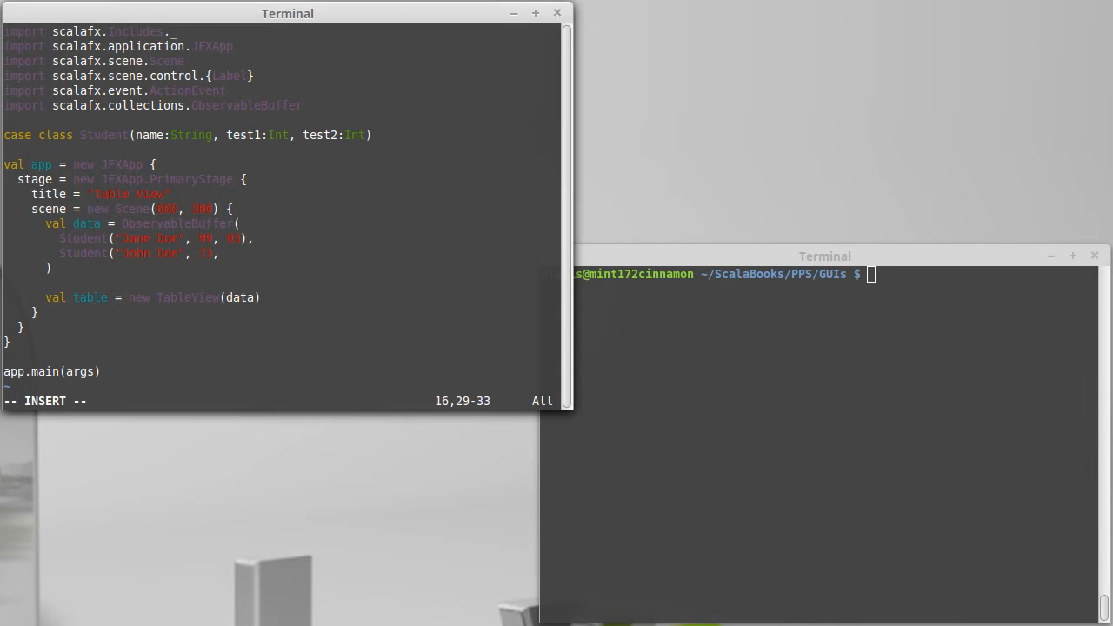
type("88),")
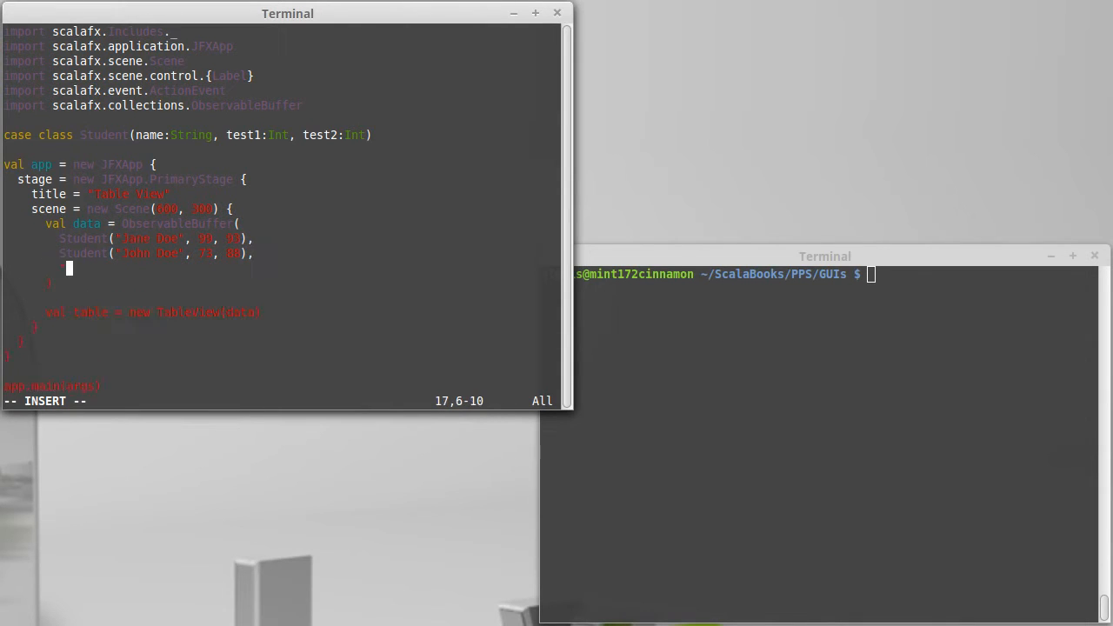
Enter the third Student entry, Bob, with score 85, and finish the buffer
type("\"Student(")
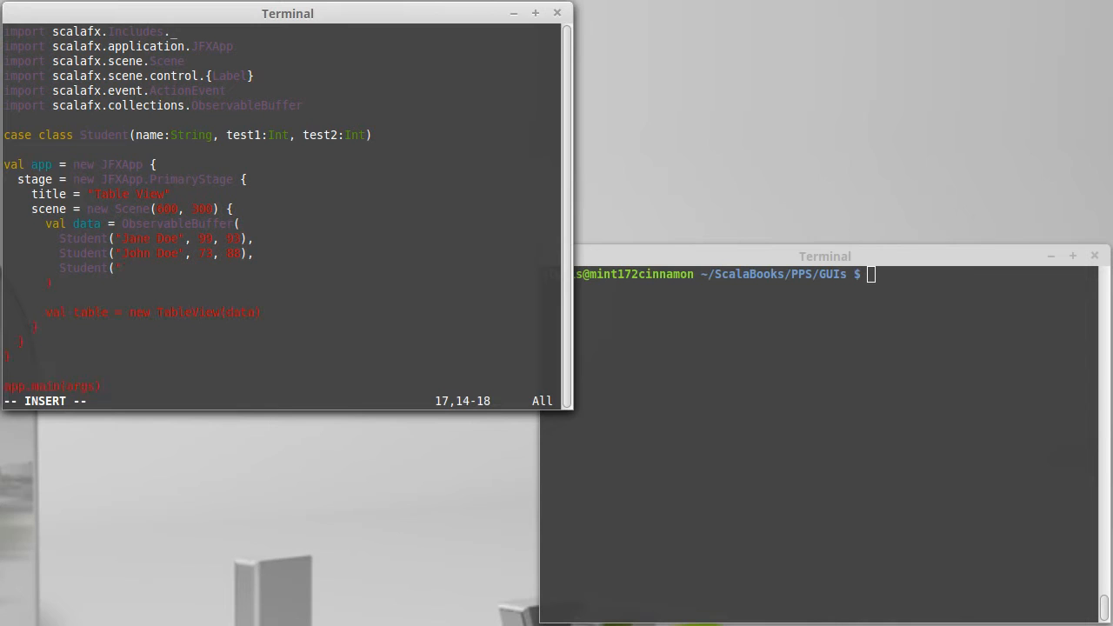
type("Bob Builder\",")
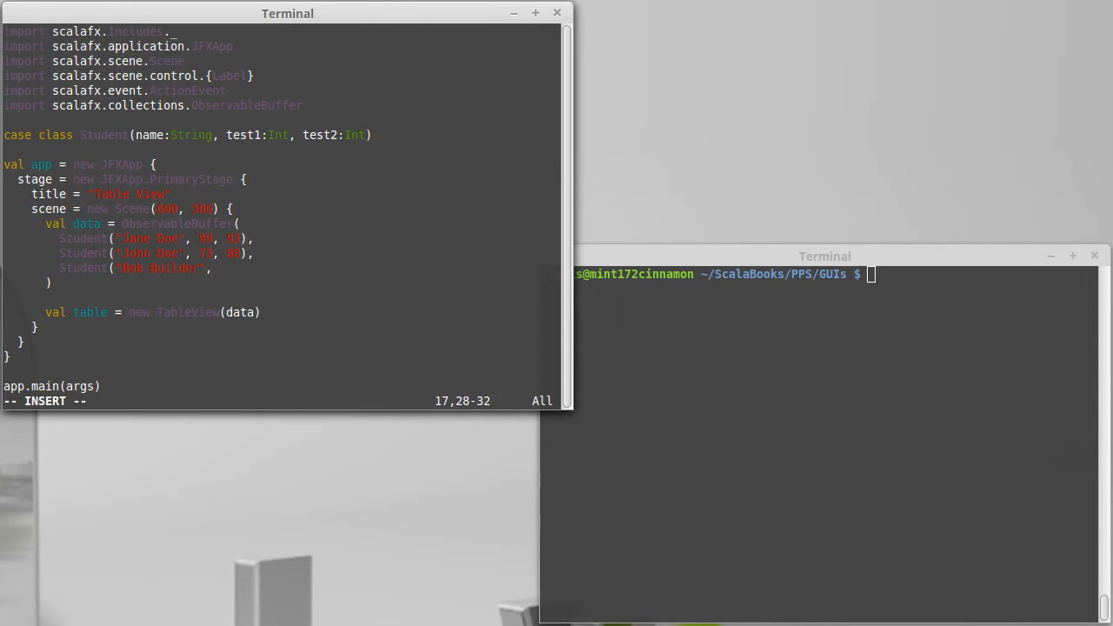
type("85, 93")
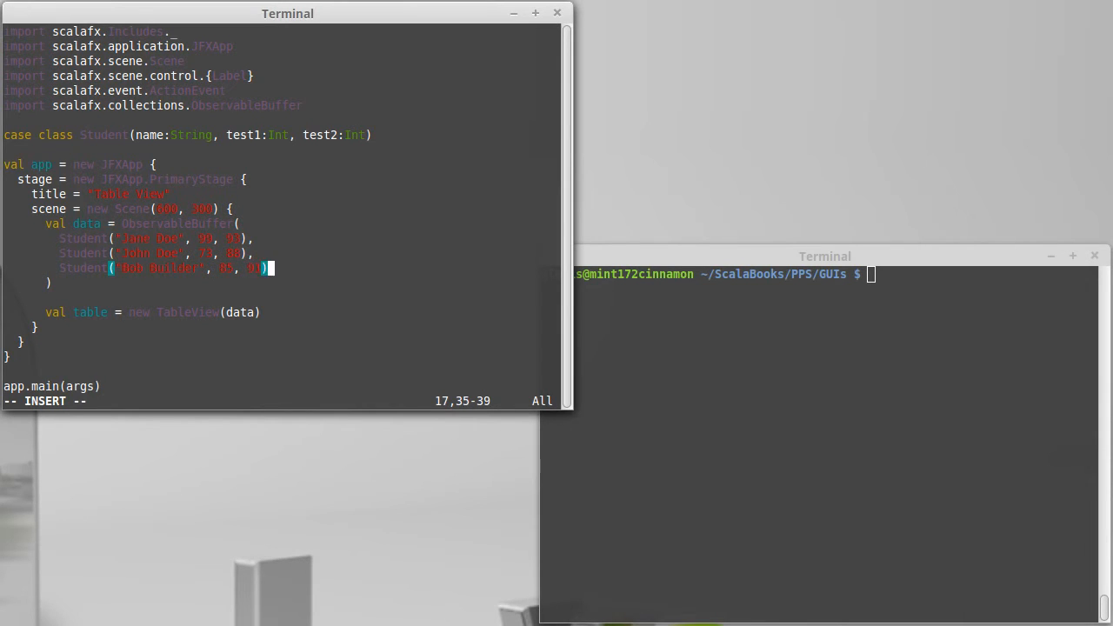
key("Escape")
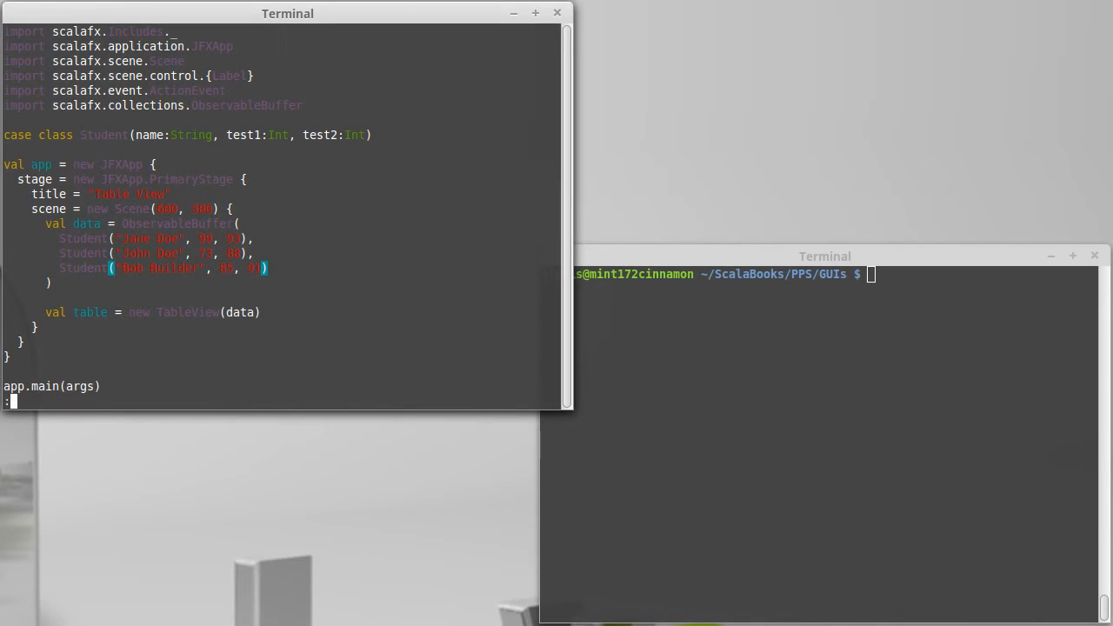
Add root = table below the table definition and save with :w
key("Return")
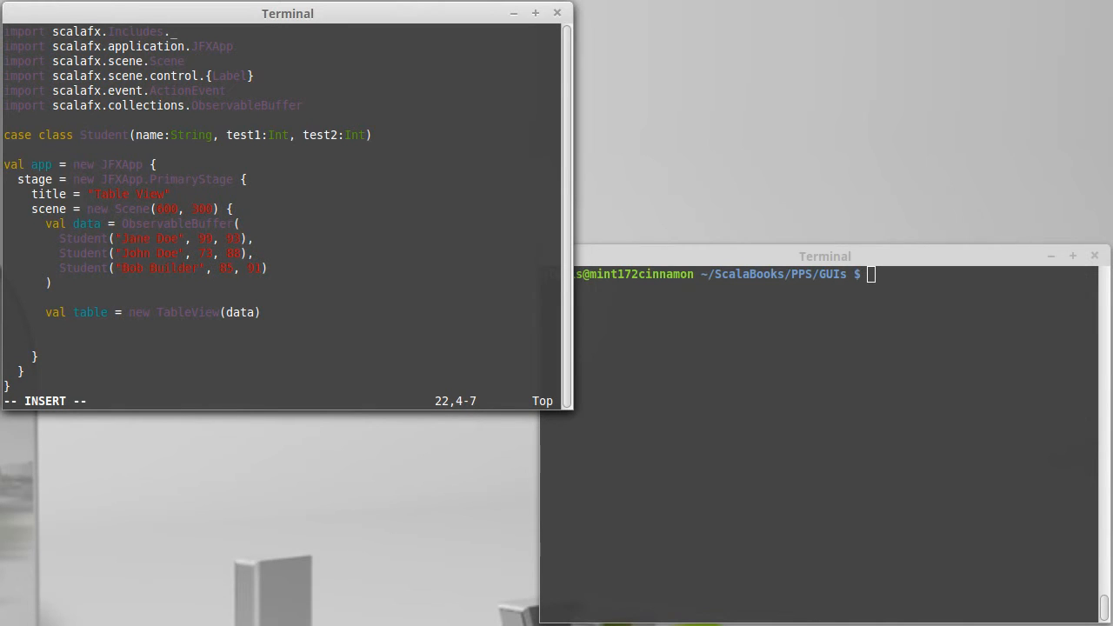
type("root = table")
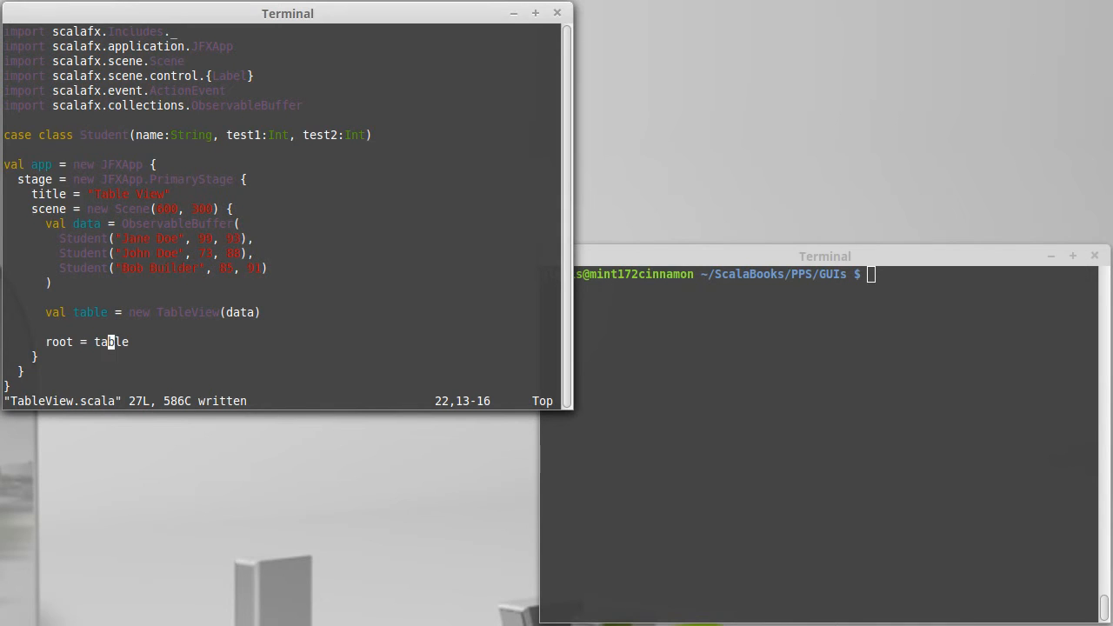
type(":w")
left_click(819, 273)
type("scalafx")
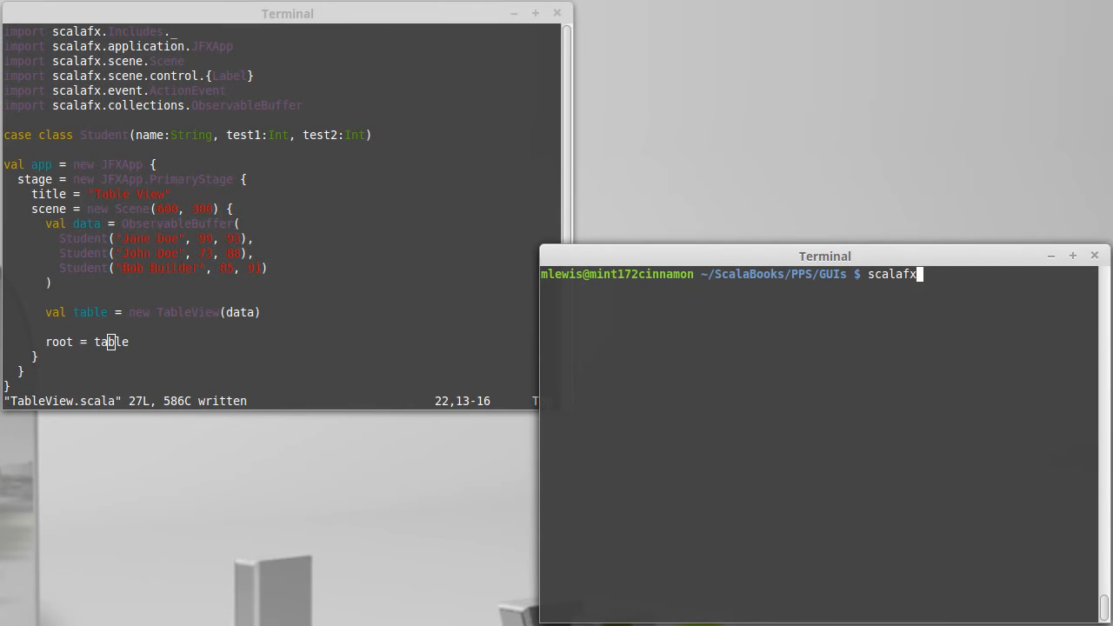
Run scalafx TableView.scala, replace Label with TableView in the control import, and rerun
type("TableView.scala")
left_click(280, 77)
type("TRabl")
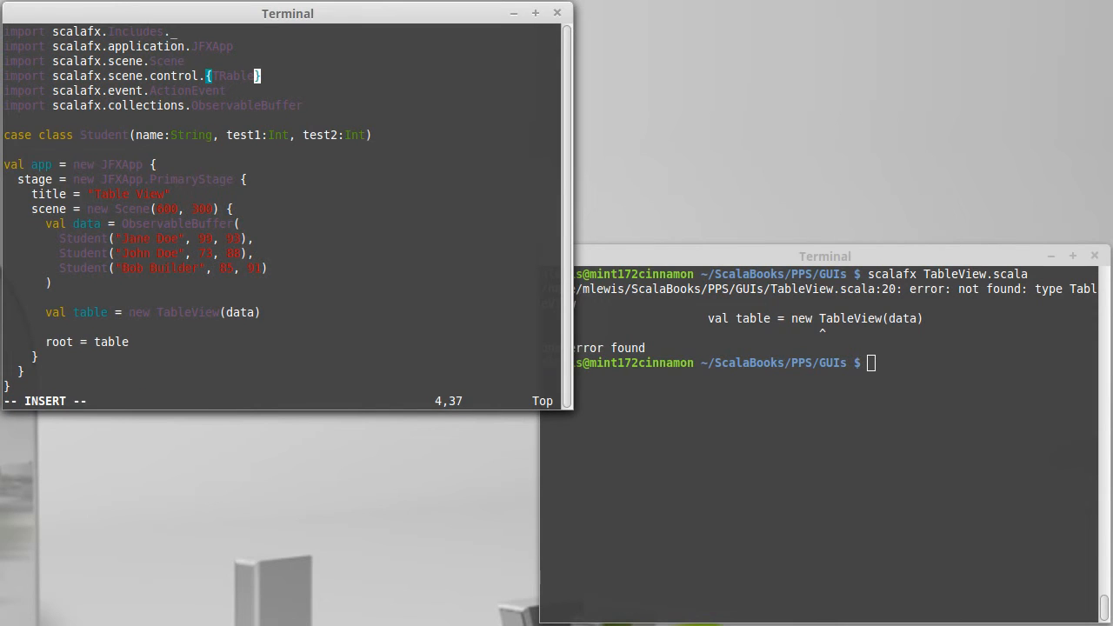
key("BackSpace")
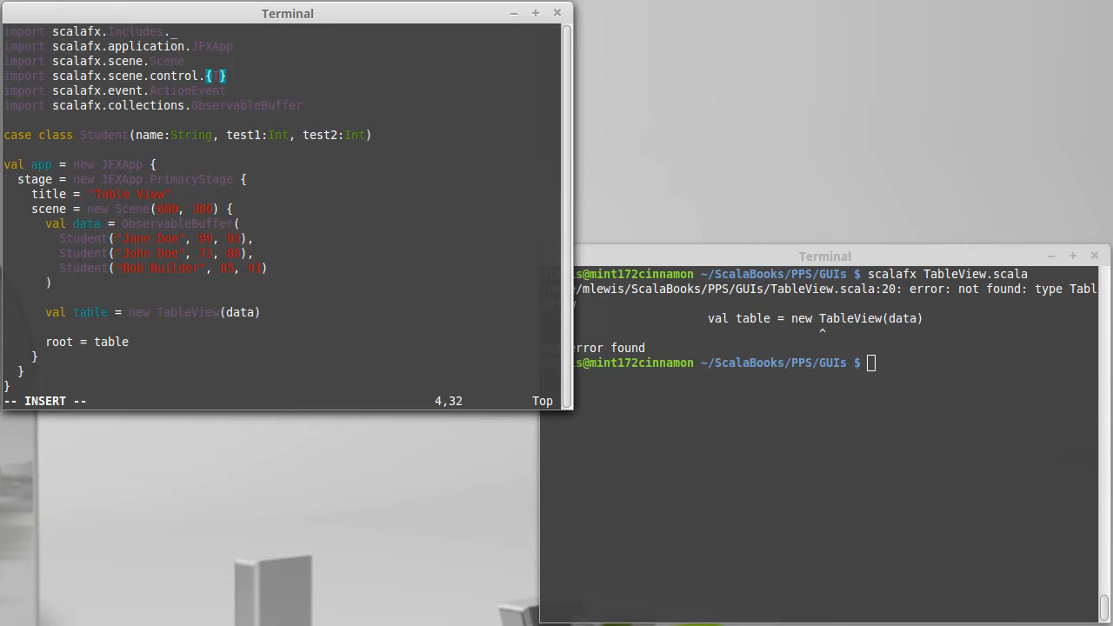
type("TableView")
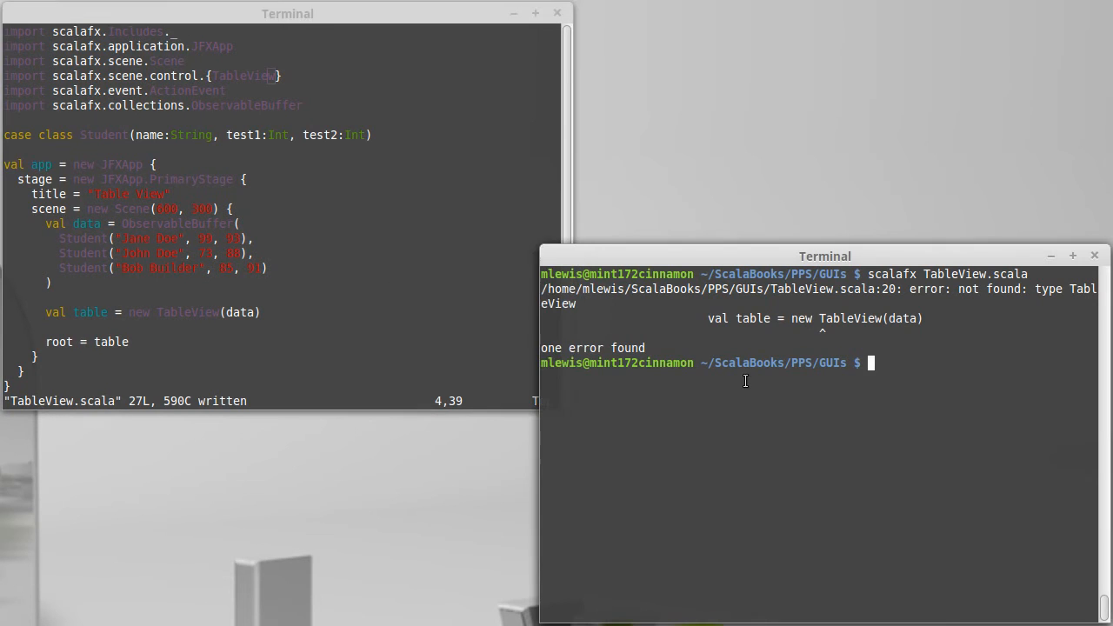
type("scalafx TableView.scala")
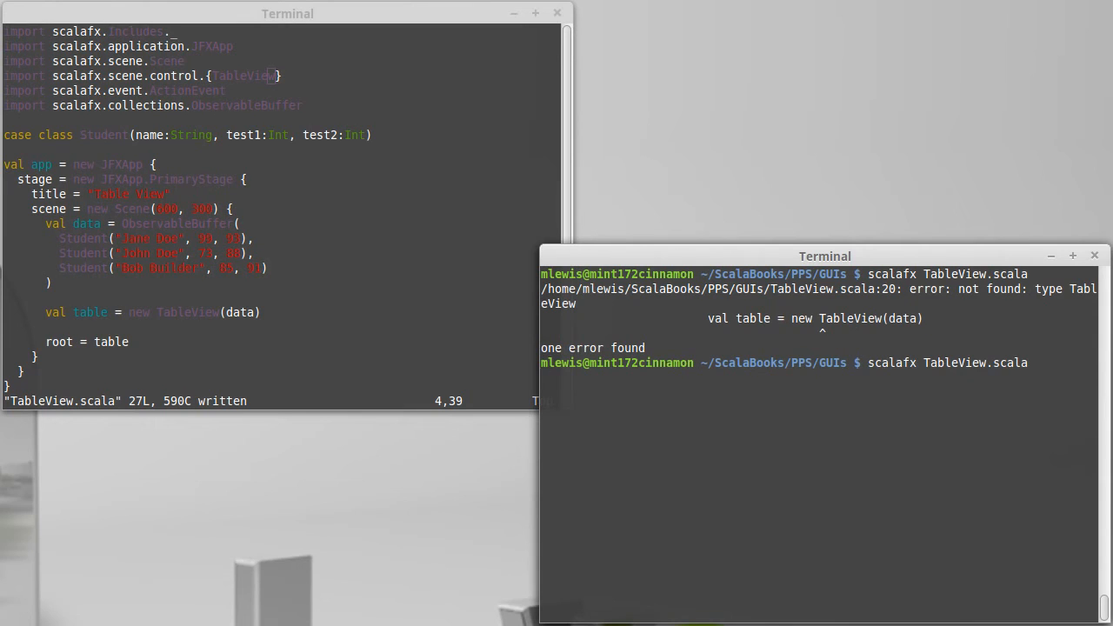
mouse_move(767, 384)
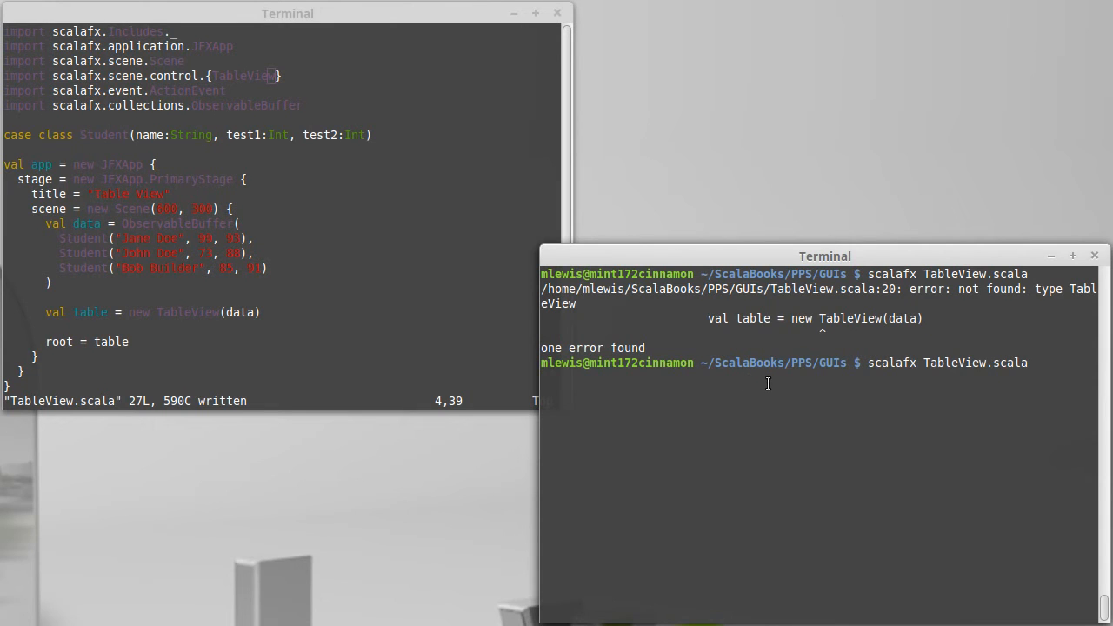
key("Return")
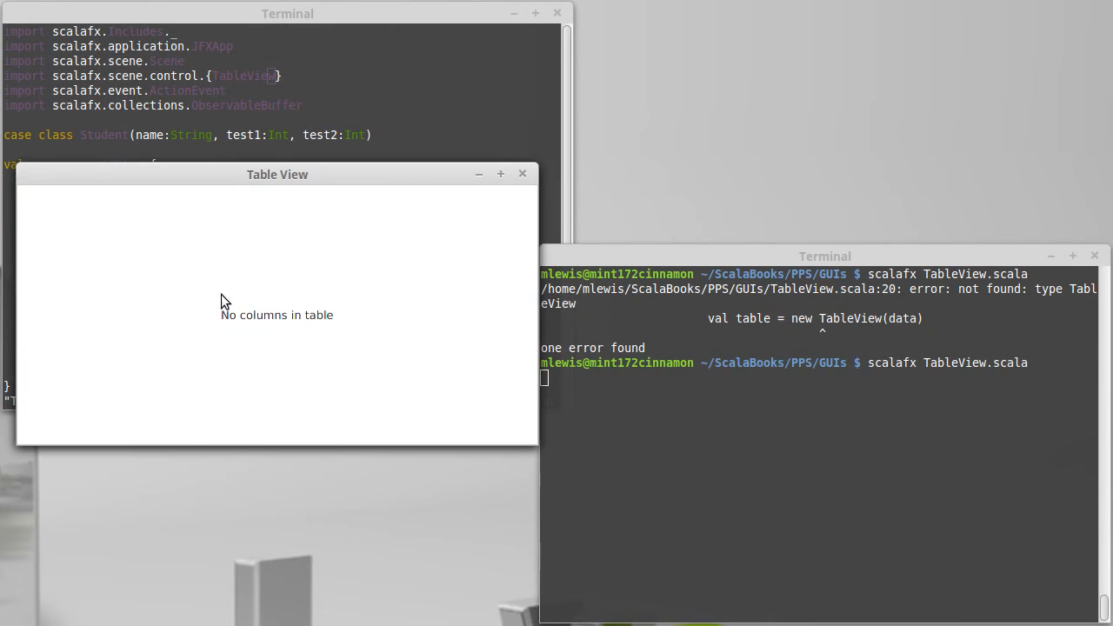
mouse_move(347, 184)
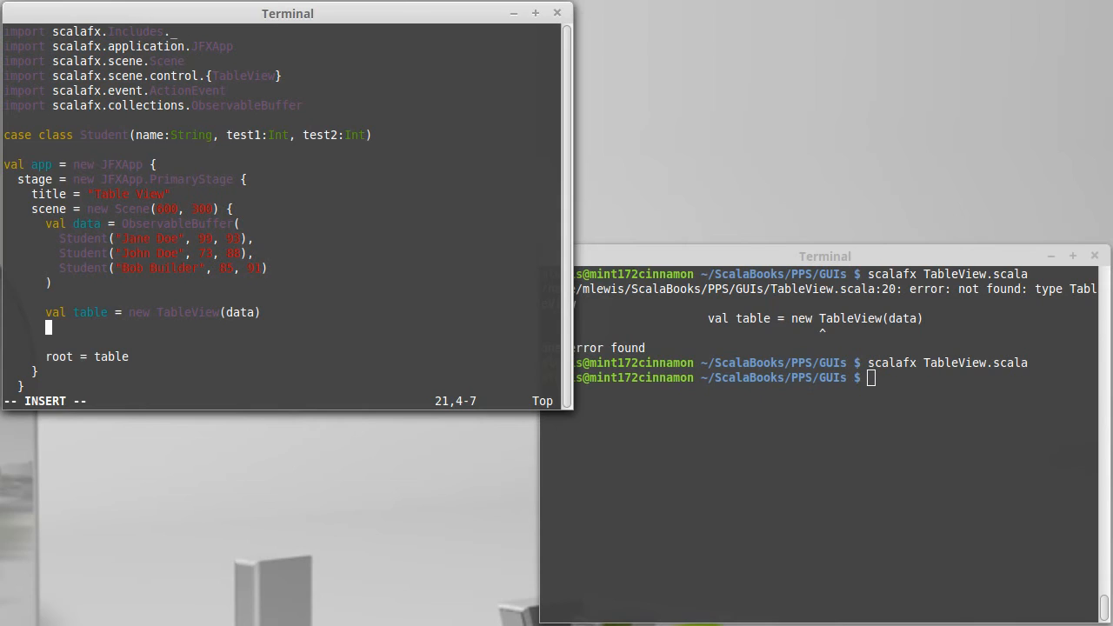
mouse_move(254, 247)
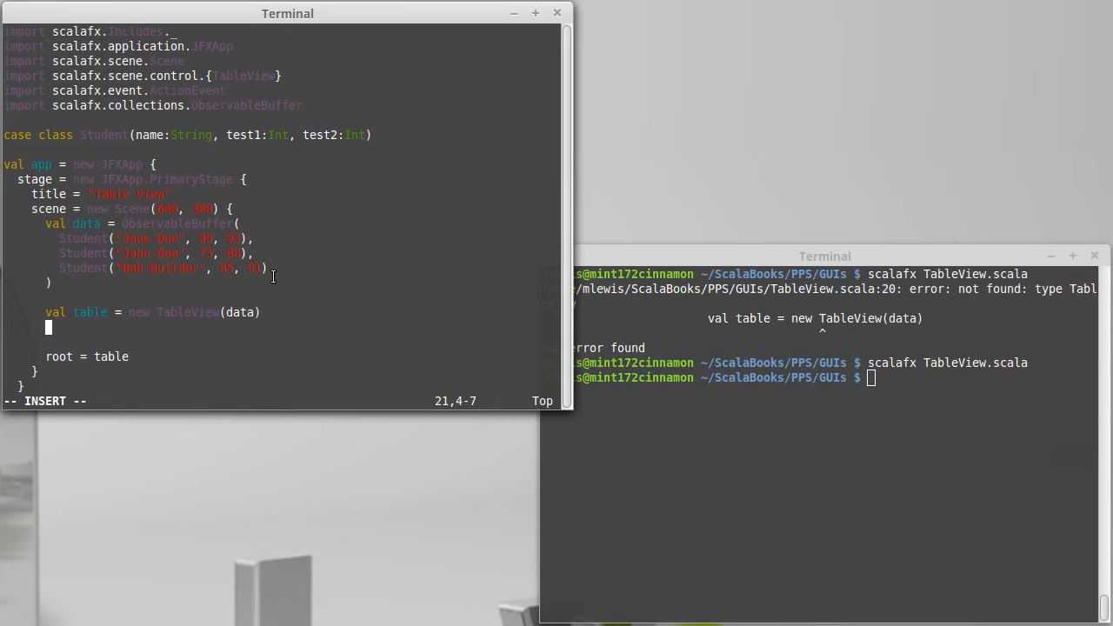
Start val col1 = new TableColumn, adding TableColumn to the control import
type("cal c")
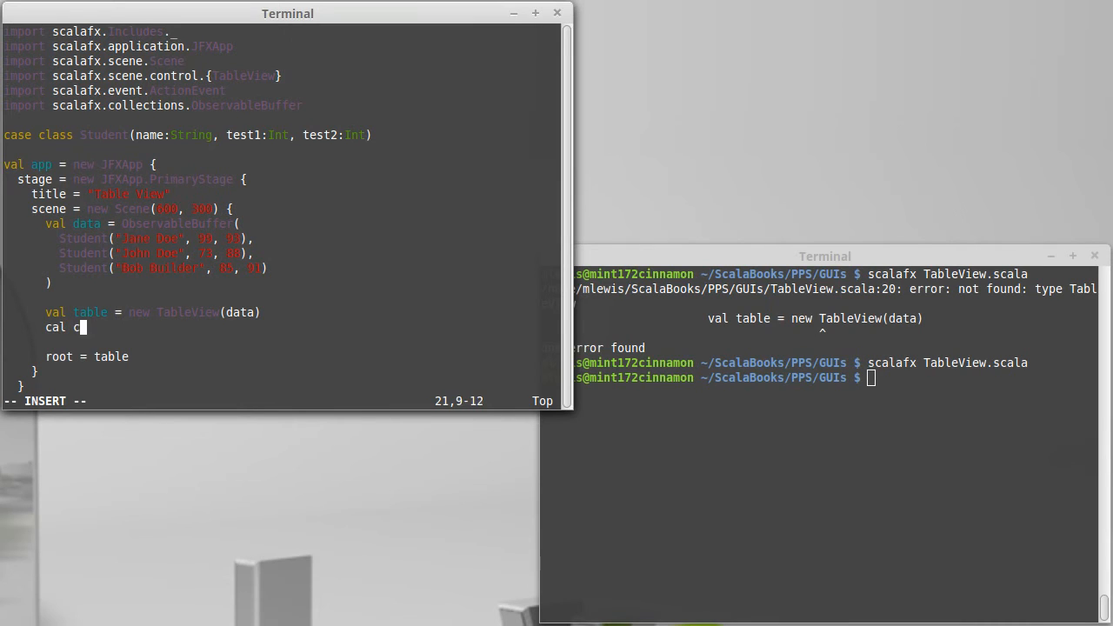
type("ol1 =")
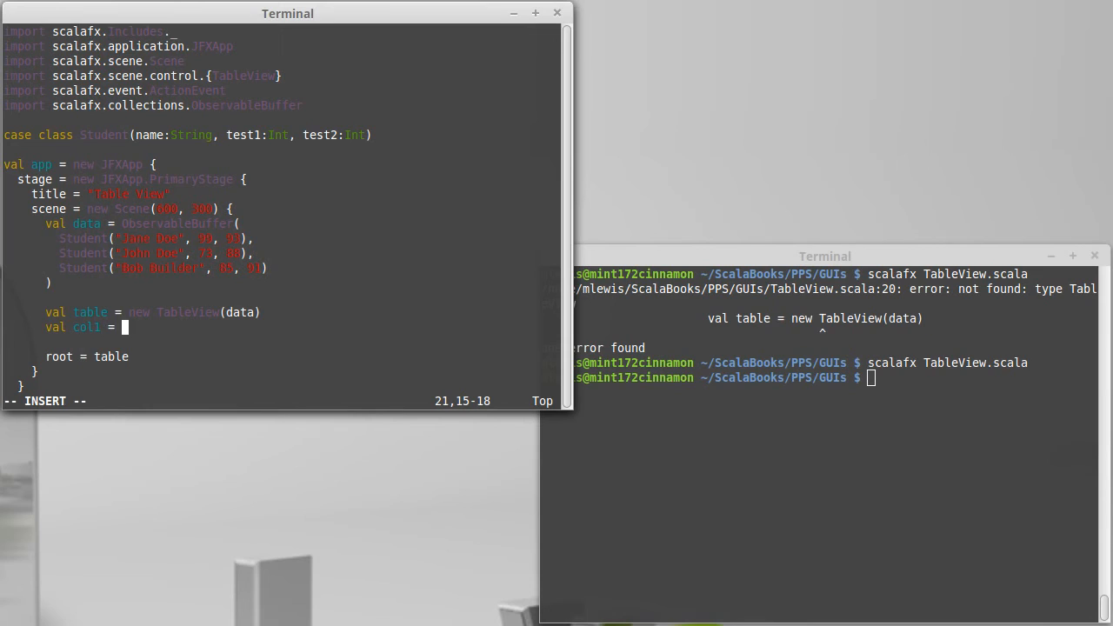
type("new Tabl")
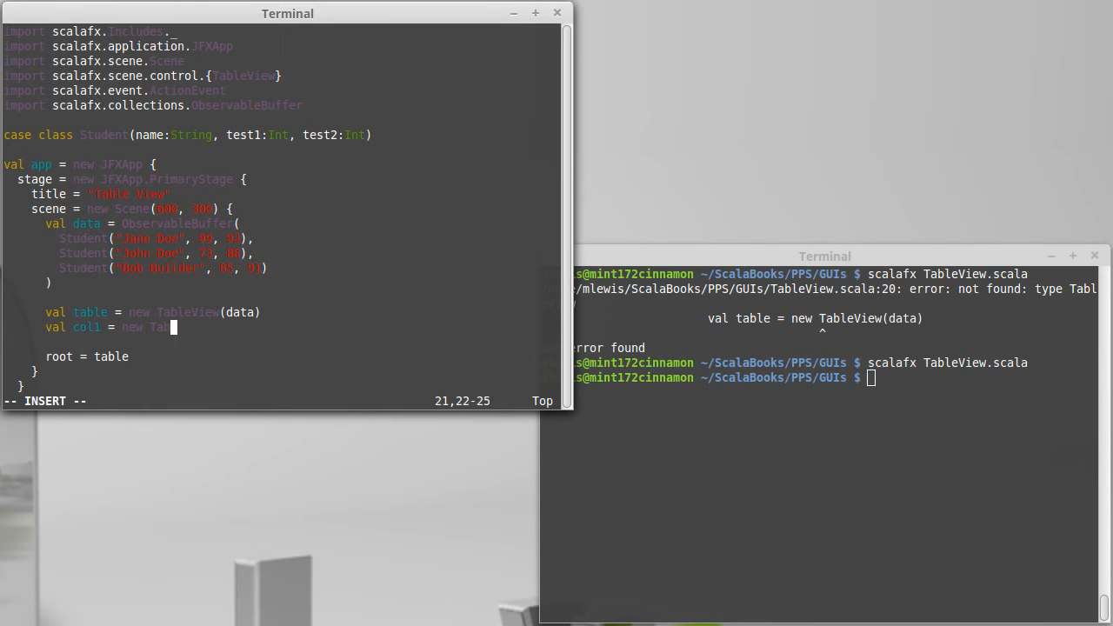
type("eColumn")
left_click(144, 77)
type(",")
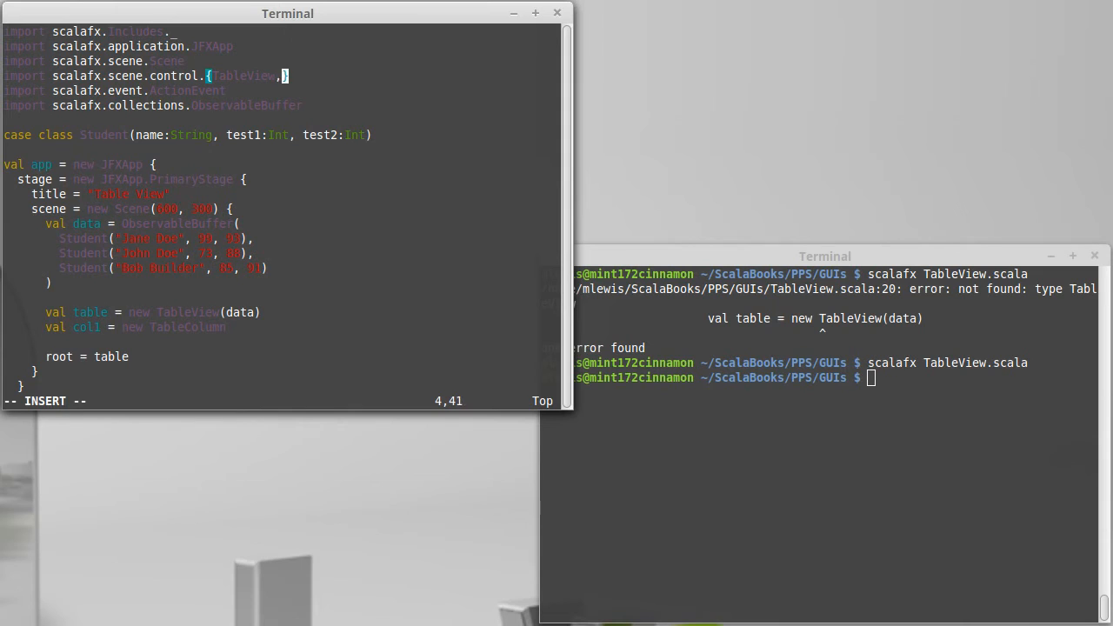
type("TableColumn")
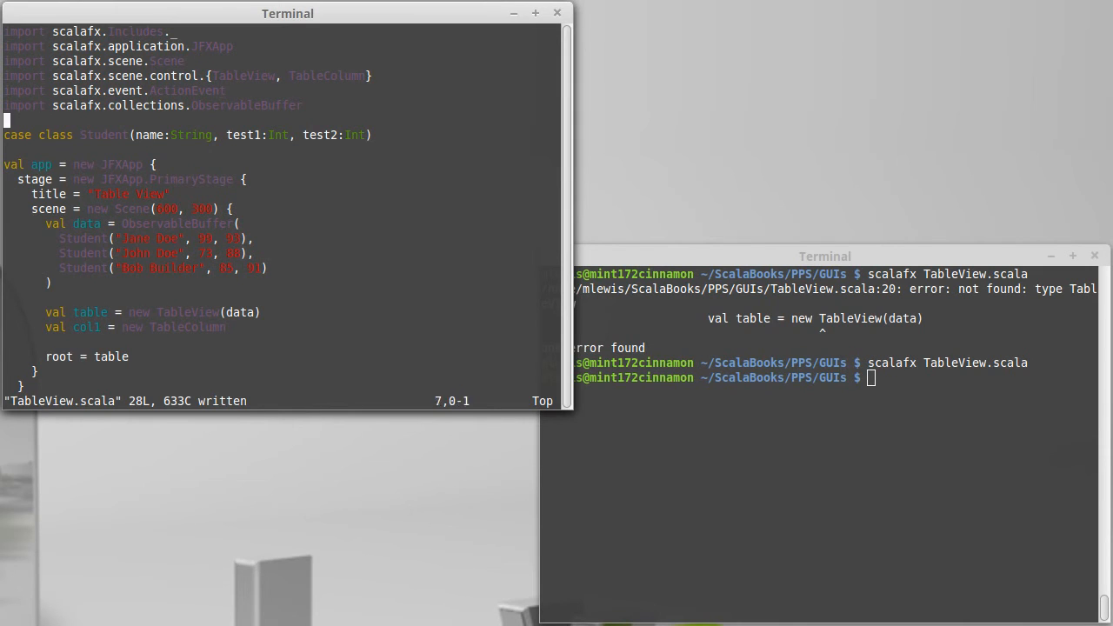
key("i")
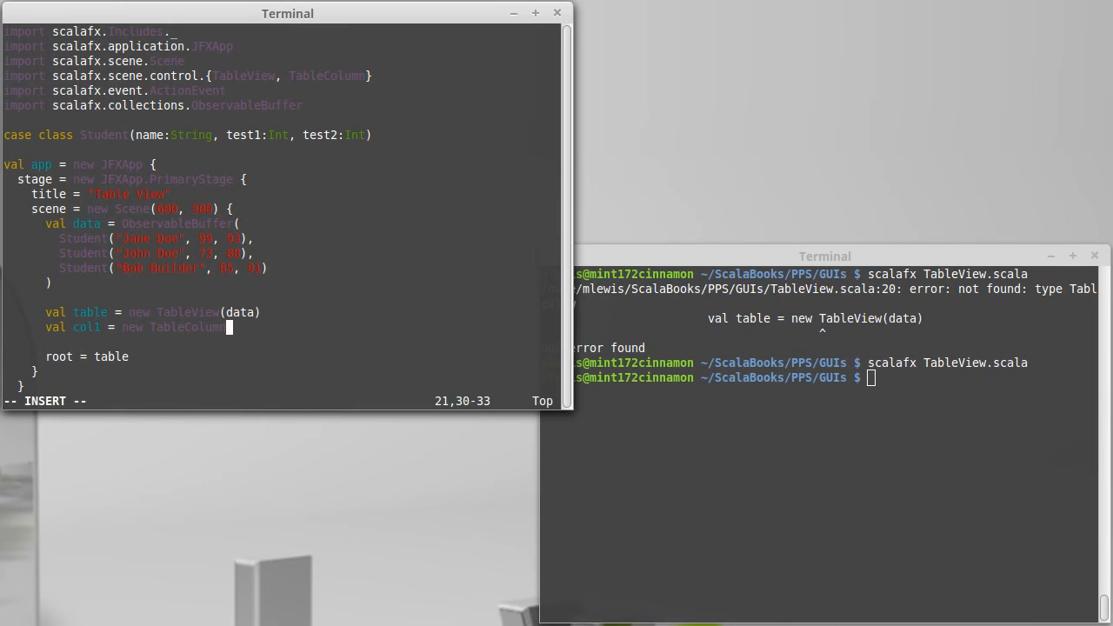
type("n")
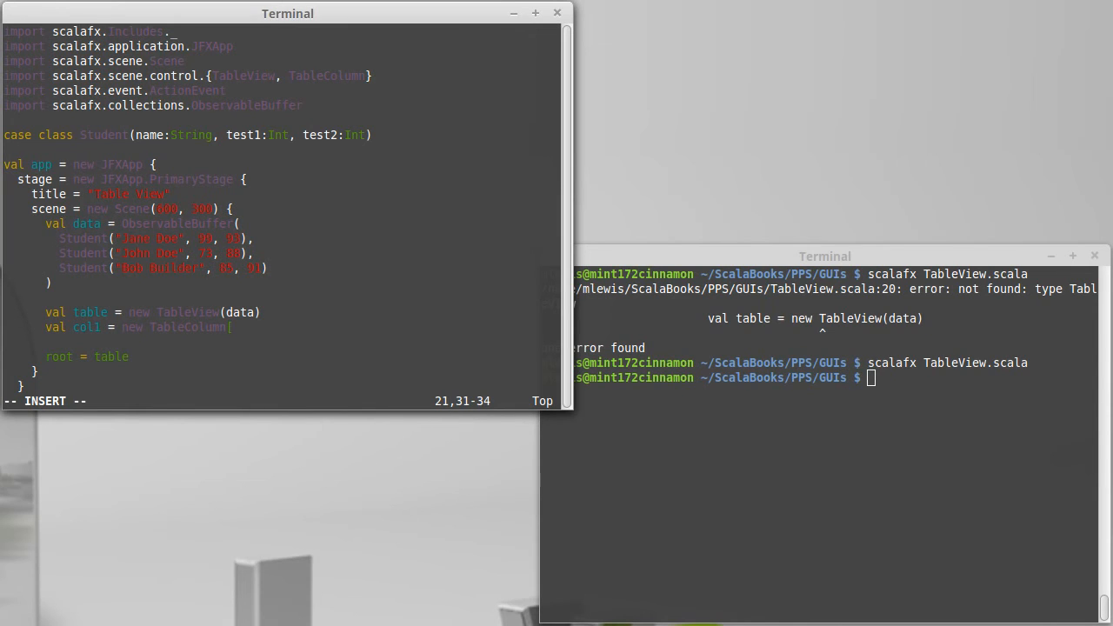
Complete col1 as TableColumn[Student, String]("Name")
type("[Student")
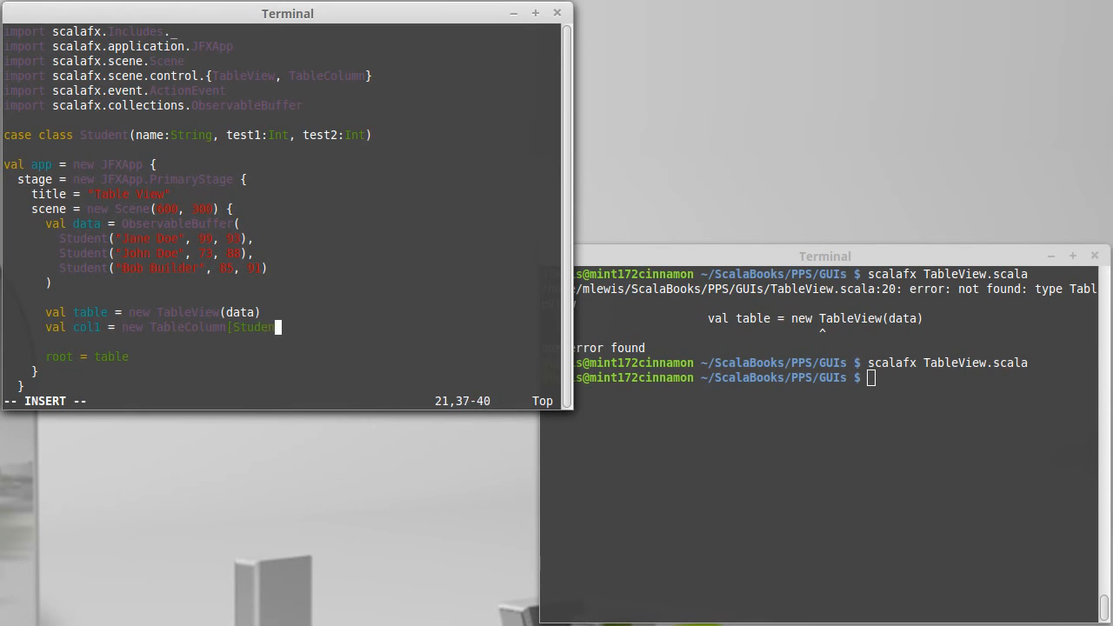
type(",")
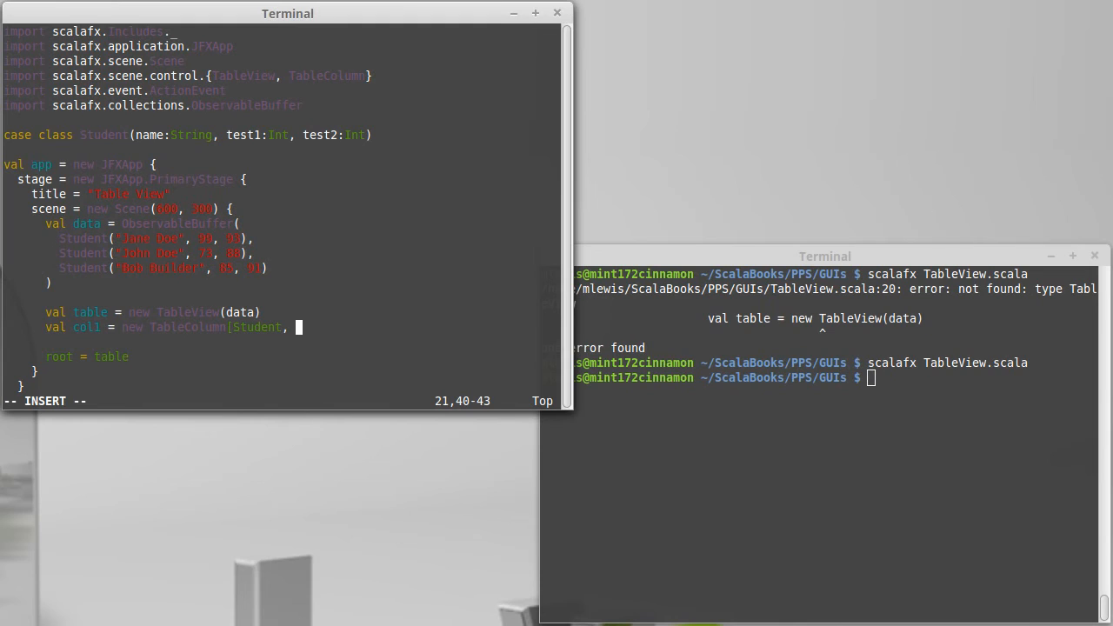
key("BackSpace")
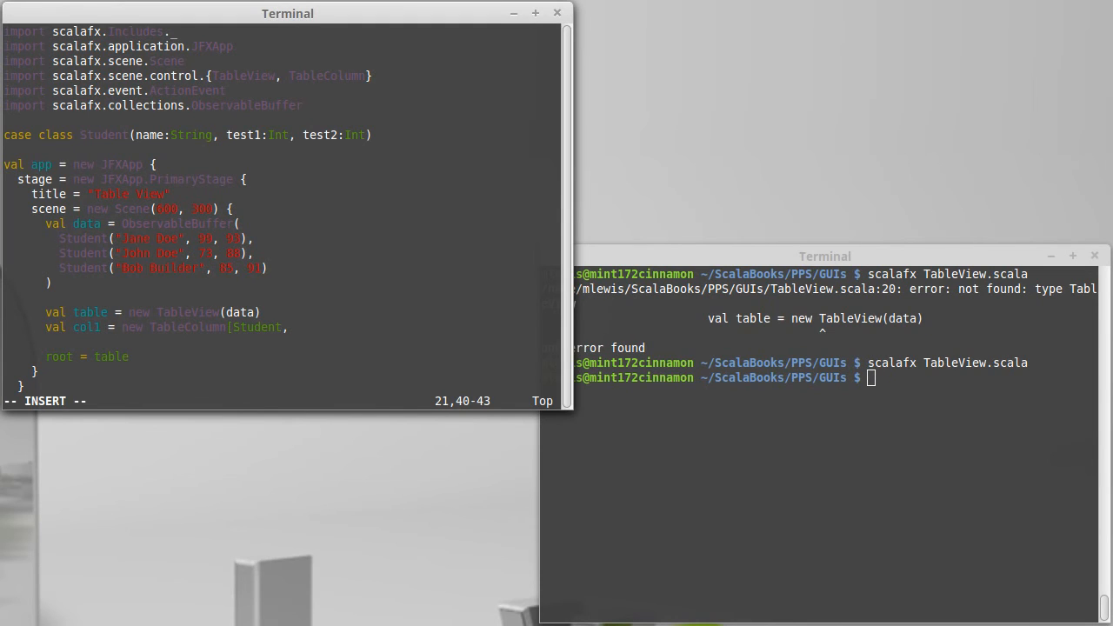
type("Str")
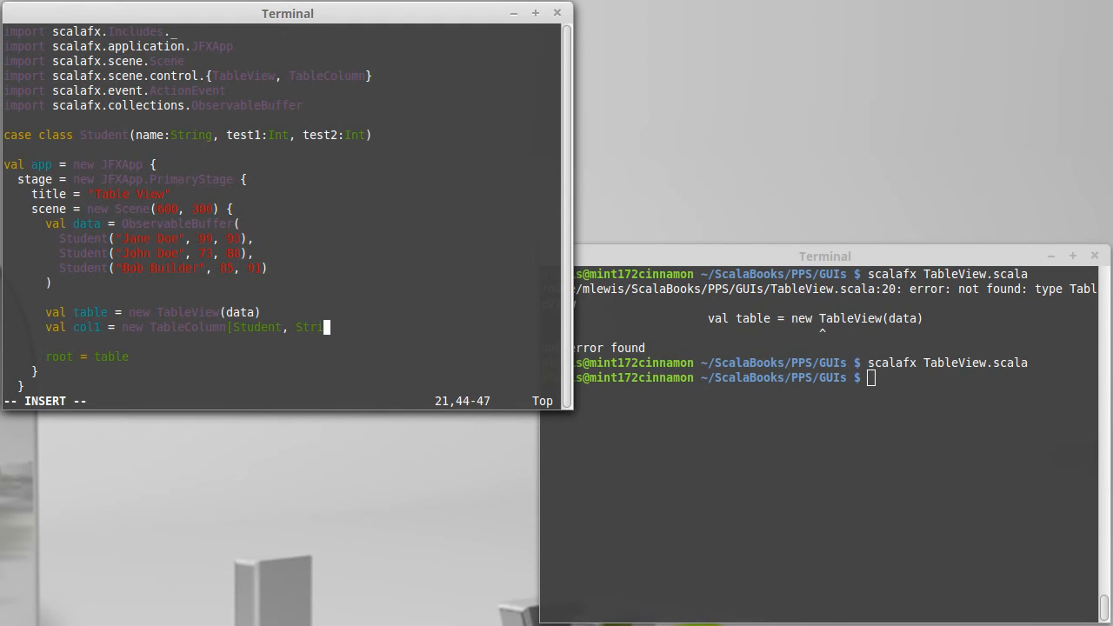
type("ing")
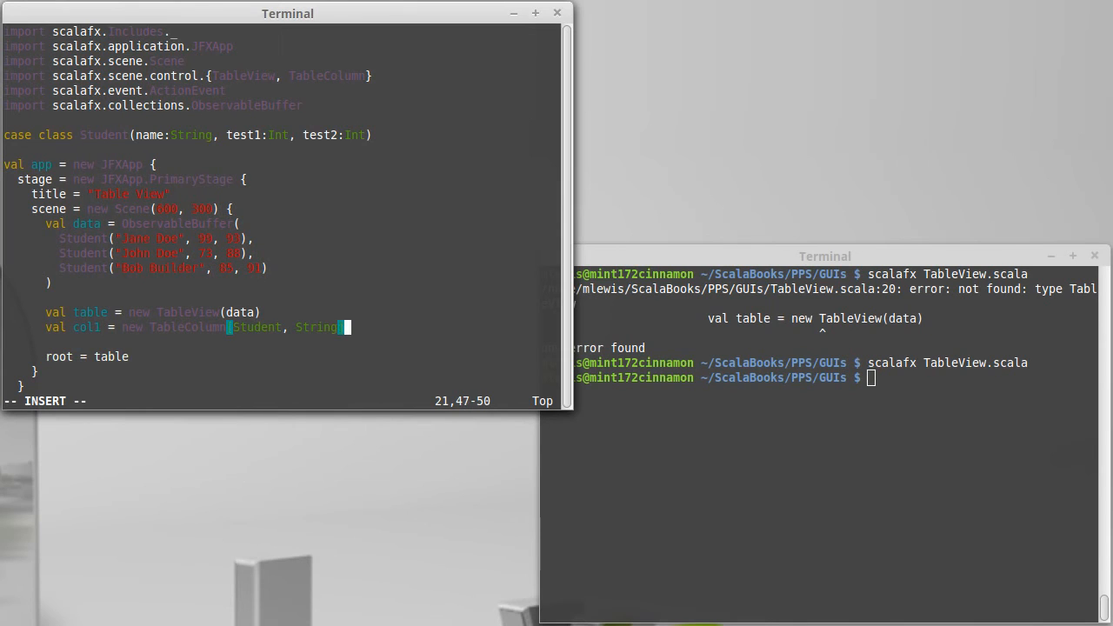
type("](")
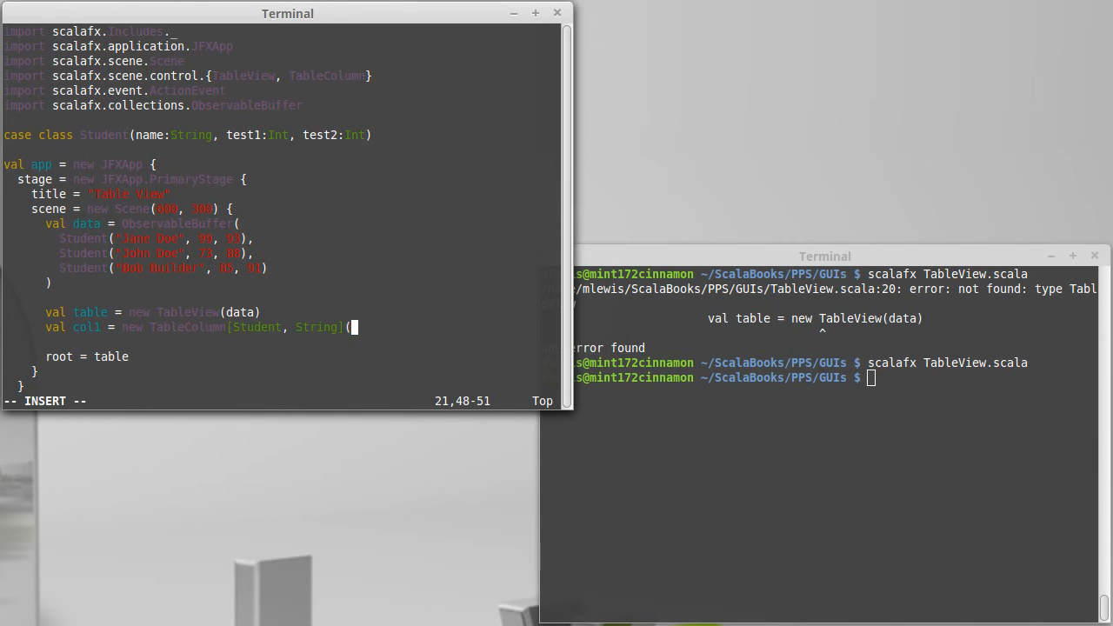
type("\"Name\"")
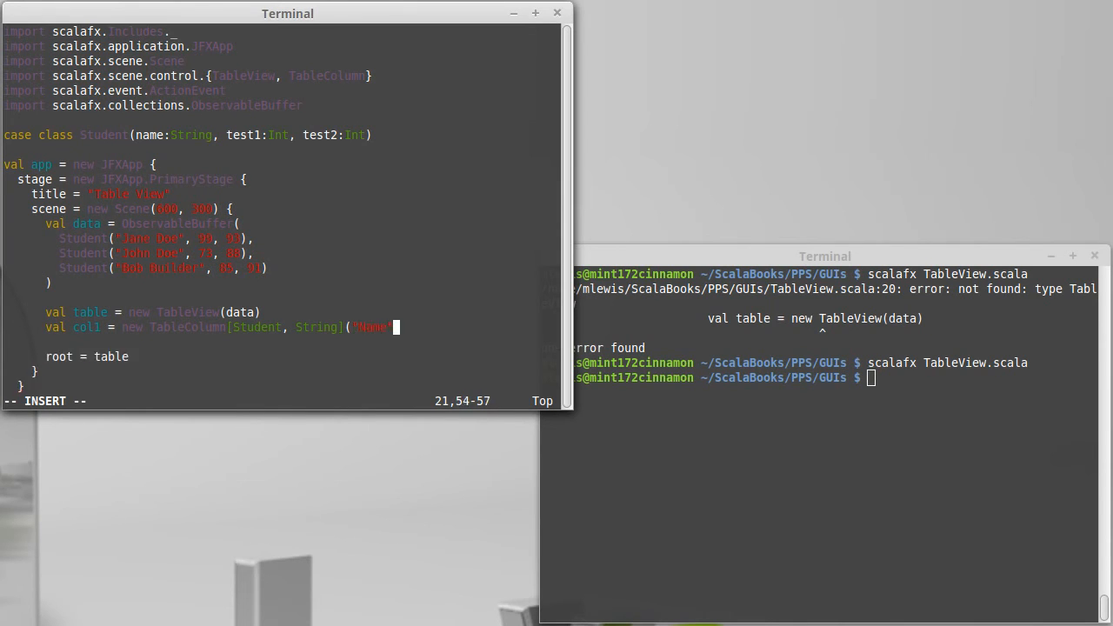
type(")")
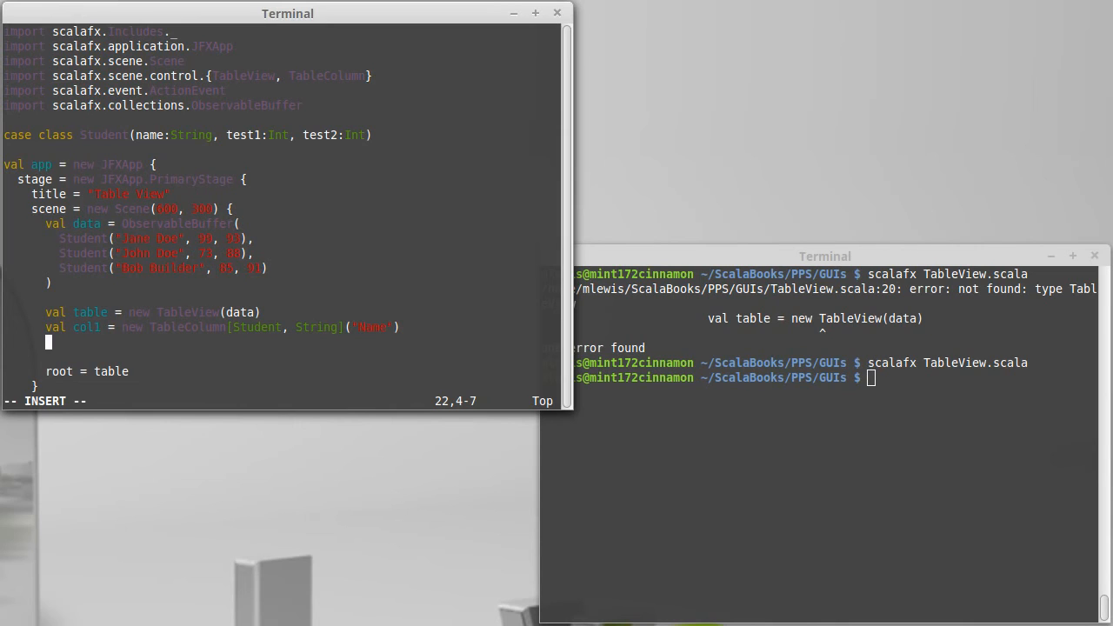
Write col1.cellValueFactory = on a new line
type("col1")
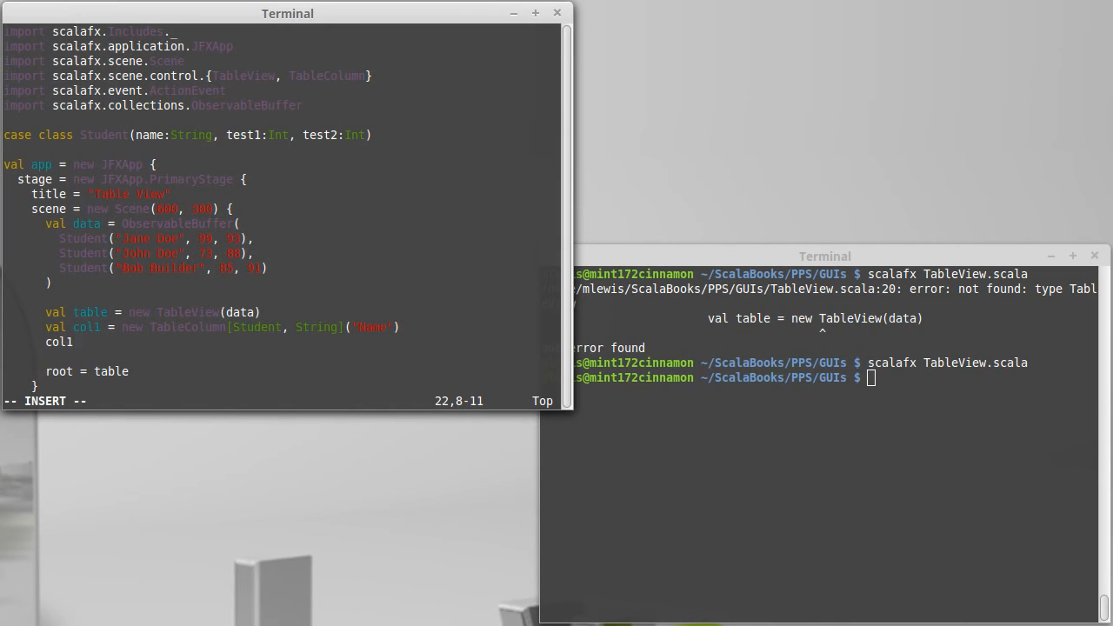
type(".")
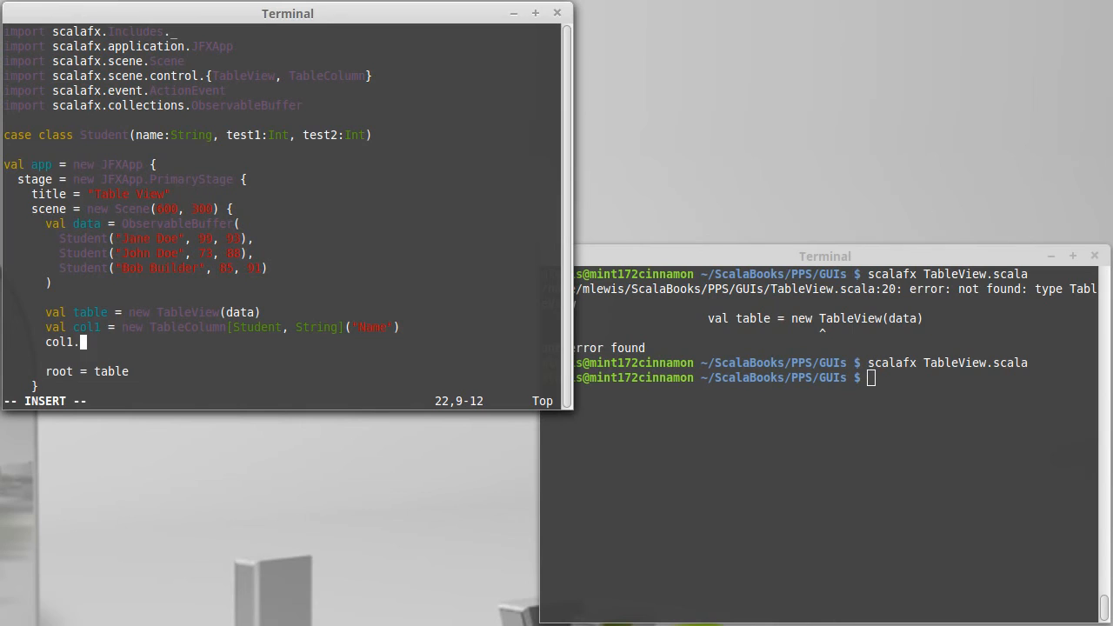
type("cell")
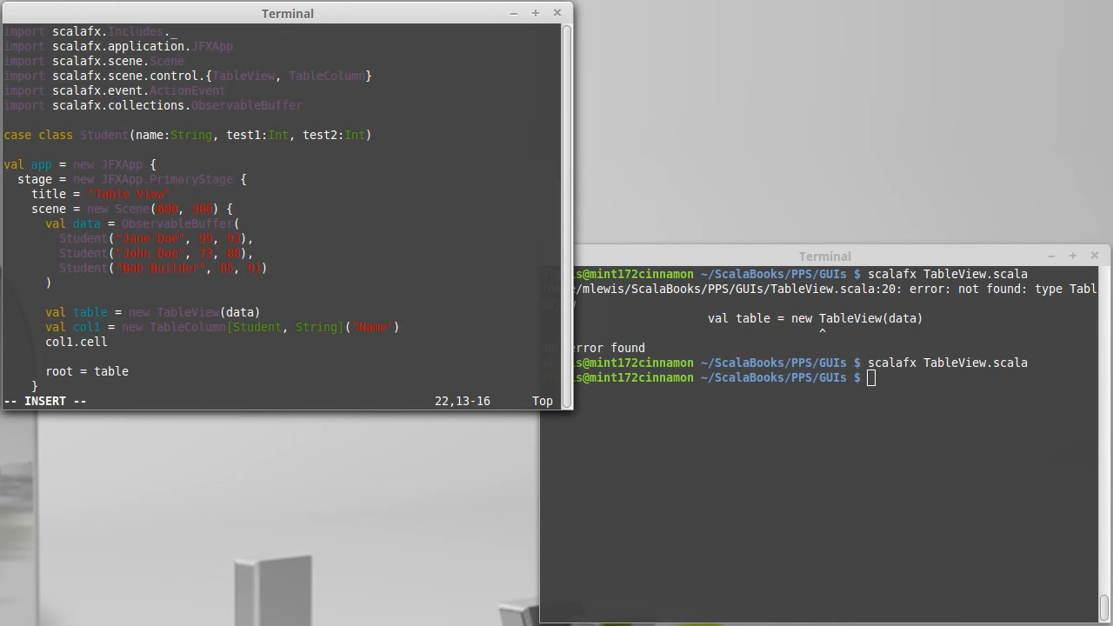
type("Factory")
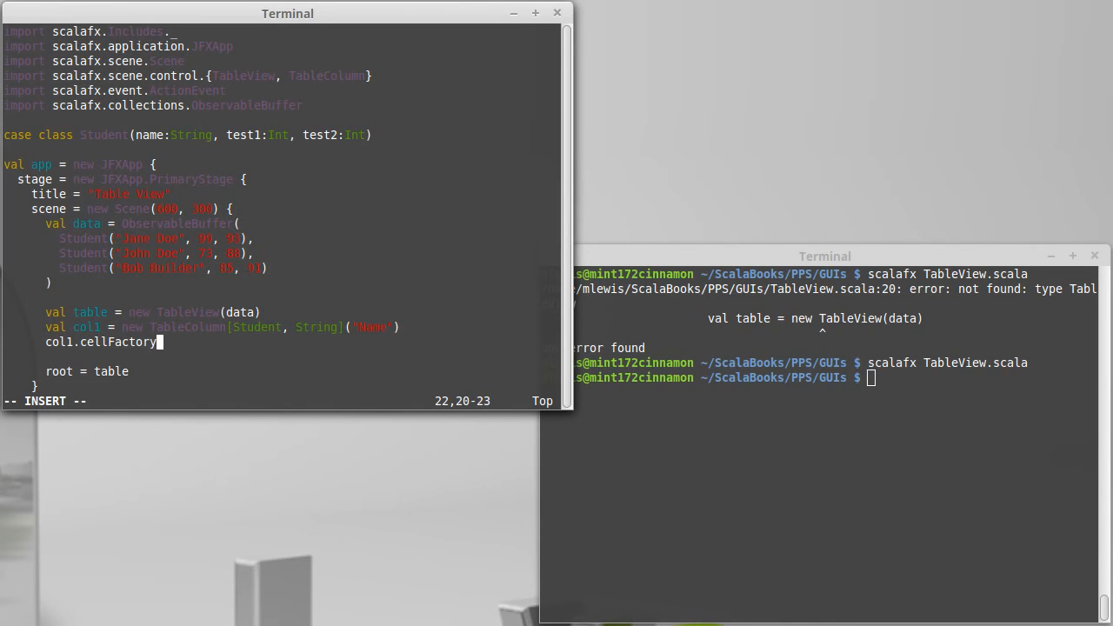
key("BackSpace")
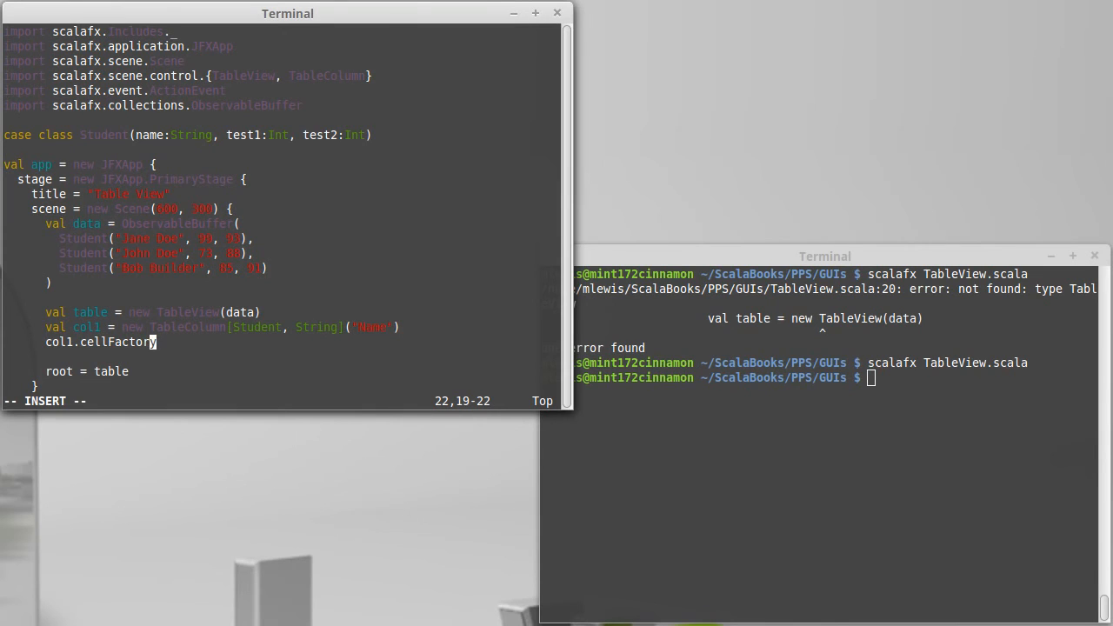
type("Value")
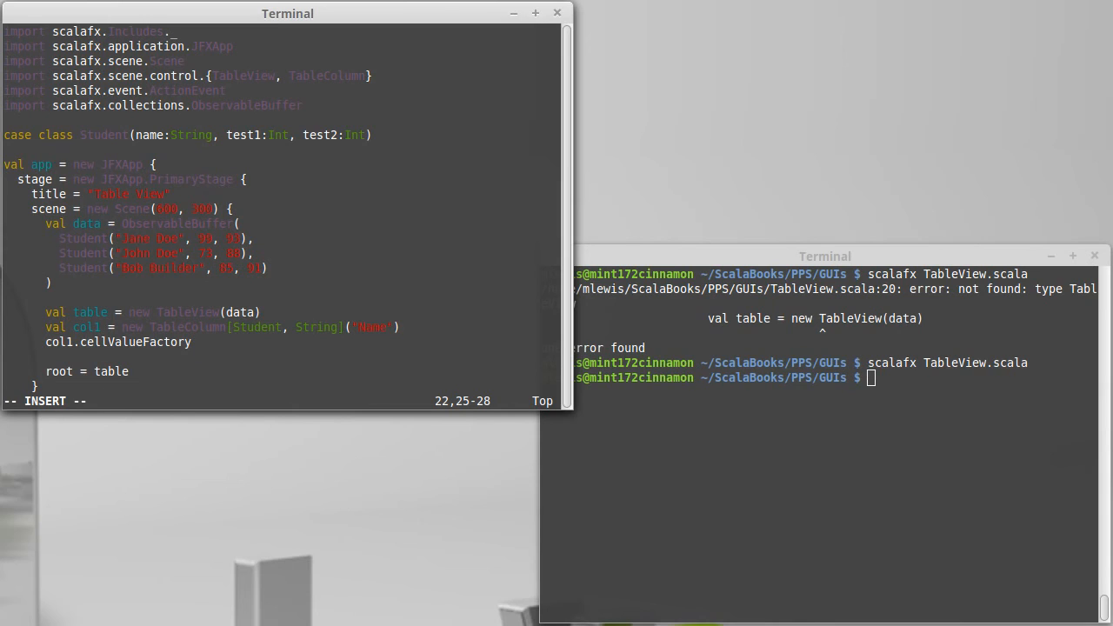
type("=")
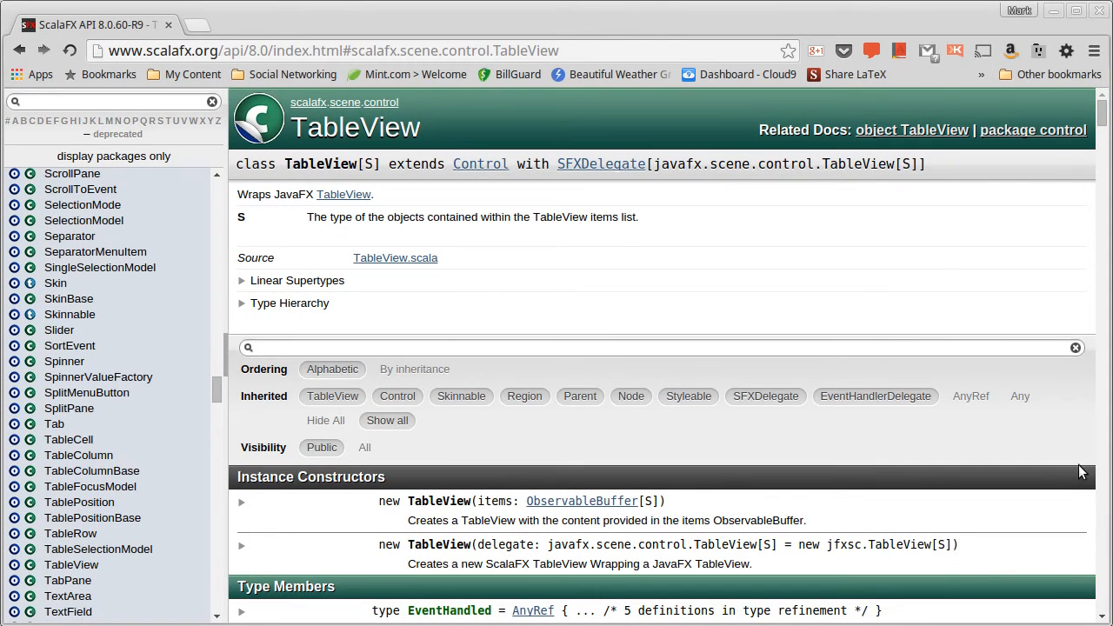
Open the TableColumn page in the ScalaFX API class list to see its cellValueFactory members
scroll("down", 3)
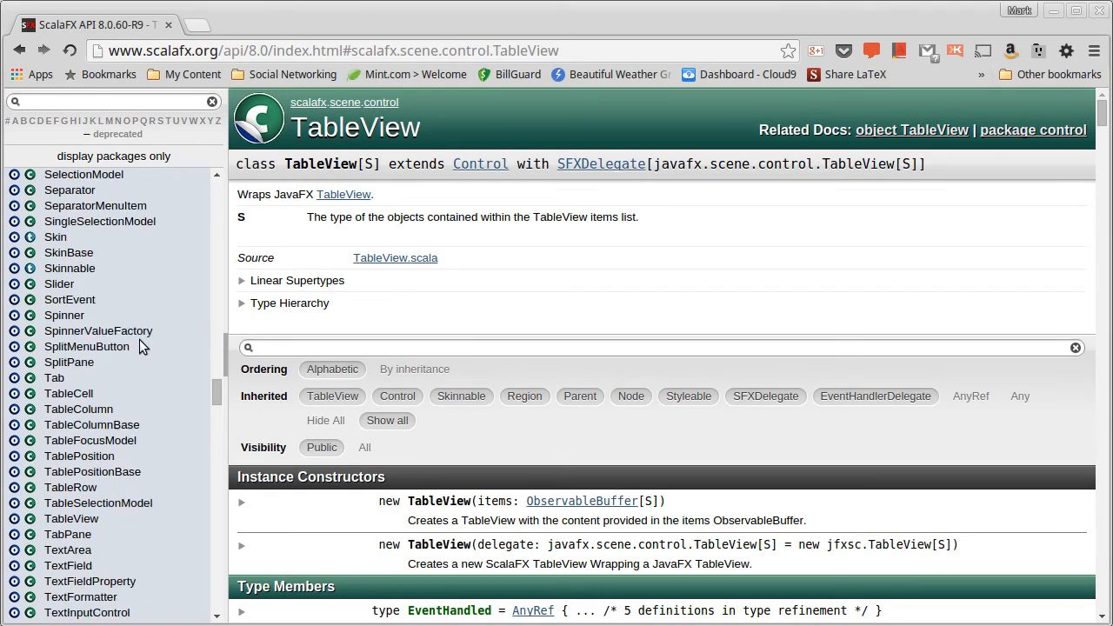
left_click(78, 408)
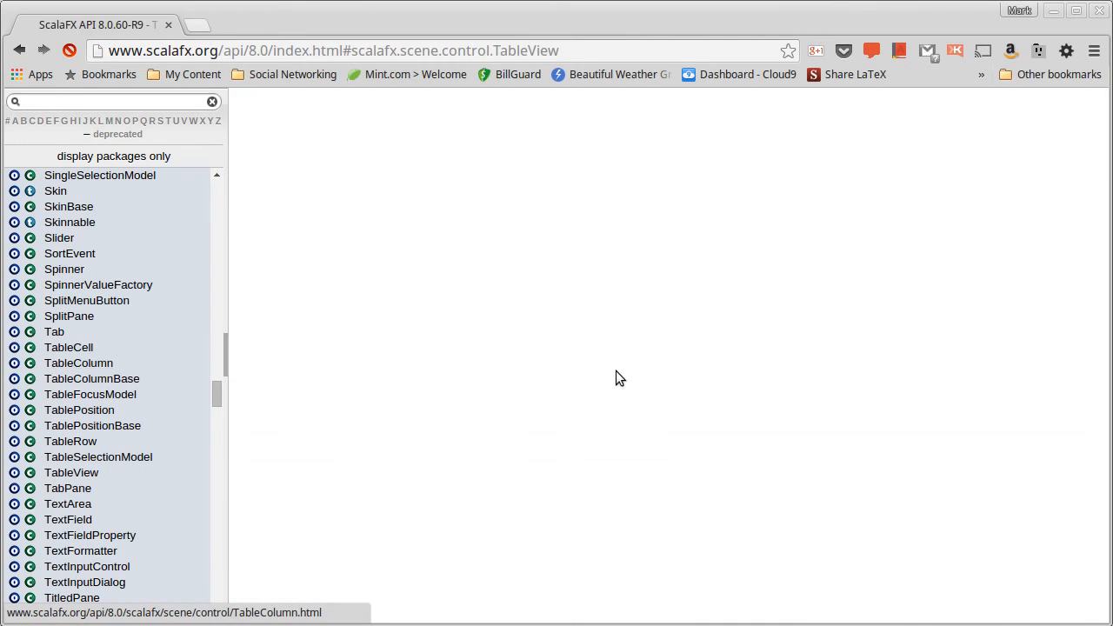
left_click(79, 363)
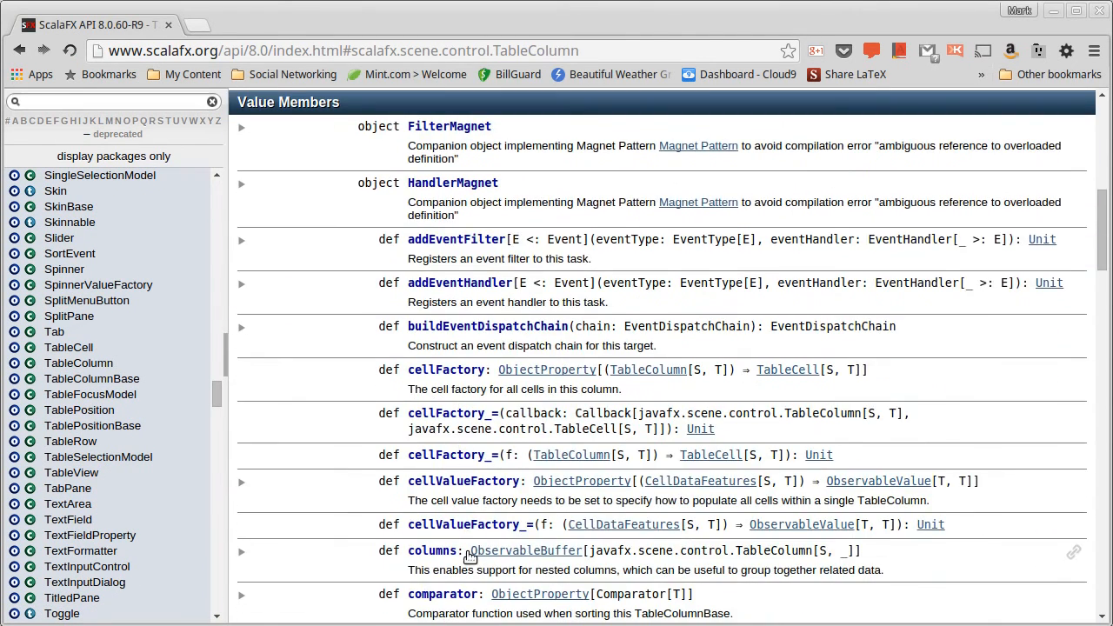
mouse_move(664, 496)
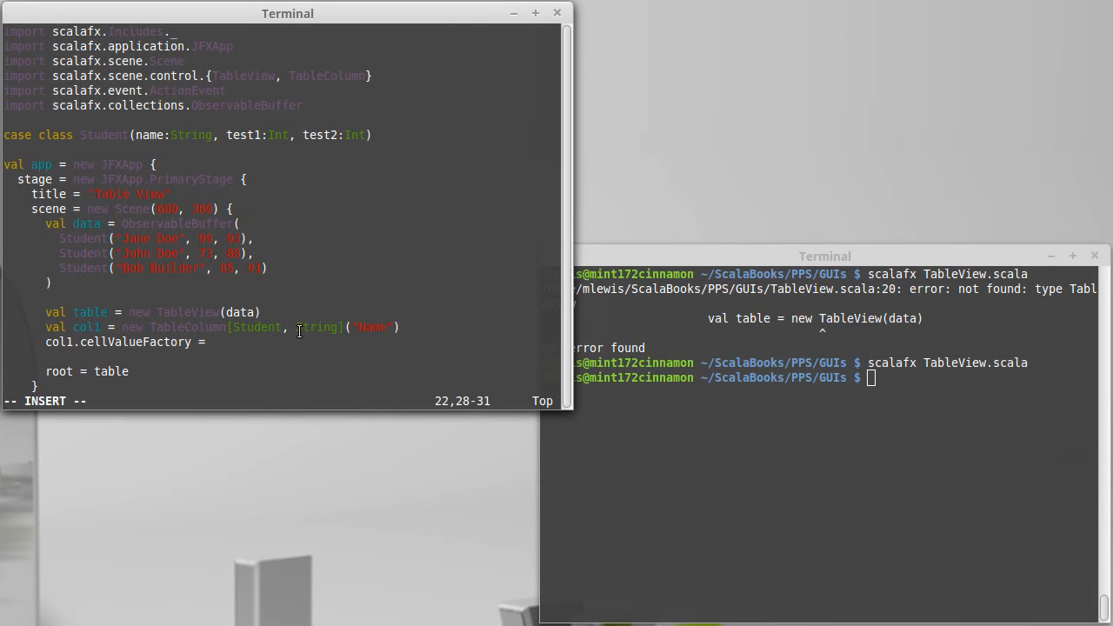
Write col1.cellValueFactory = cdf => StringProperty(cdf.value.name) for the Name column
type("cdf =")
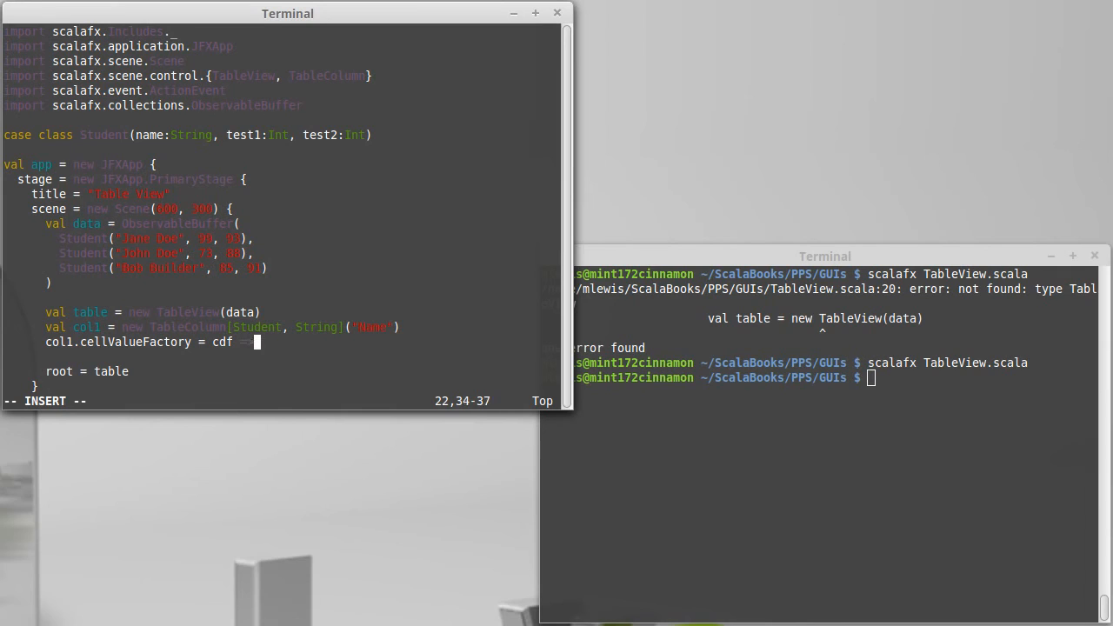
type(">")
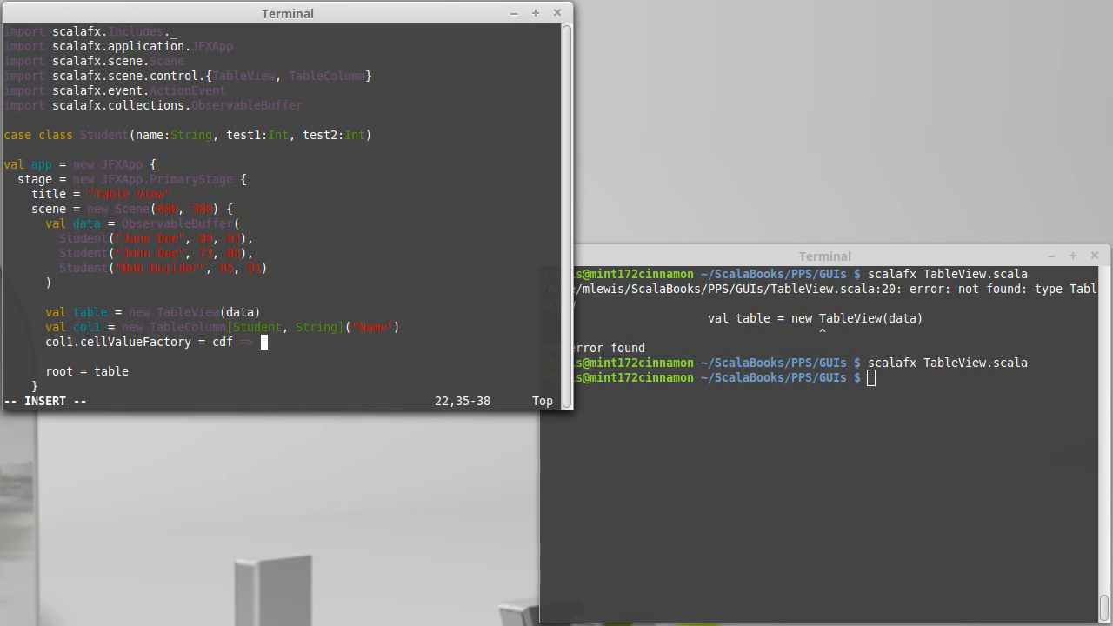
type("String(")
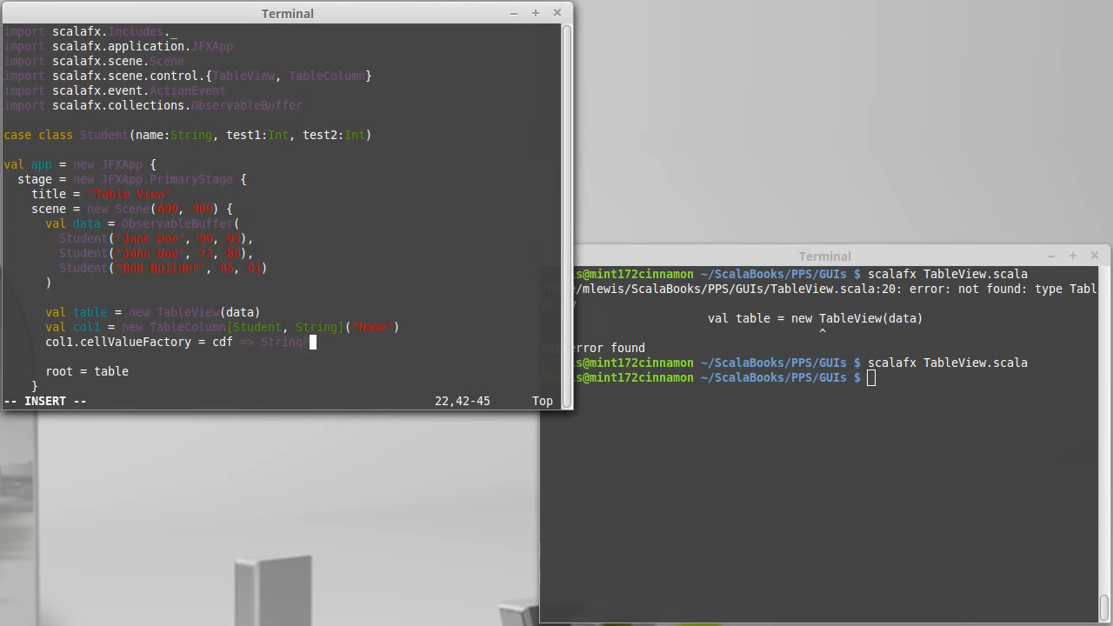
type("Property")
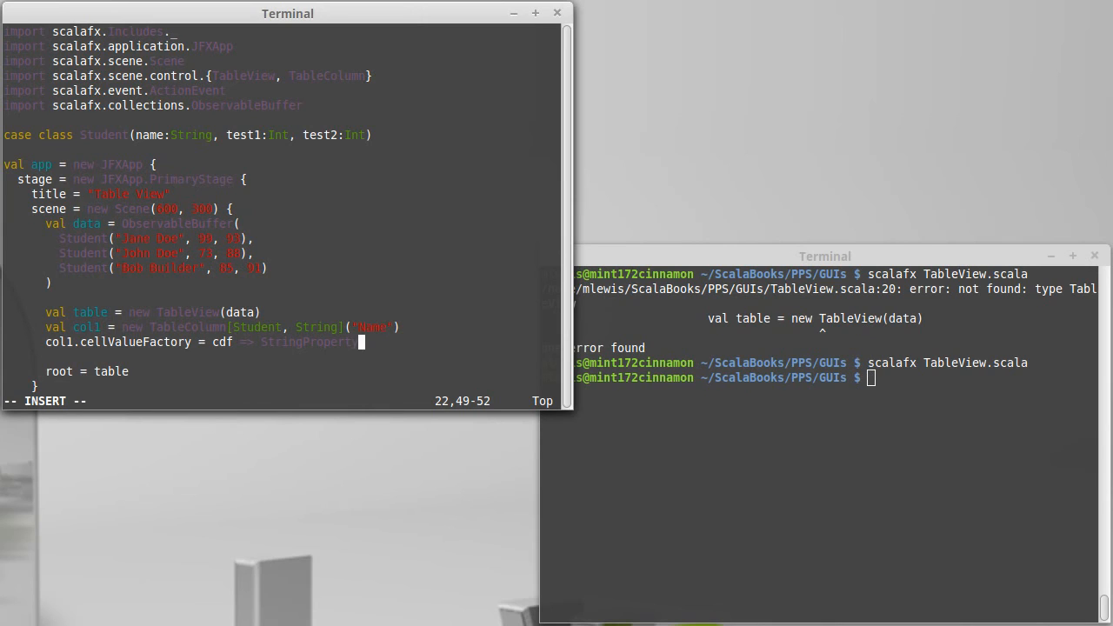
type("(")
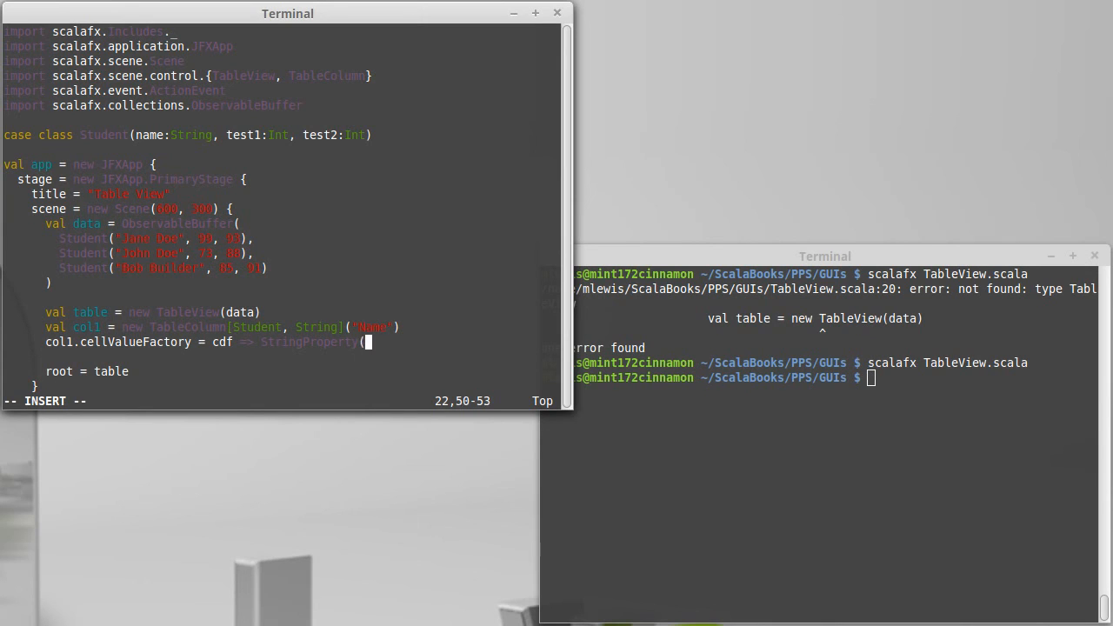
type("cdf.")
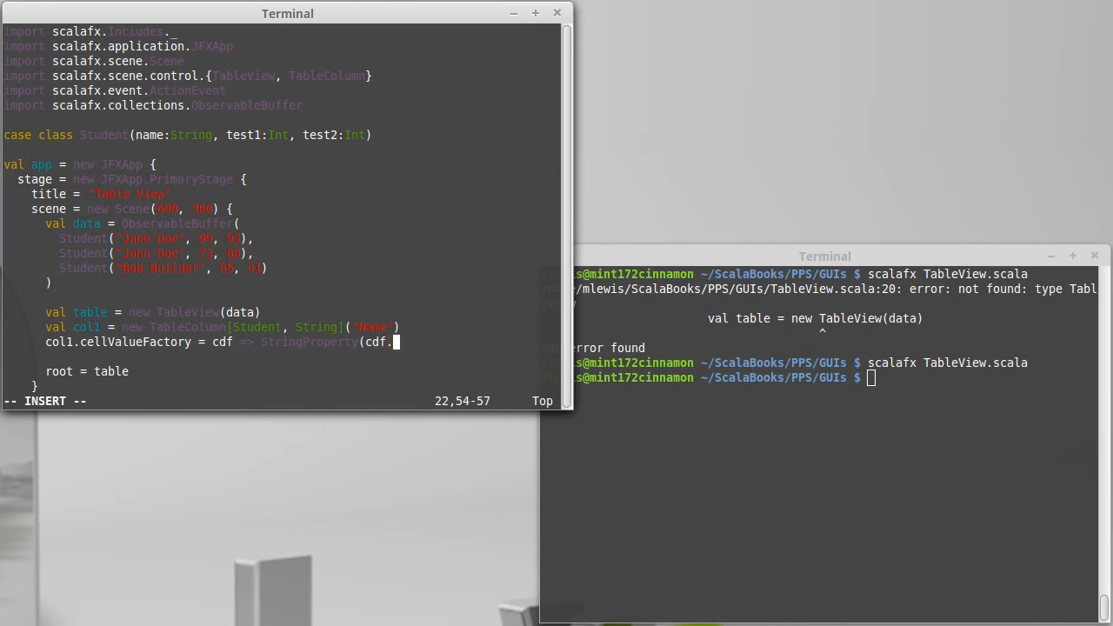
type("val")
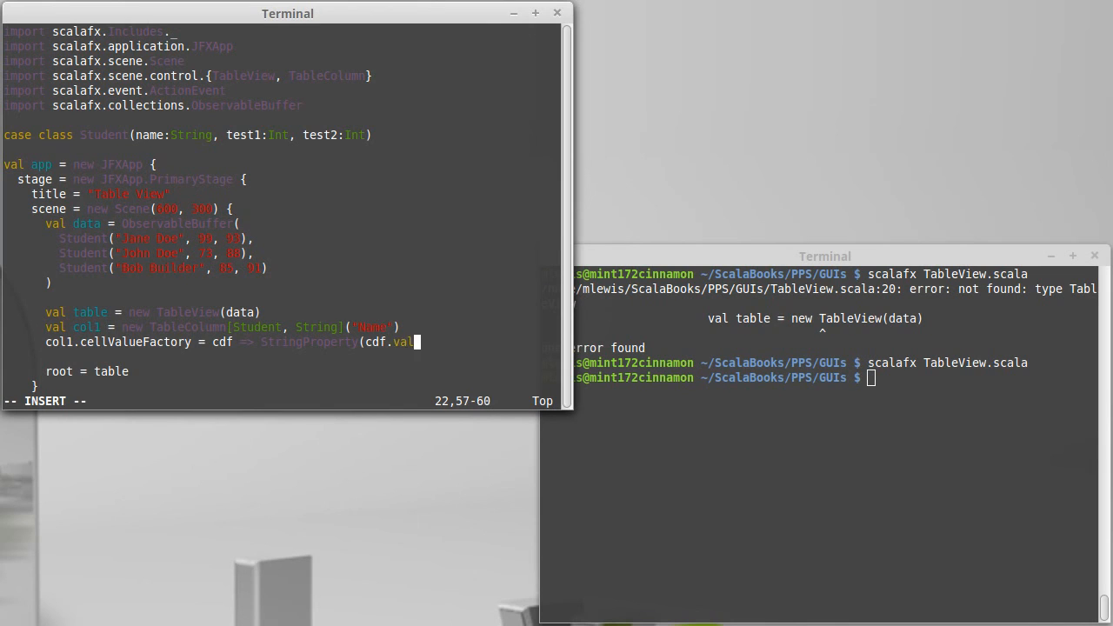
type("ue")
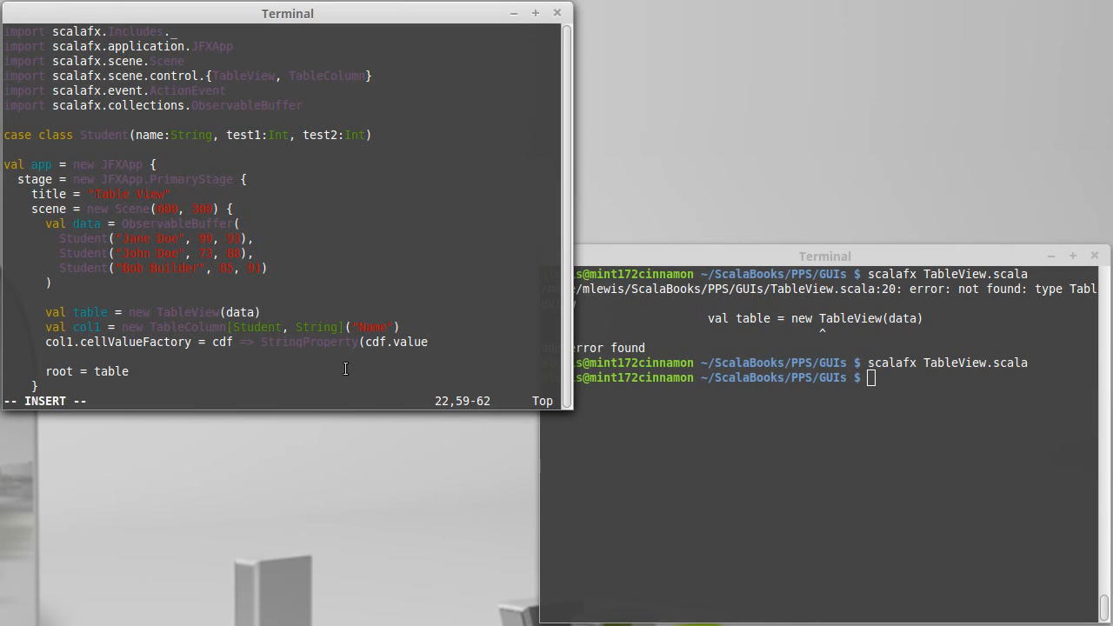
type("name")
type("import s")
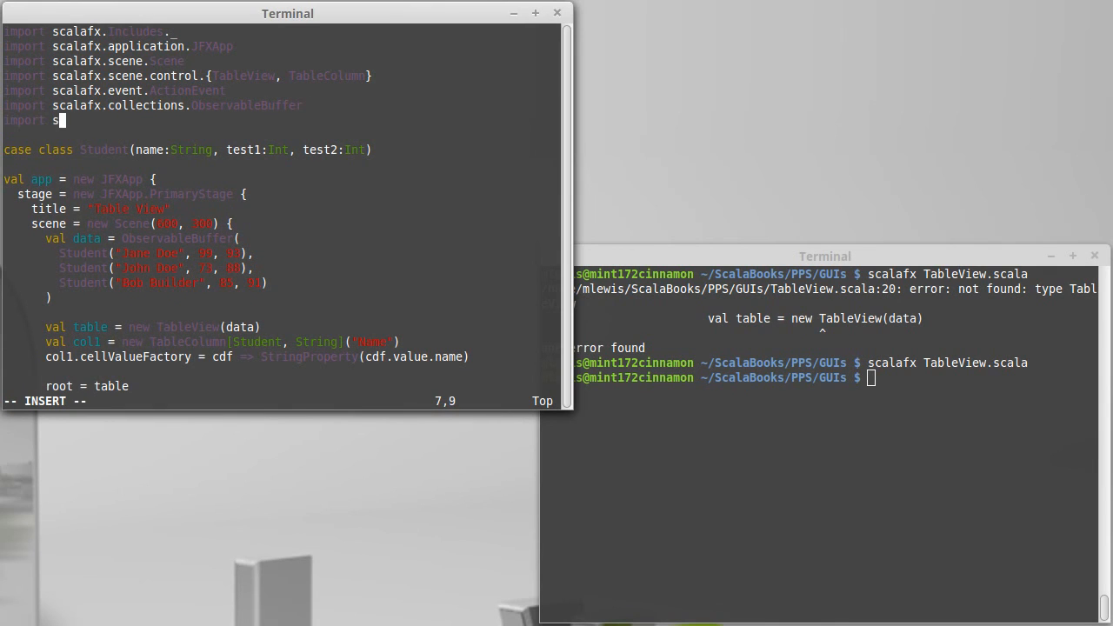
Add import scalafx.beans.property.{StringProperty} at the top of TableView.scala
type("calafx.")
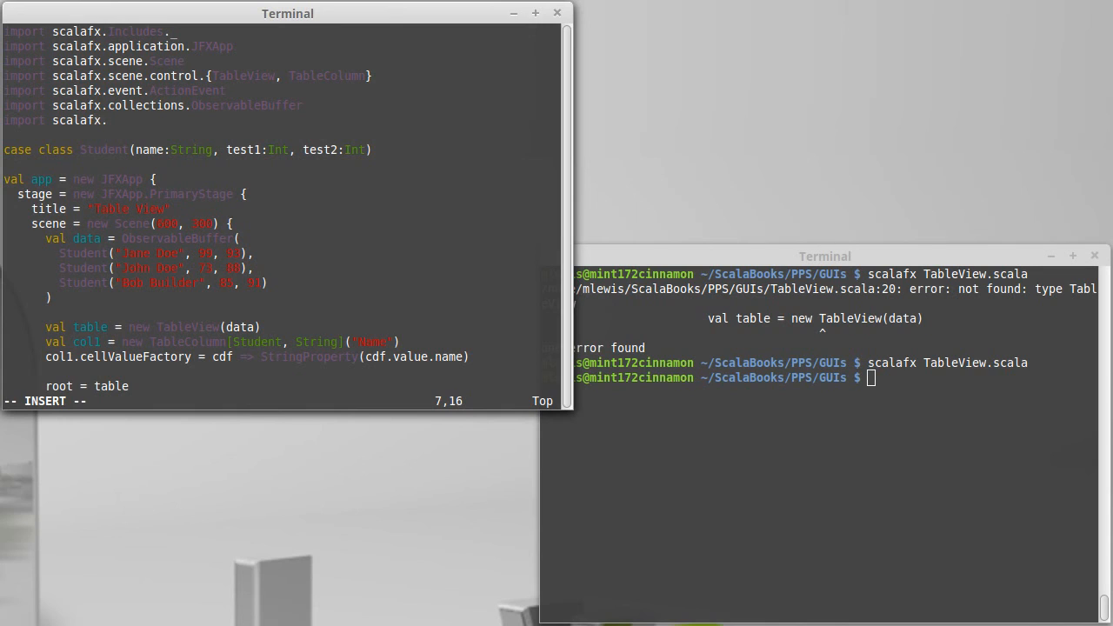
type("beans.p")
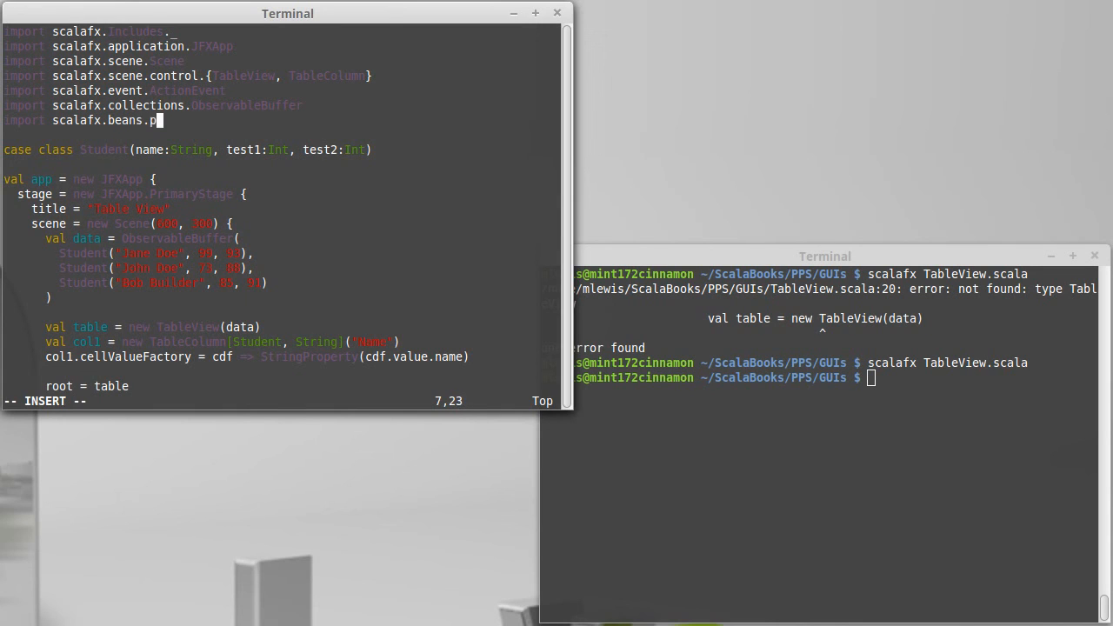
type("roperty")
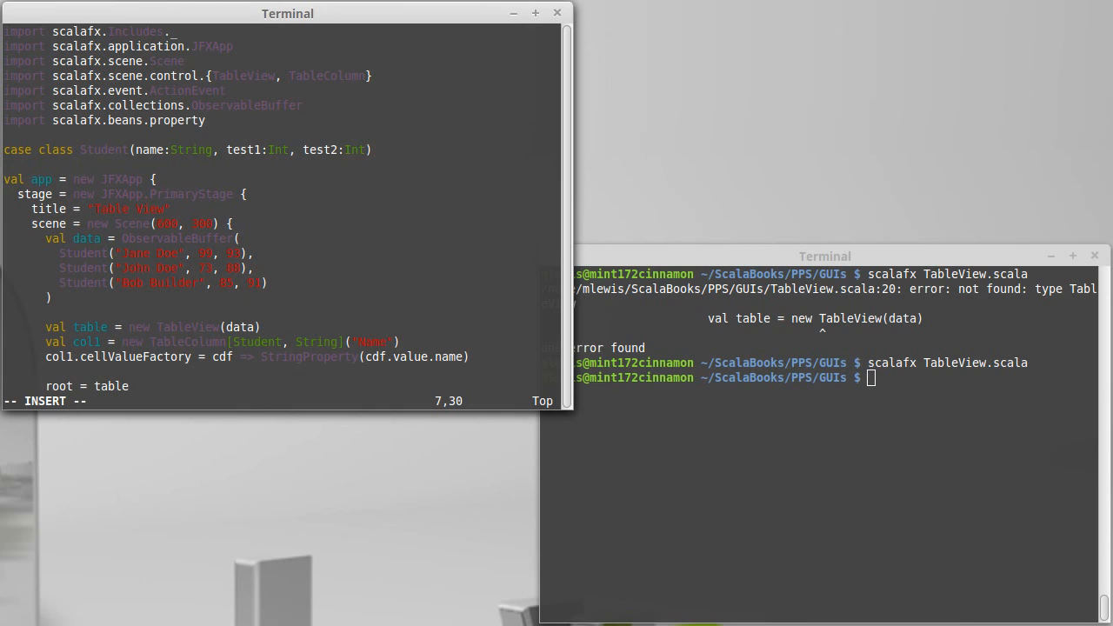
type("{}")
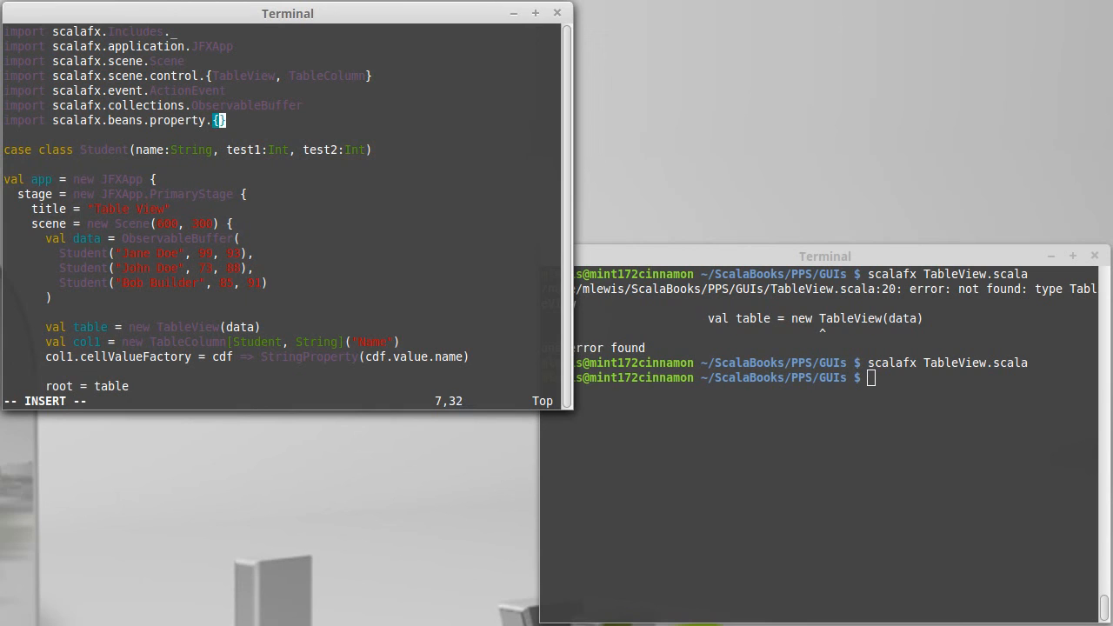
type("StringProperty")
left_click(819, 378)
type("scalafx TableView.scala")
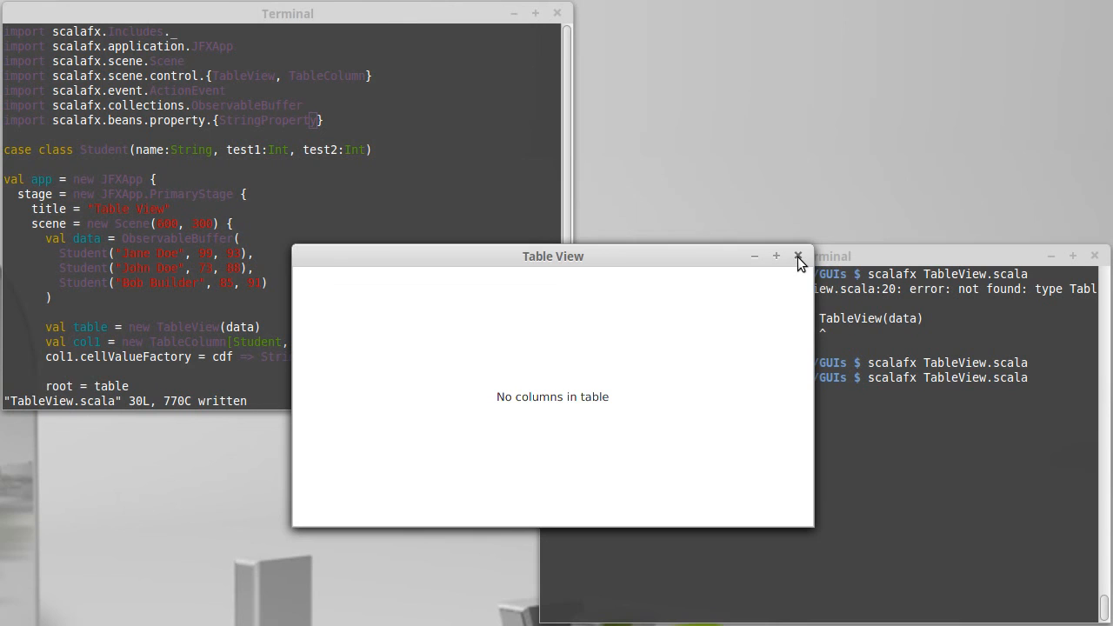
Close the Table View window that reports no columns in table
left_click(797, 256)
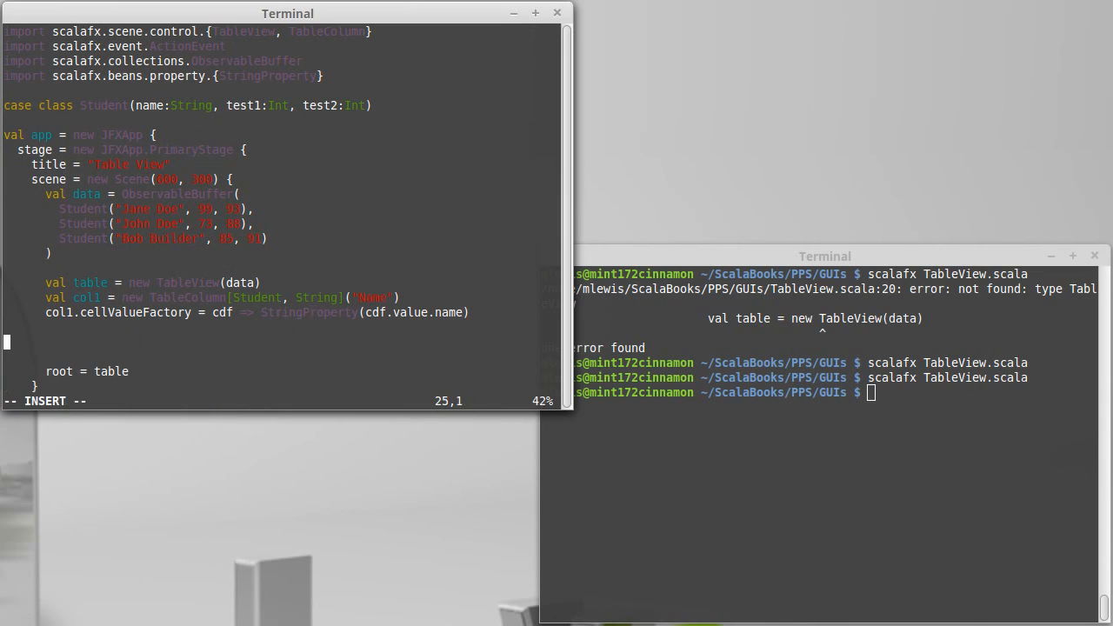
Append col1 to table.columns via List(col1) and rerun scalafx TableView.scala
type("table ++")
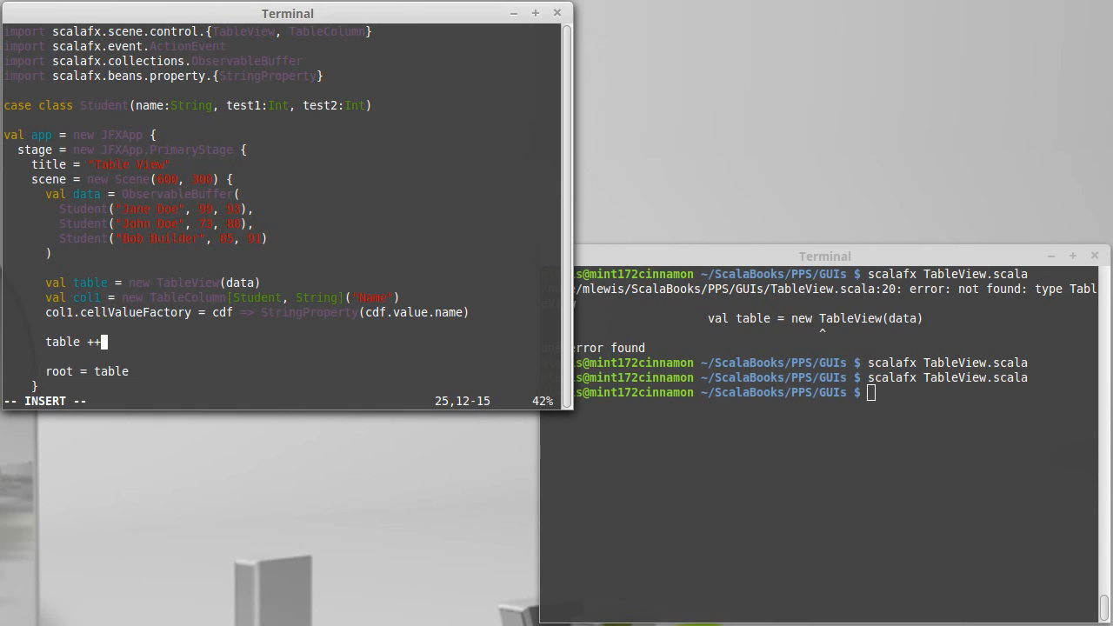
type("= (")
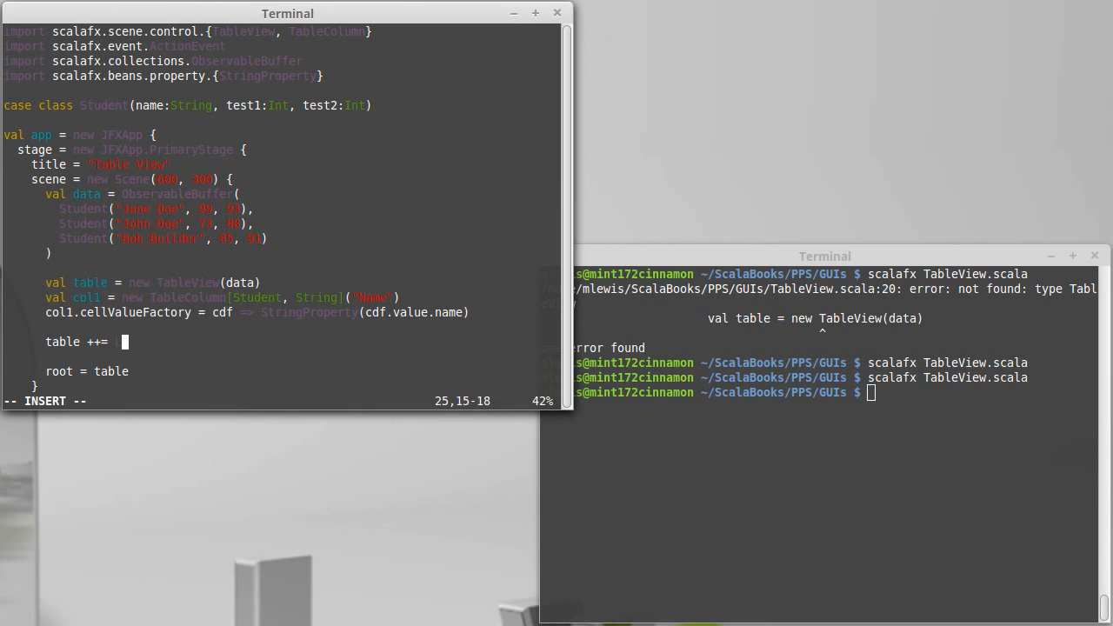
type("List(col1")
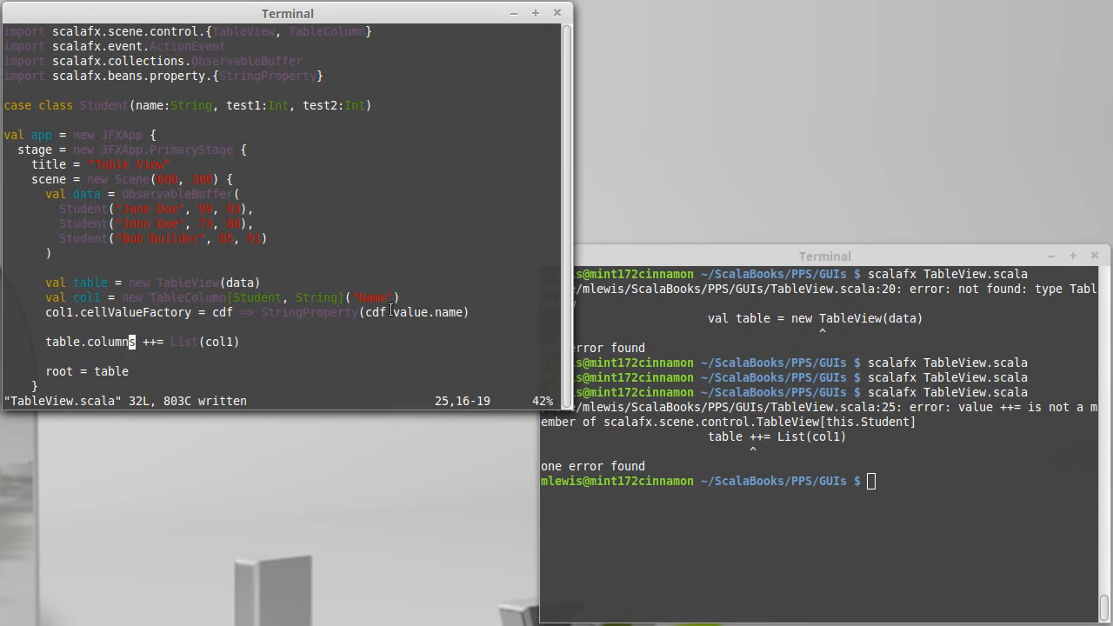
type("scalafx TableView.scala")
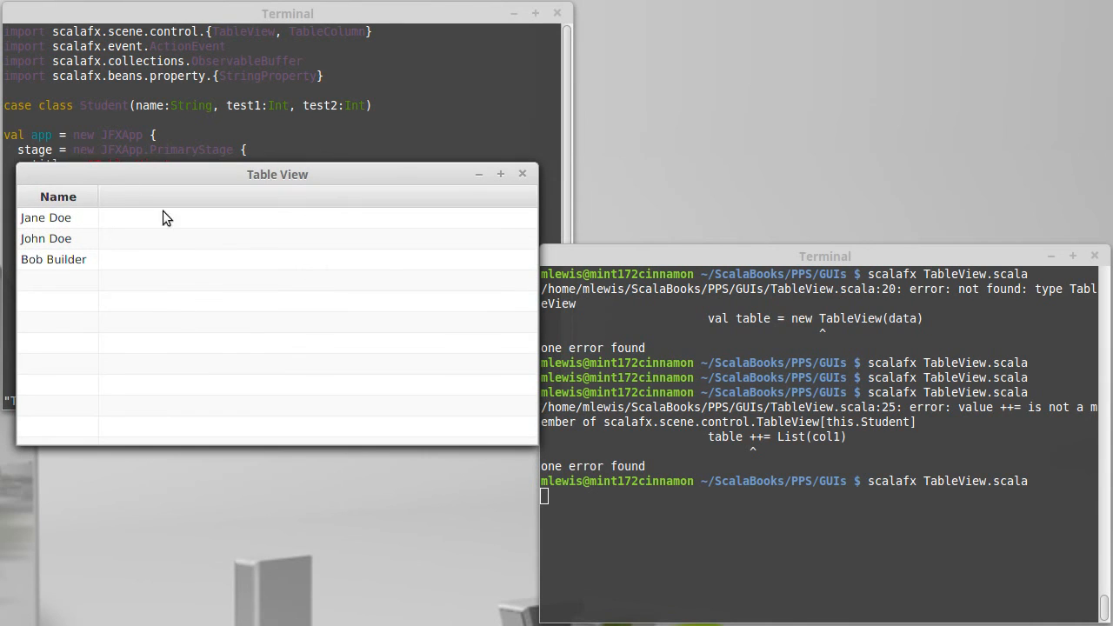
Sort the Name column ascending then descending, leaving John Doe, Jane Doe, Bob Builder
left_click(53, 259)
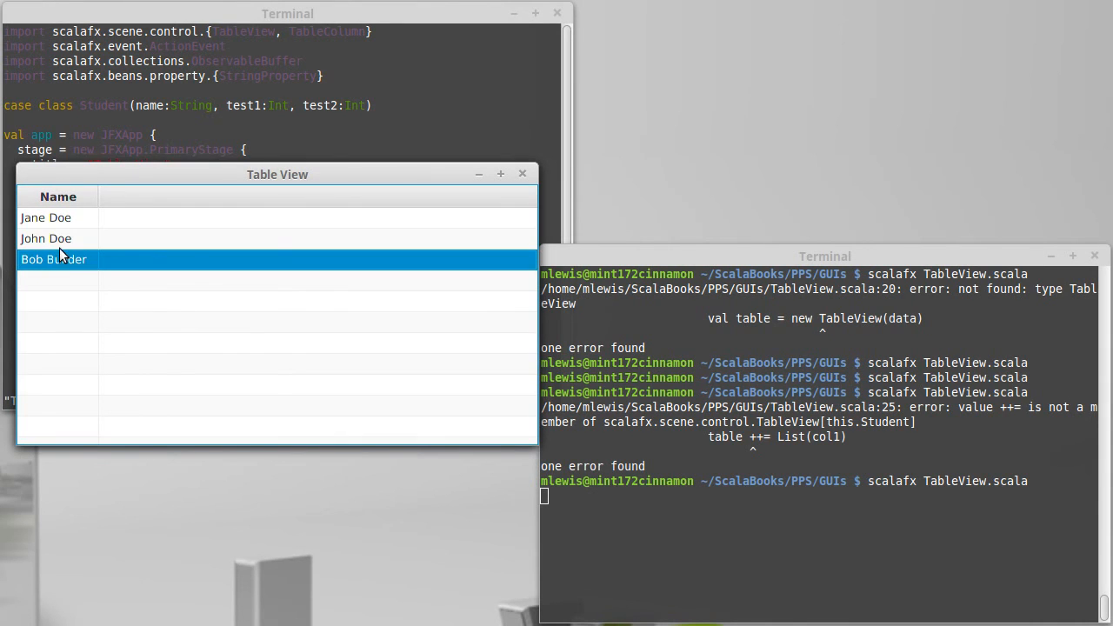
left_click(45, 217)
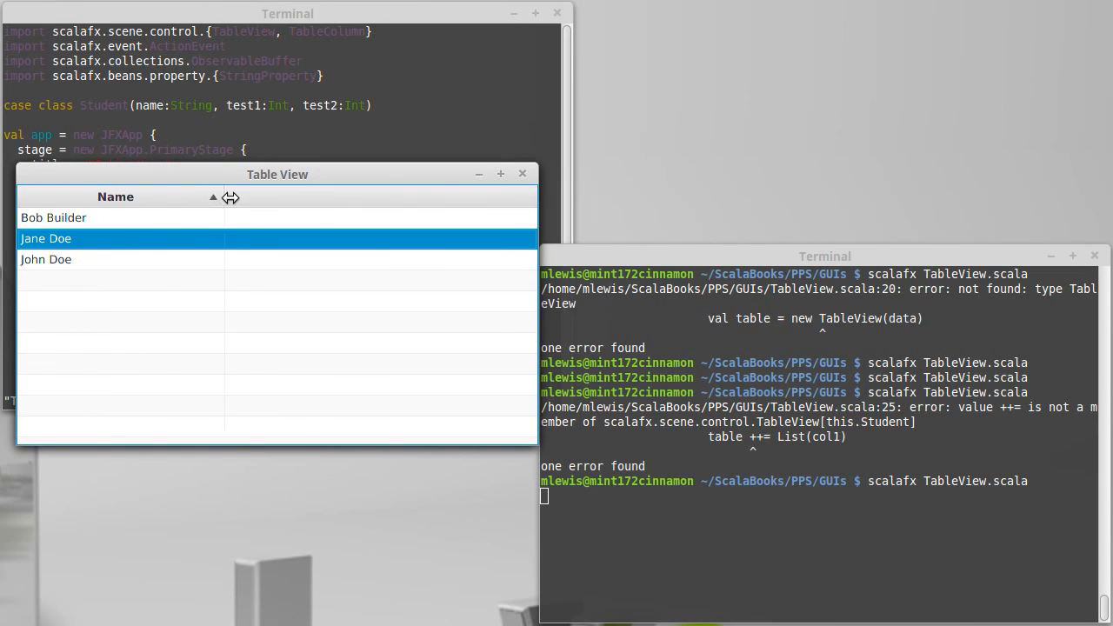
left_click(115, 195)
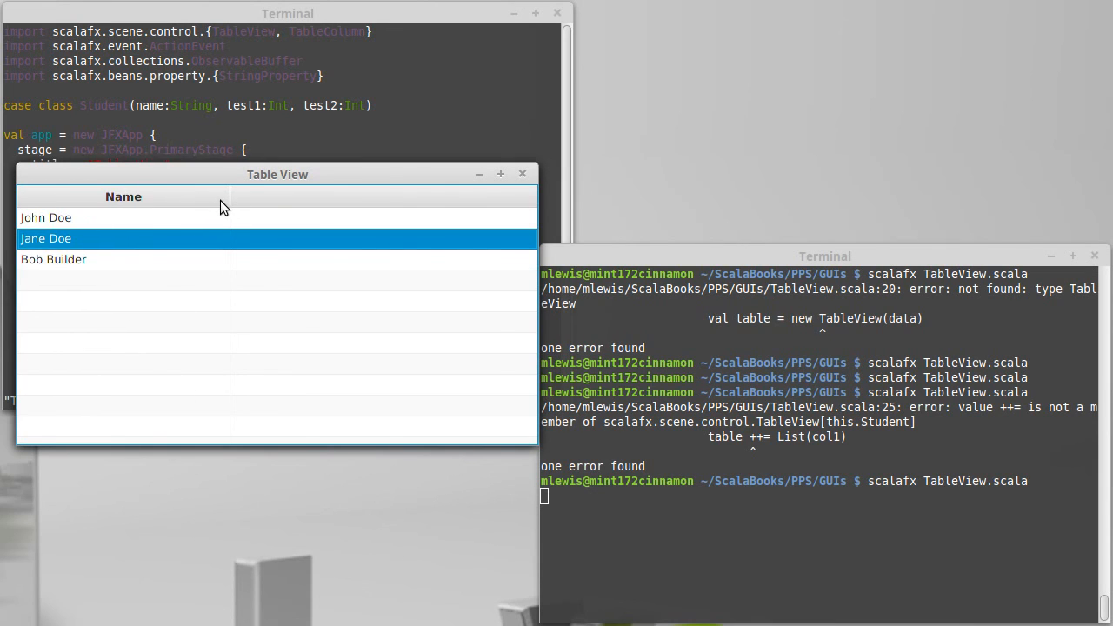
left_click(54, 259)
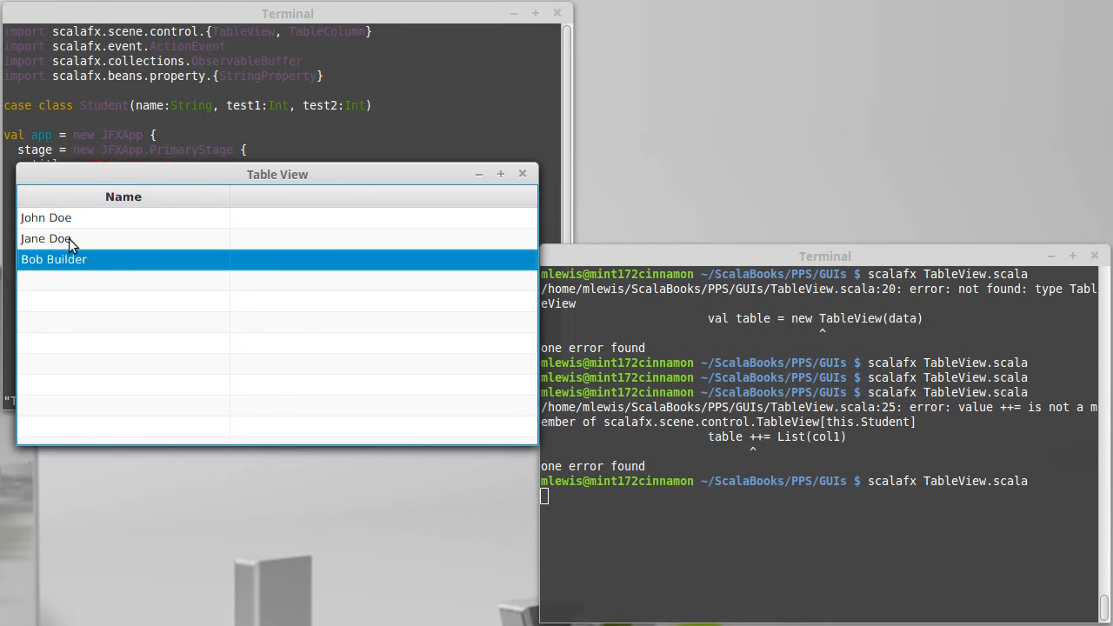
mouse_move(185, 235)
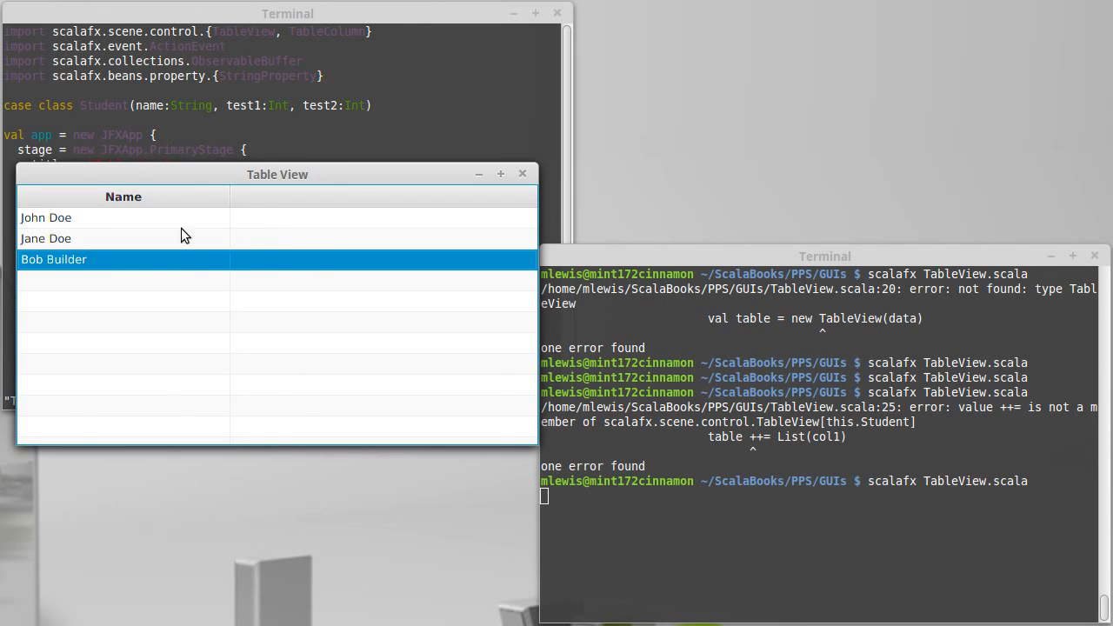
mouse_move(375, 381)
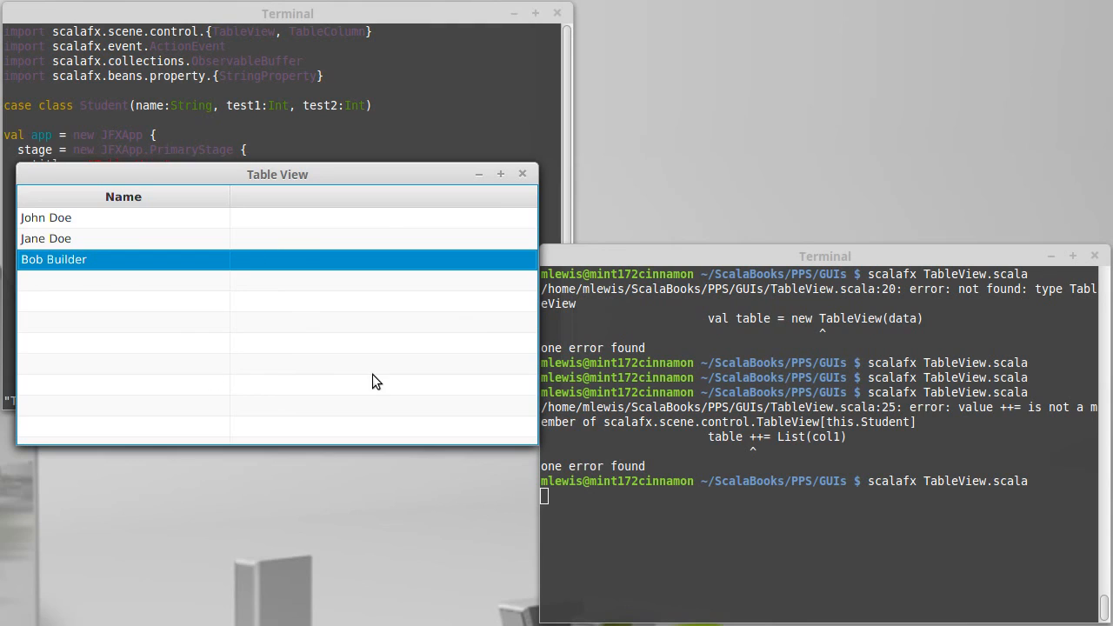
mouse_move(389, 187)
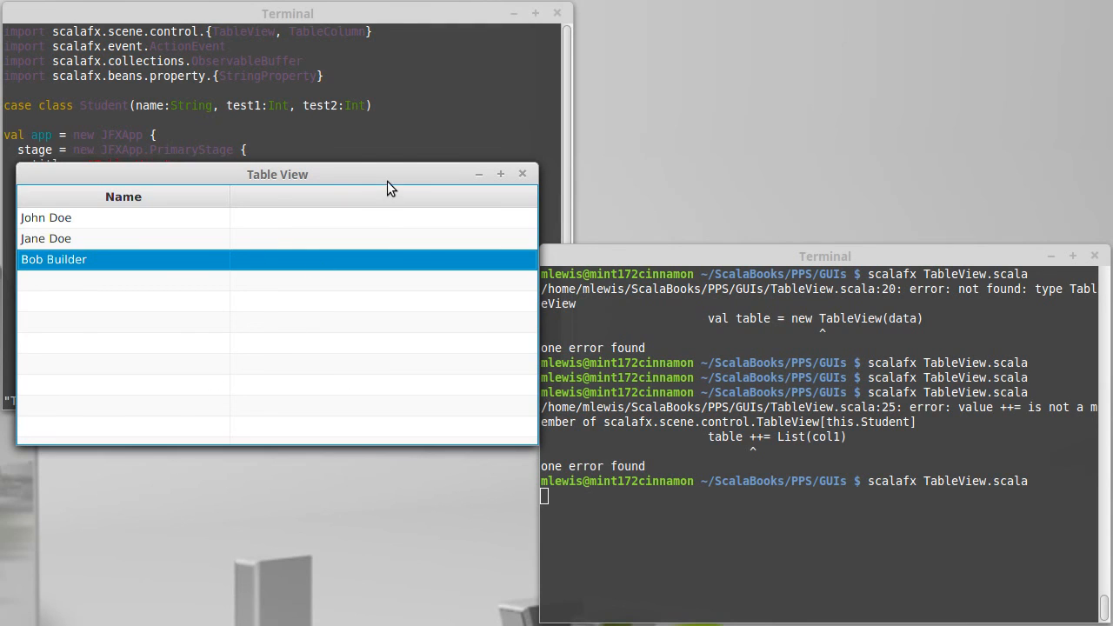